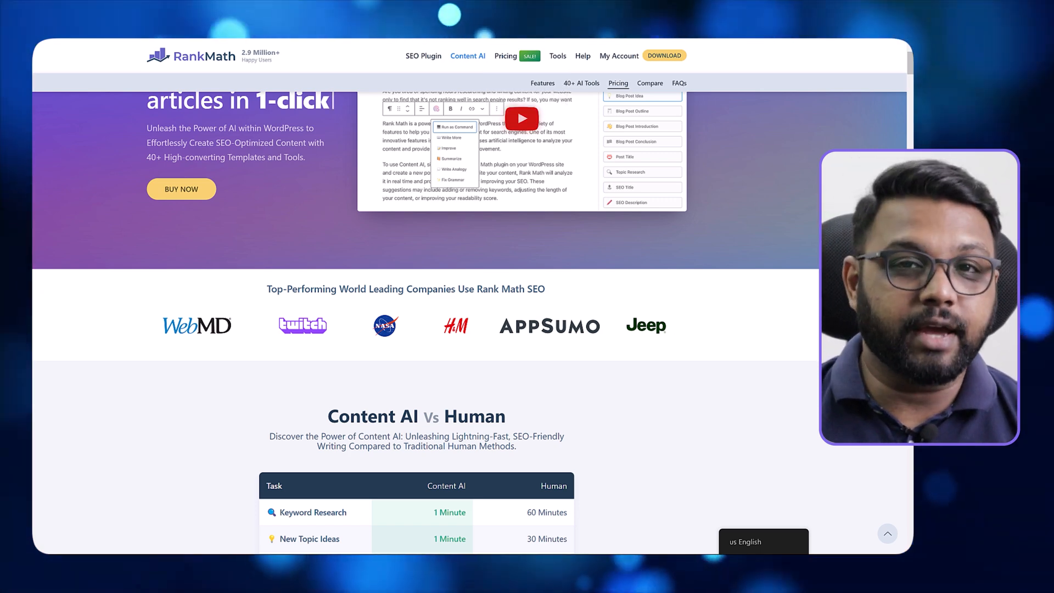
Step: Scroll the Content AI page past the AI vs Human comparison to the 40+ AI Tools blocks
{"action": "scroll", "scroll_direction": "up", "scroll_amount": 3}
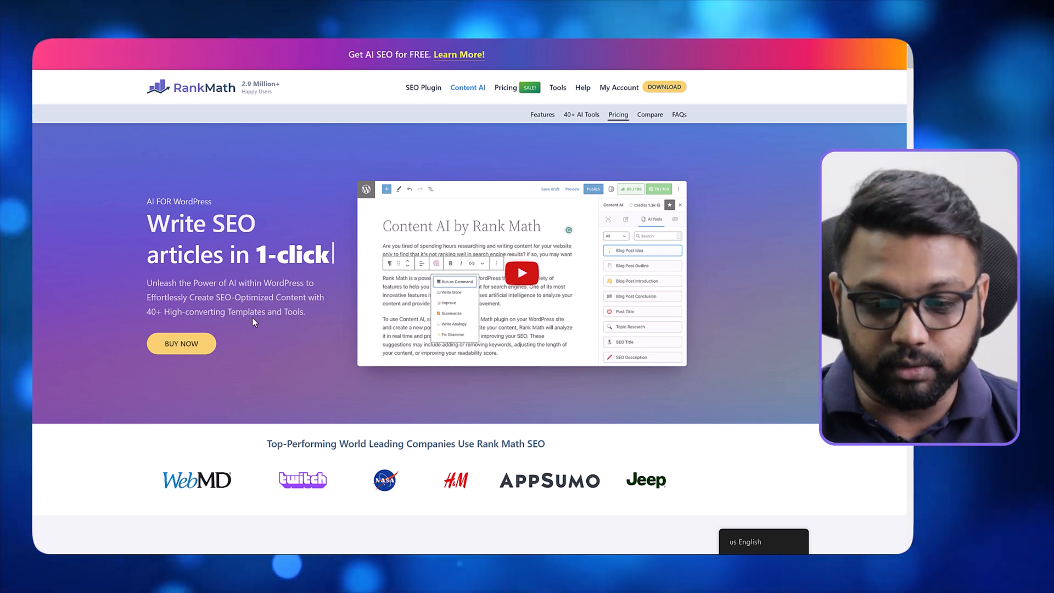
{"action": "scroll", "scroll_direction": "down", "scroll_amount": 3}
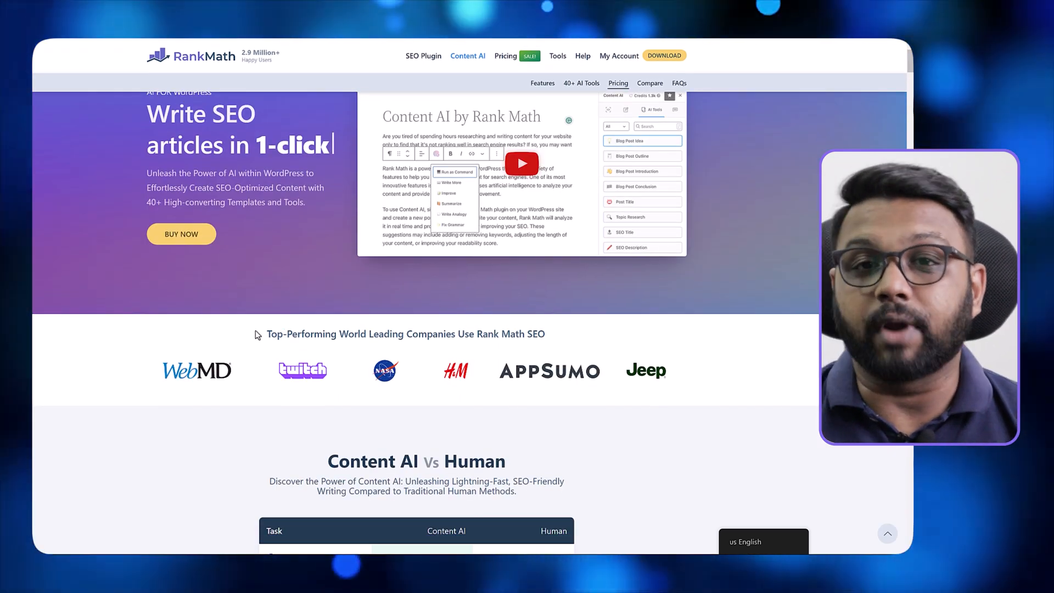
{"action": "mouse_move", "coordinate": [356, 394]}
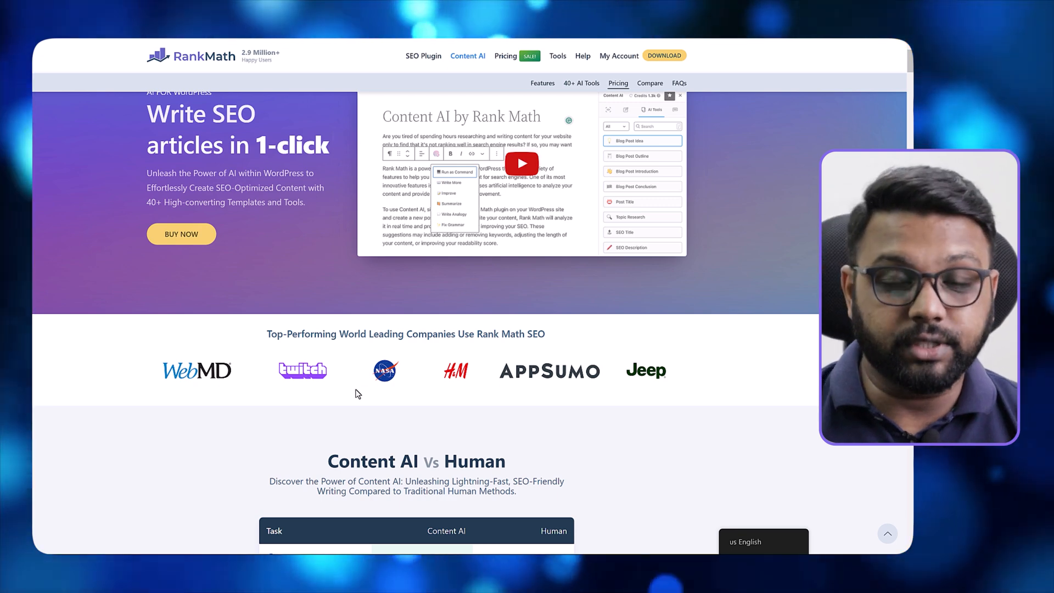
{"action": "mouse_move", "coordinate": [507, 402]}
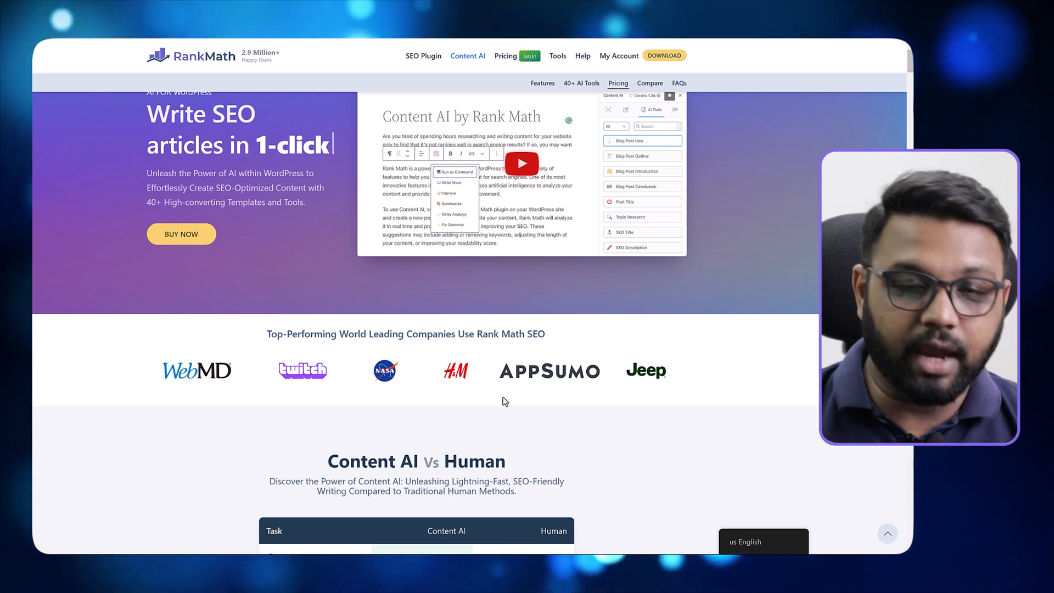
{"action": "scroll", "scroll_direction": "down", "scroll_amount": 3}
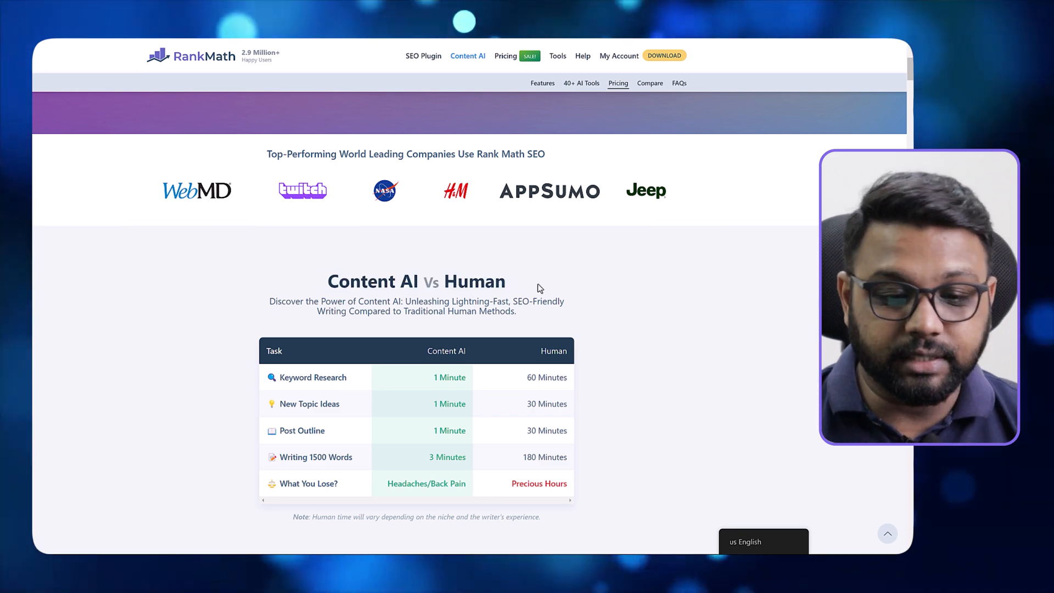
{"action": "scroll", "scroll_direction": "down", "scroll_amount": 3}
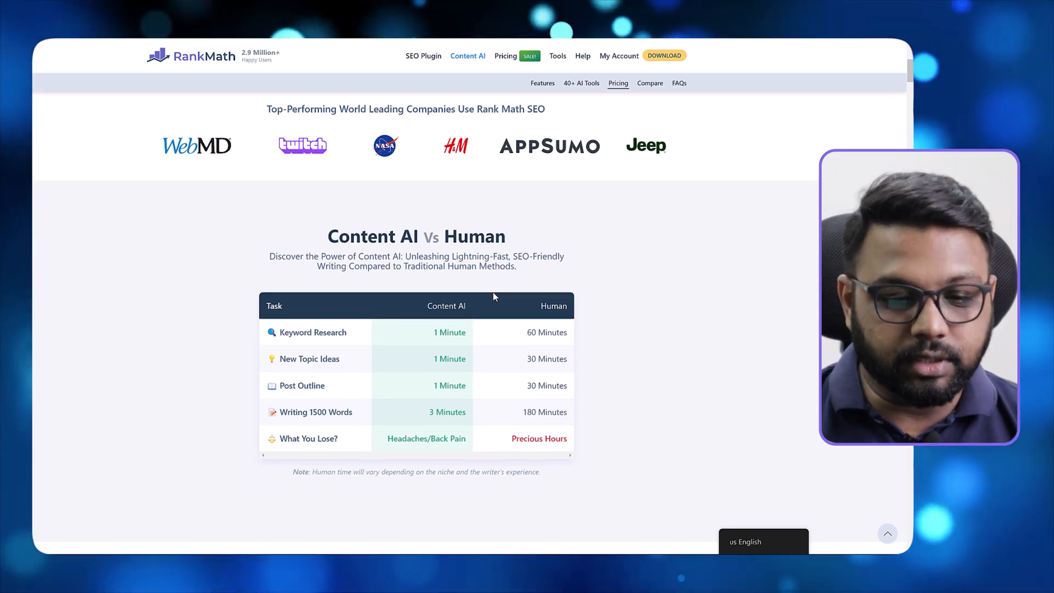
{"action": "mouse_move", "coordinate": [392, 452]}
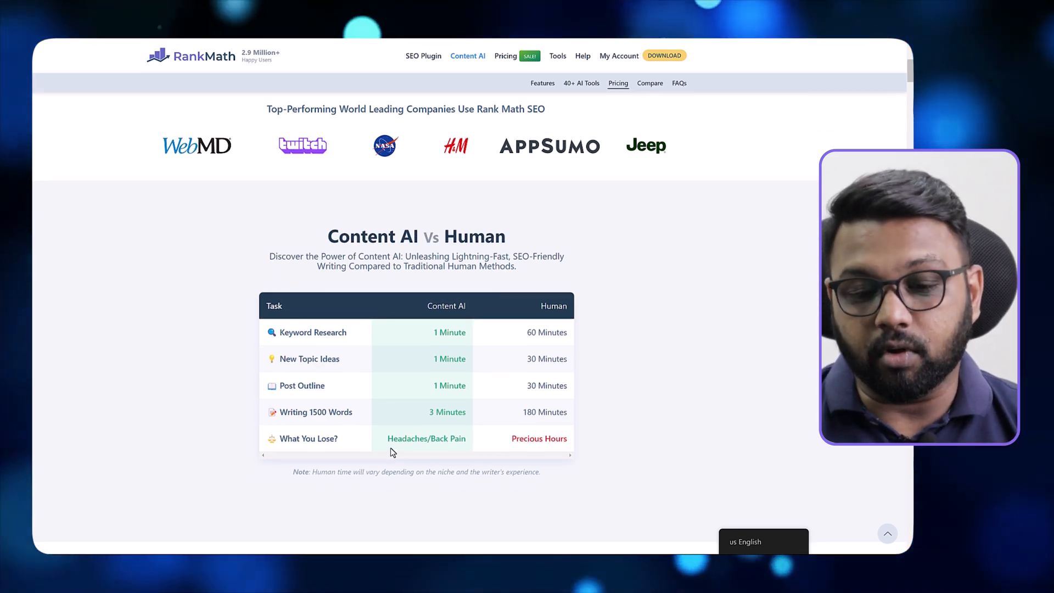
{"action": "mouse_move", "coordinate": [436, 344]}
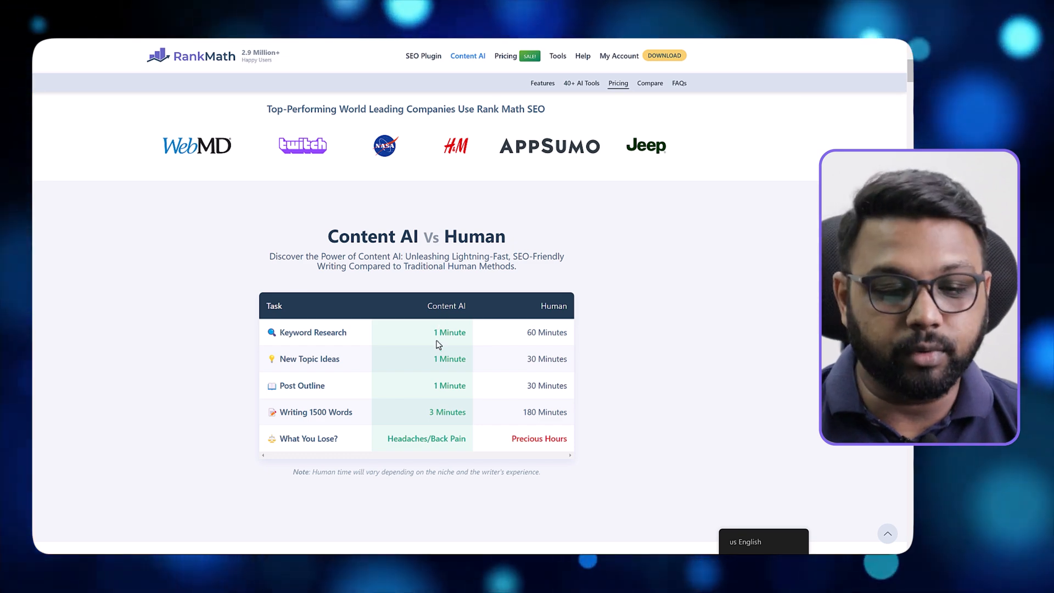
{"action": "scroll", "scroll_direction": "down", "scroll_amount": 3}
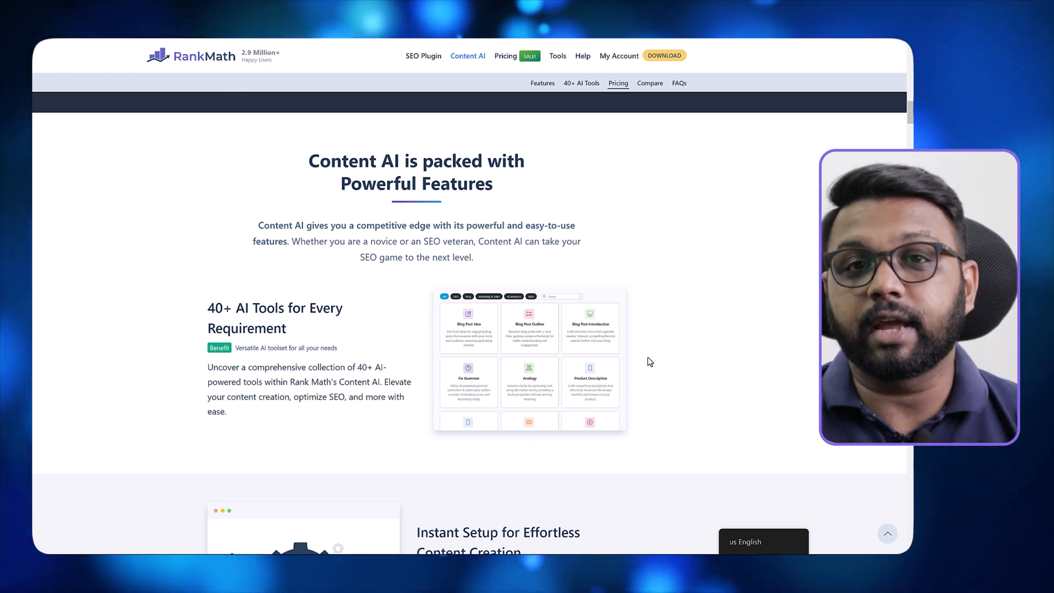
{"action": "mouse_move", "coordinate": [639, 366]}
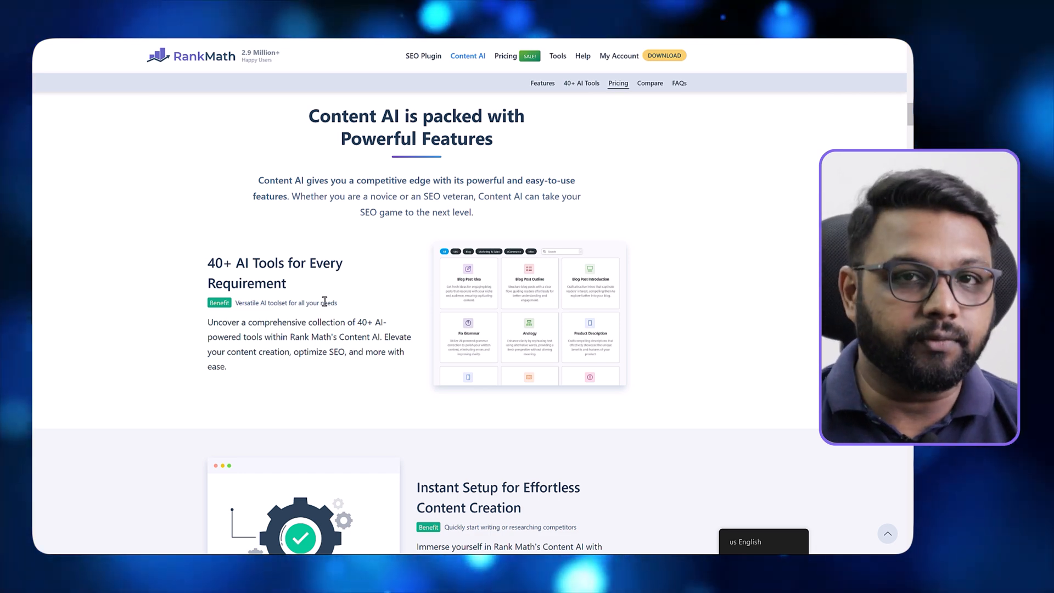
{"action": "scroll", "scroll_direction": "down", "scroll_amount": 3}
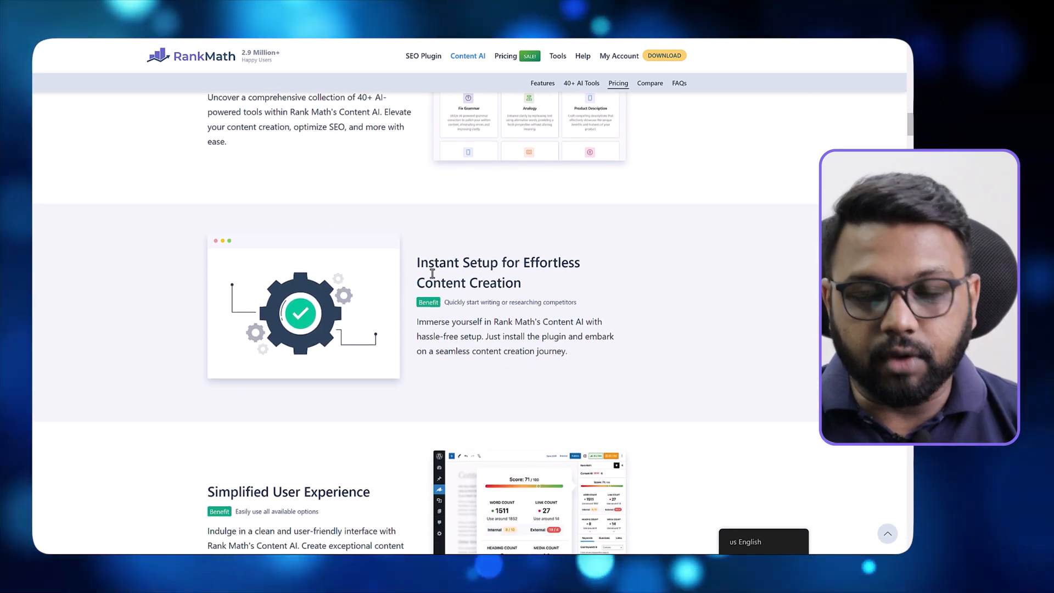
{"action": "mouse_move", "coordinate": [531, 289]}
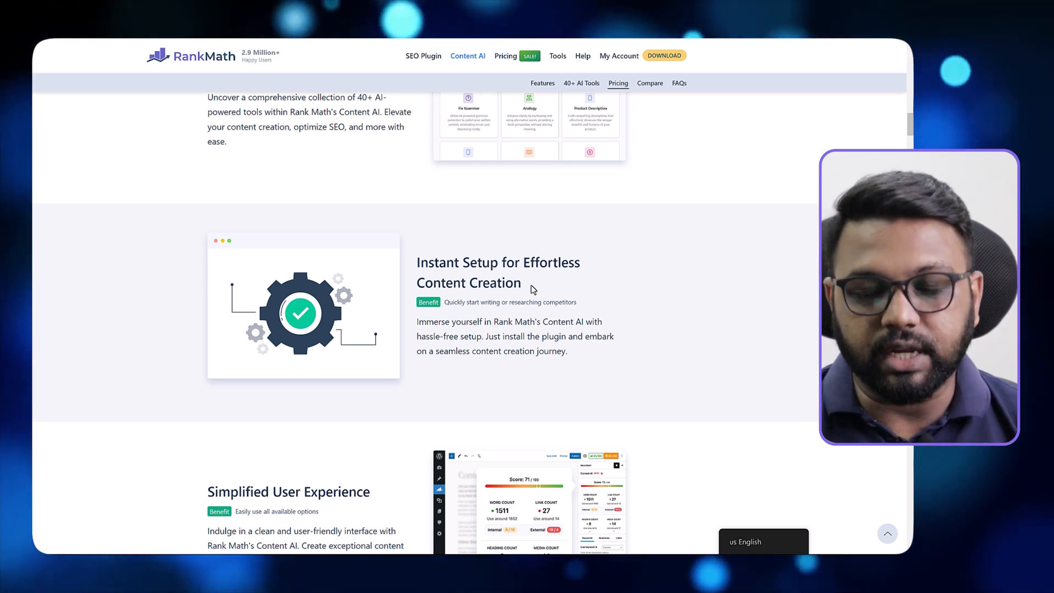
Step: Scroll through Write Inside WordPress, Personalized Content Recommendations and Search Engine Optimized Content blocks
{"action": "scroll", "scroll_direction": "down", "scroll_amount": 3}
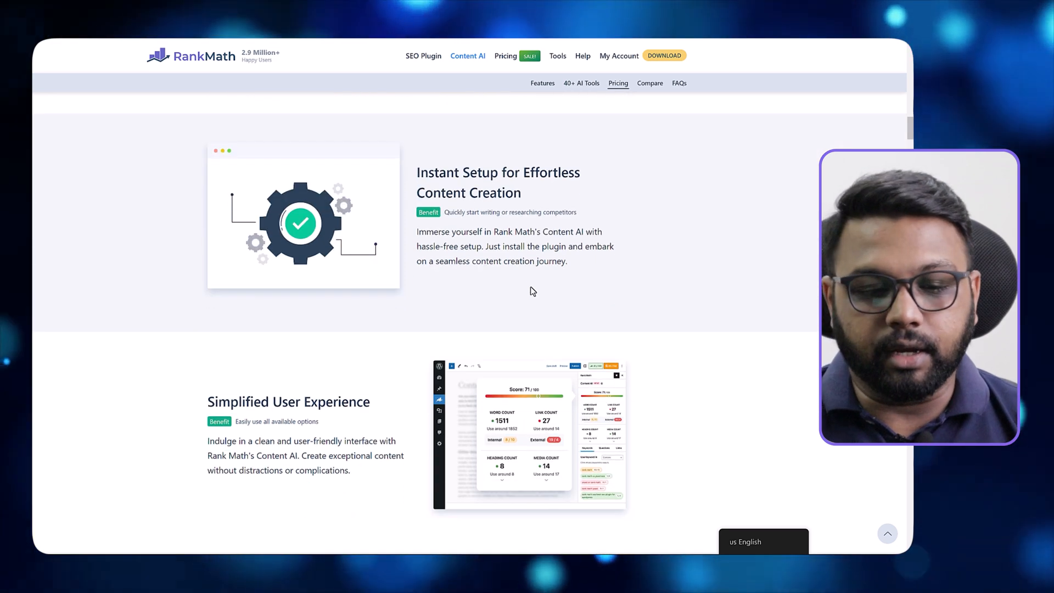
{"action": "scroll", "scroll_direction": "down", "scroll_amount": 3}
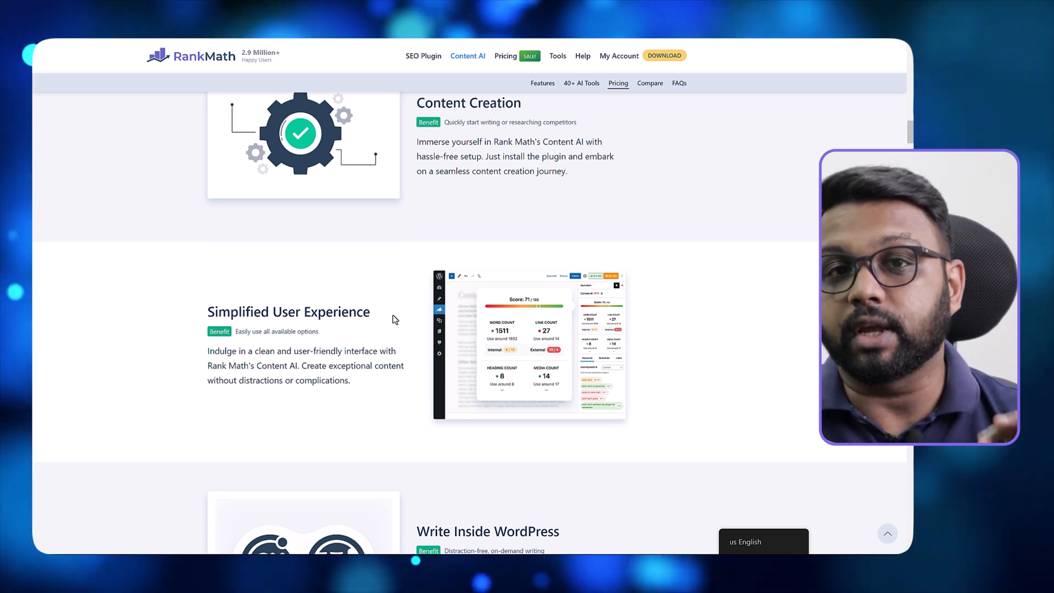
{"action": "scroll", "scroll_direction": "down", "scroll_amount": 3}
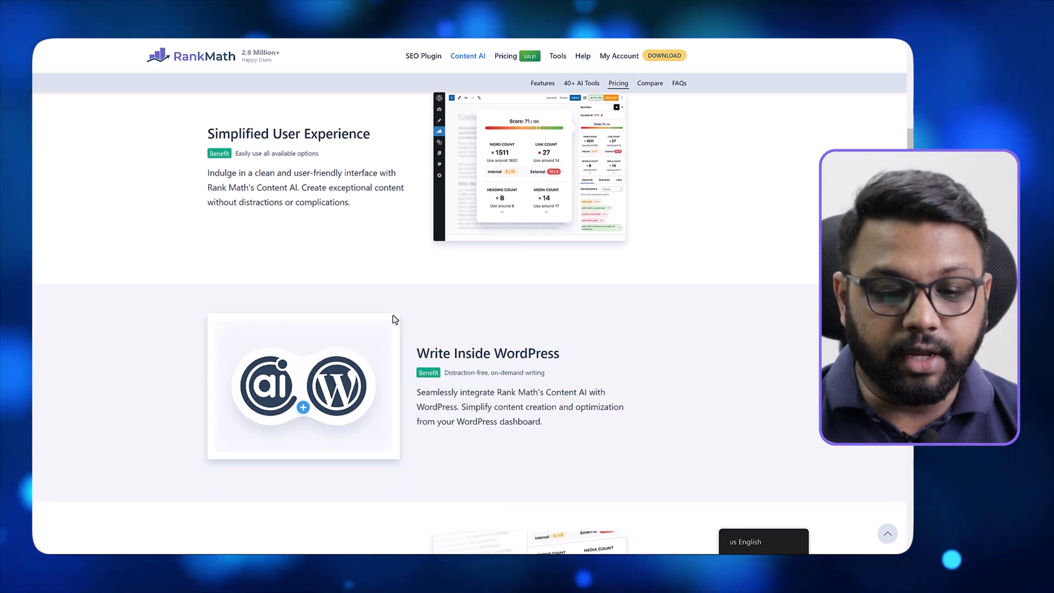
{"action": "scroll", "scroll_direction": "down", "scroll_amount": 3}
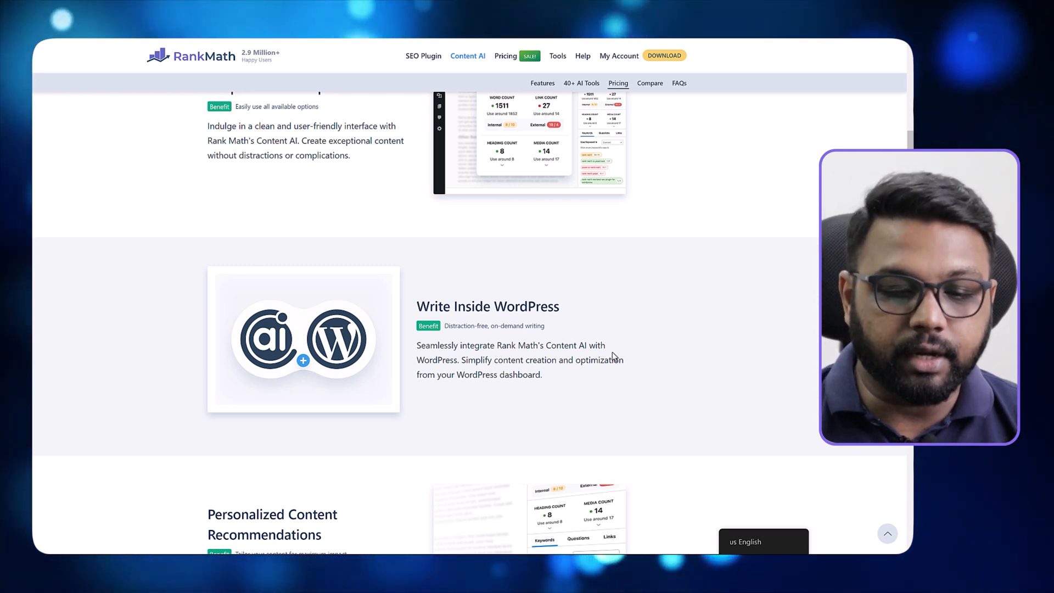
{"action": "scroll", "scroll_direction": "down", "scroll_amount": 3}
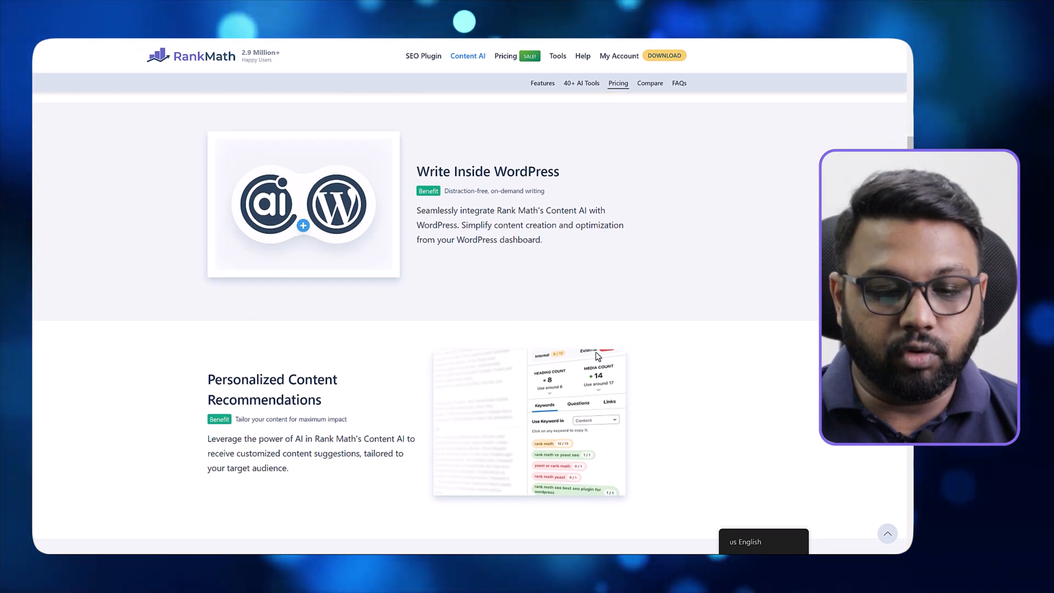
{"action": "scroll", "scroll_direction": "down", "scroll_amount": 3}
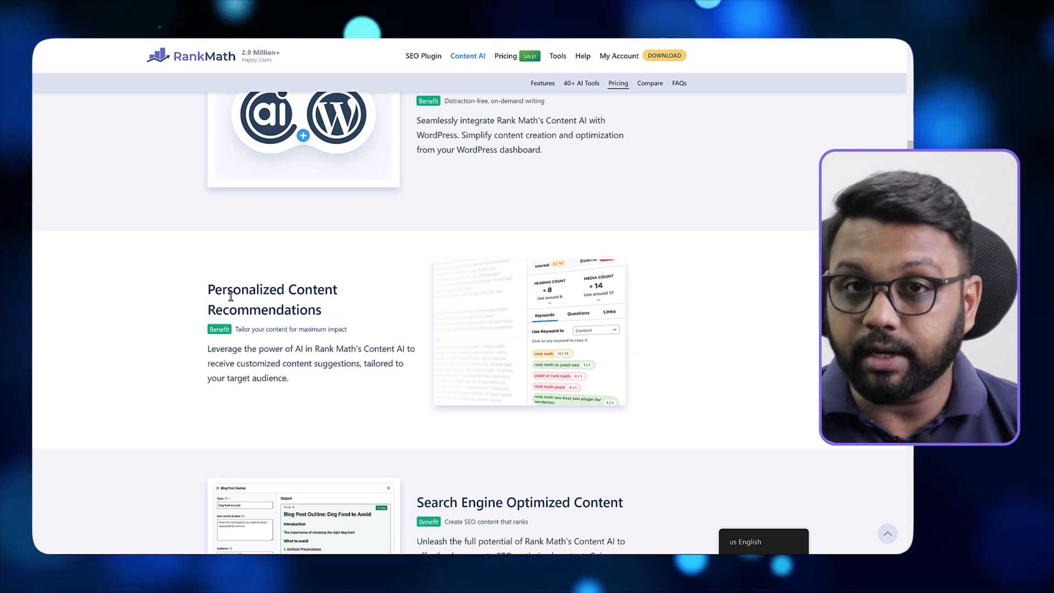
{"action": "mouse_move", "coordinate": [342, 342]}
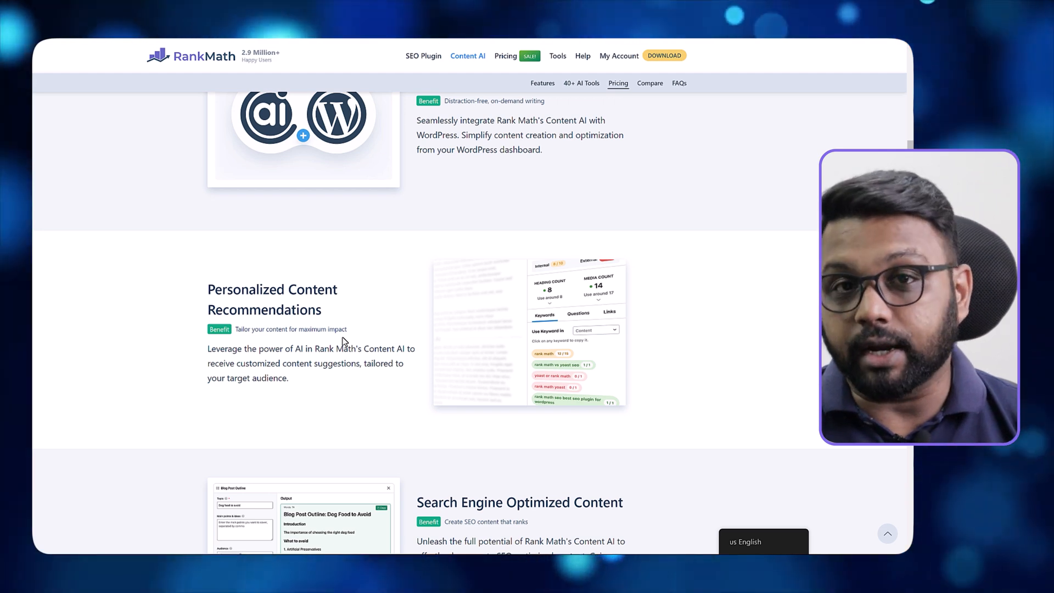
{"action": "scroll", "scroll_direction": "down", "scroll_amount": 3}
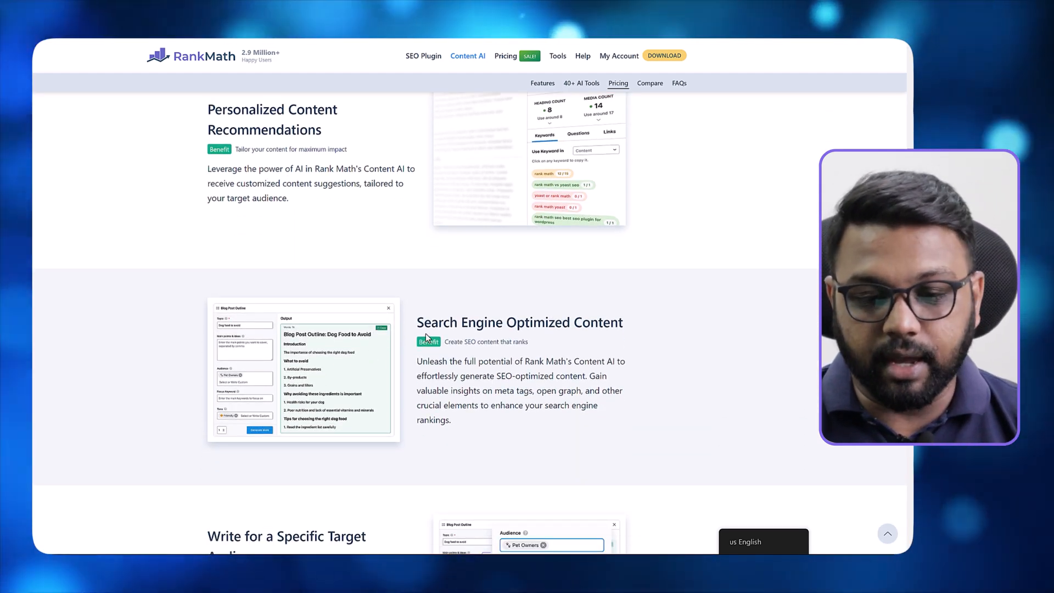
{"action": "mouse_move", "coordinate": [612, 342]}
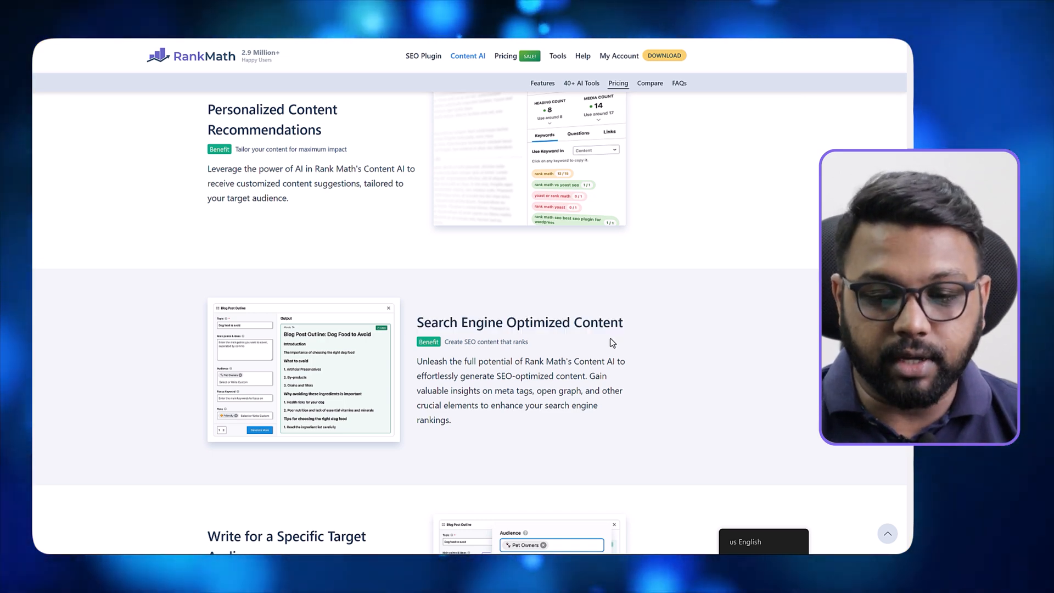
Step: Move past the language and RankBot features, then jump to the Expert, Creator and Starter pricing plans
{"action": "scroll", "scroll_direction": "down", "scroll_amount": 3}
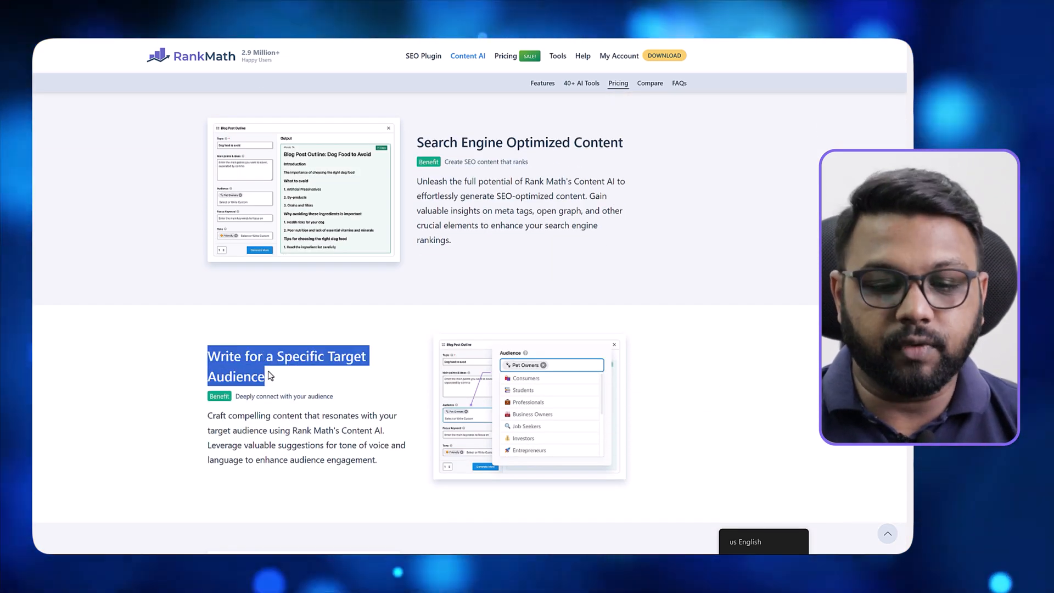
{"action": "mouse_move", "coordinate": [283, 381]}
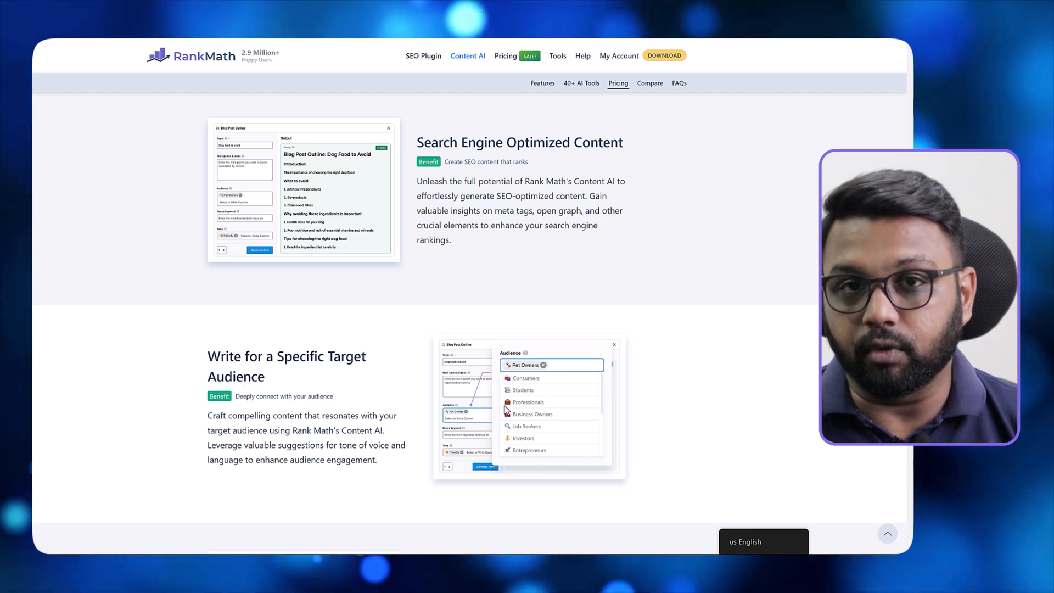
{"action": "scroll", "scroll_direction": "down", "scroll_amount": 3}
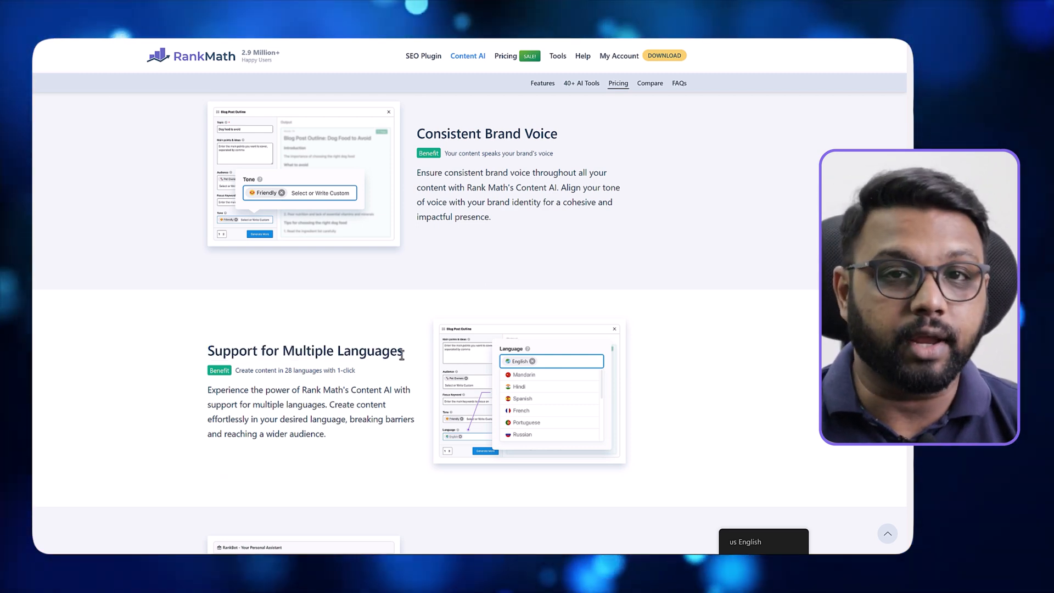
{"action": "scroll", "scroll_direction": "down", "scroll_amount": 3}
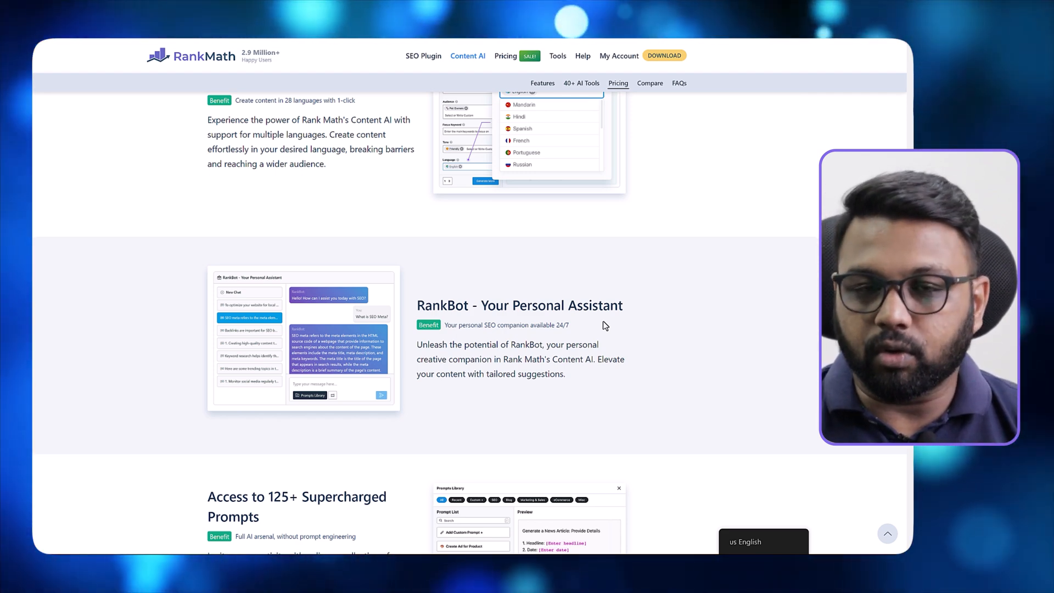
{"action": "left_click", "coordinate": [617, 82]}
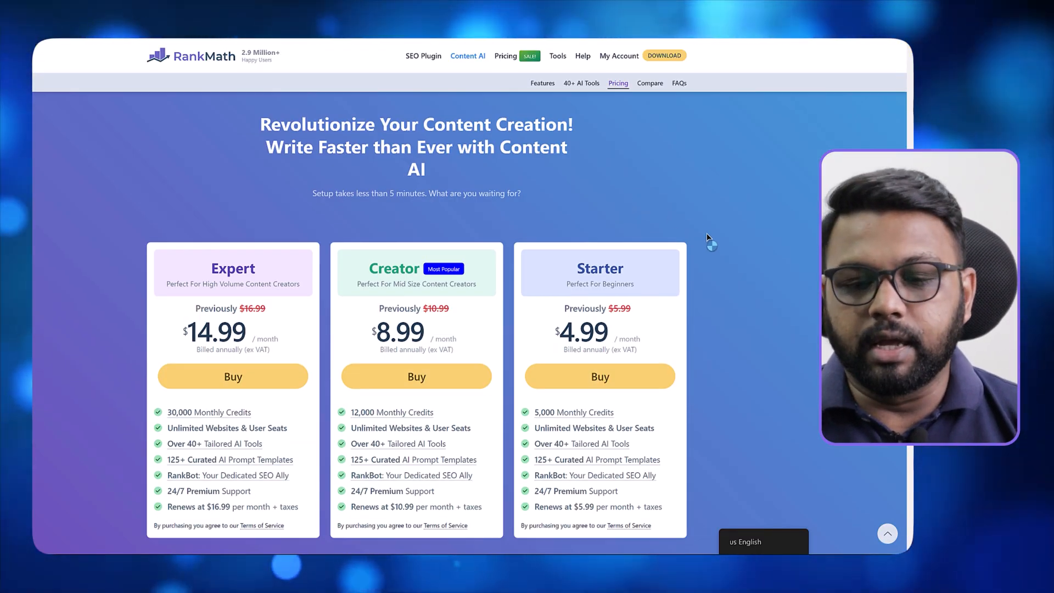
{"action": "scroll", "scroll_direction": "down", "scroll_amount": 3}
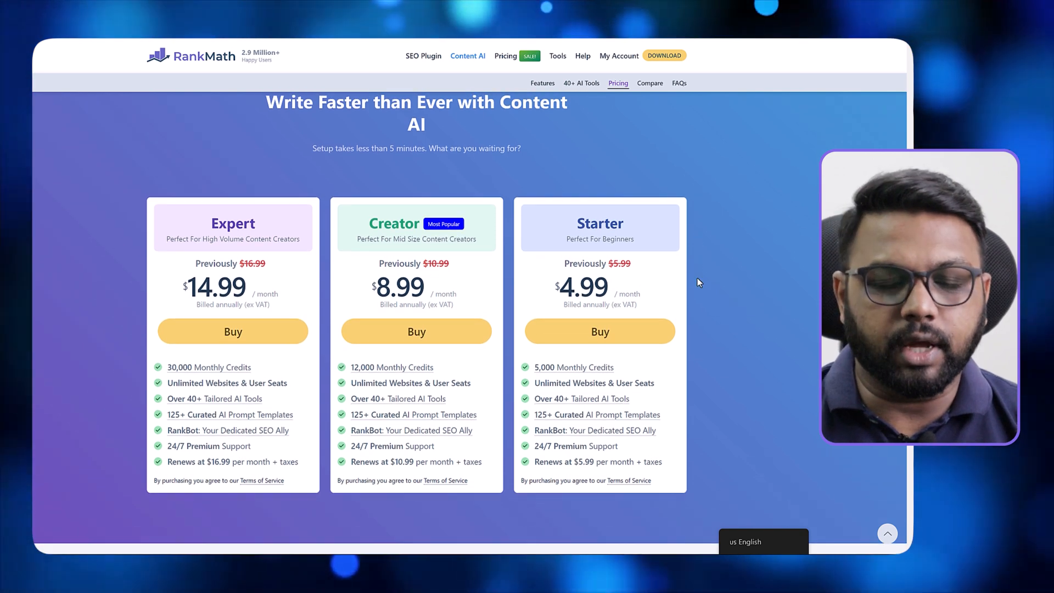
{"action": "scroll", "scroll_direction": "up", "scroll_amount": 3}
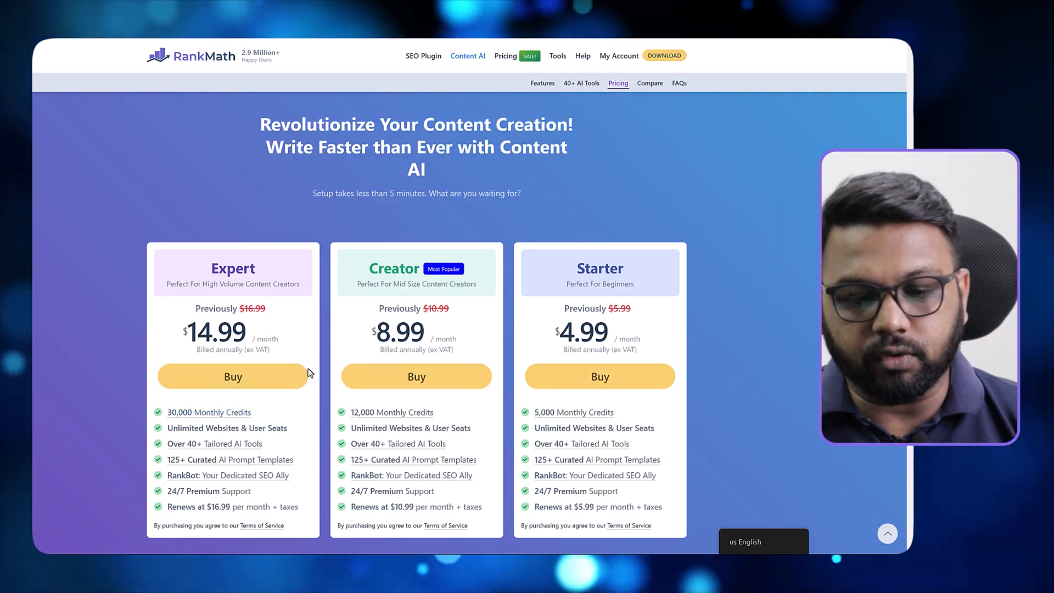
{"action": "double_click", "coordinate": [217, 334]}
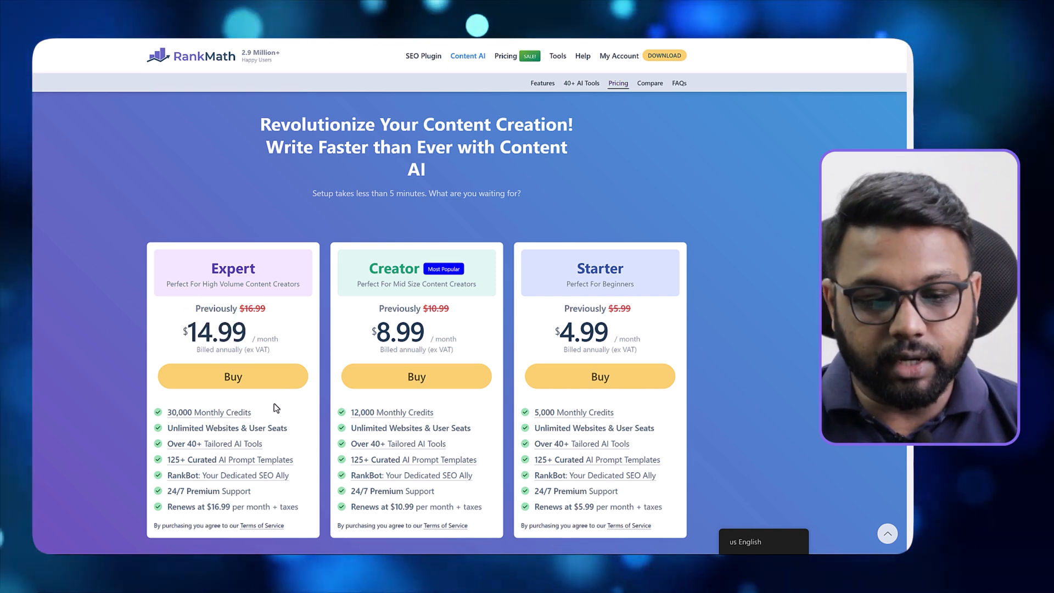
{"action": "mouse_move", "coordinate": [209, 412]}
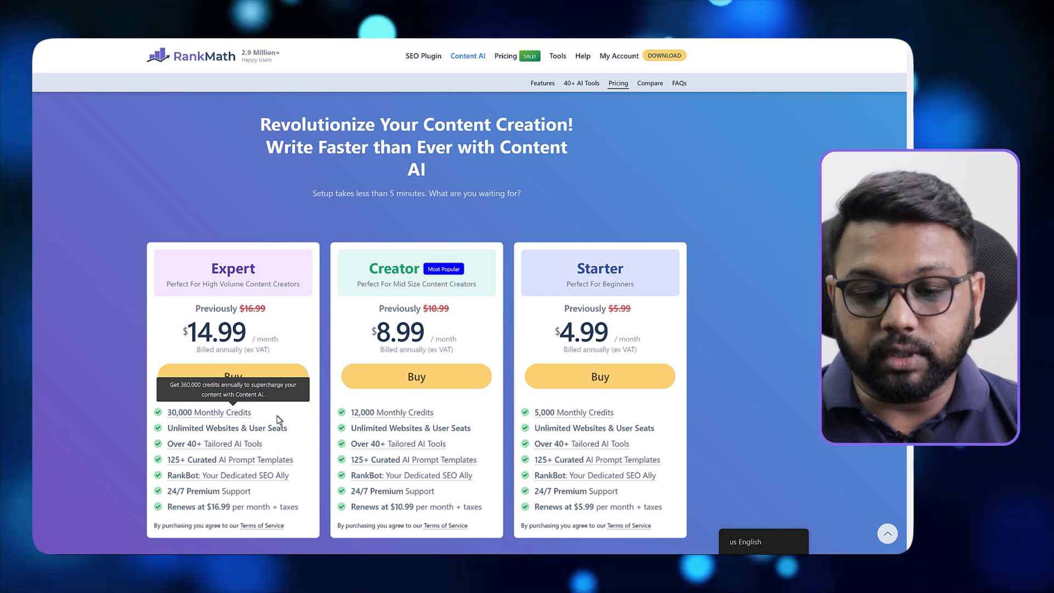
{"action": "mouse_move", "coordinate": [216, 413]}
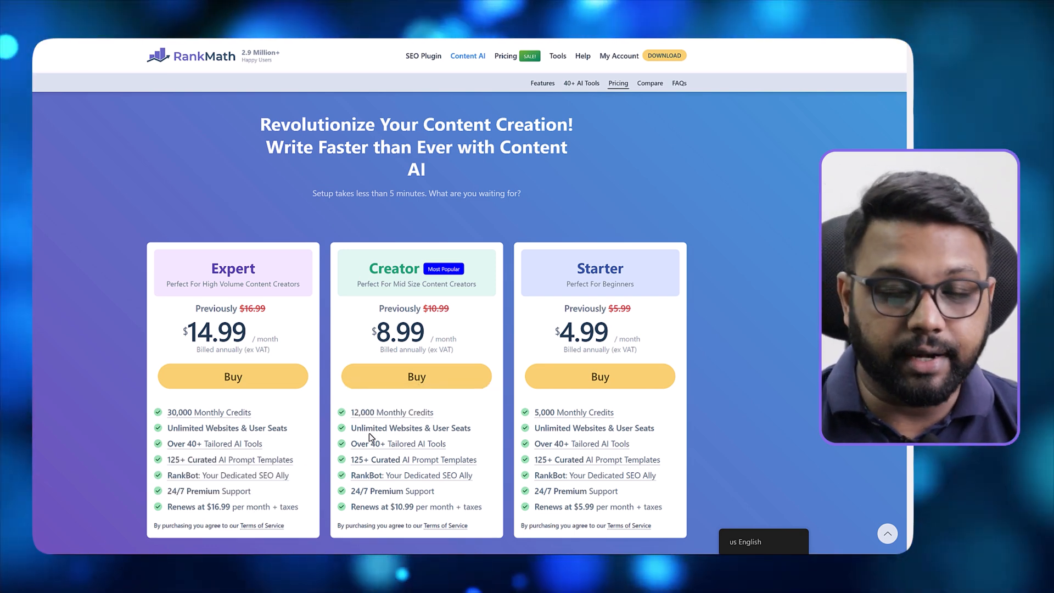
{"action": "mouse_move", "coordinate": [392, 412]}
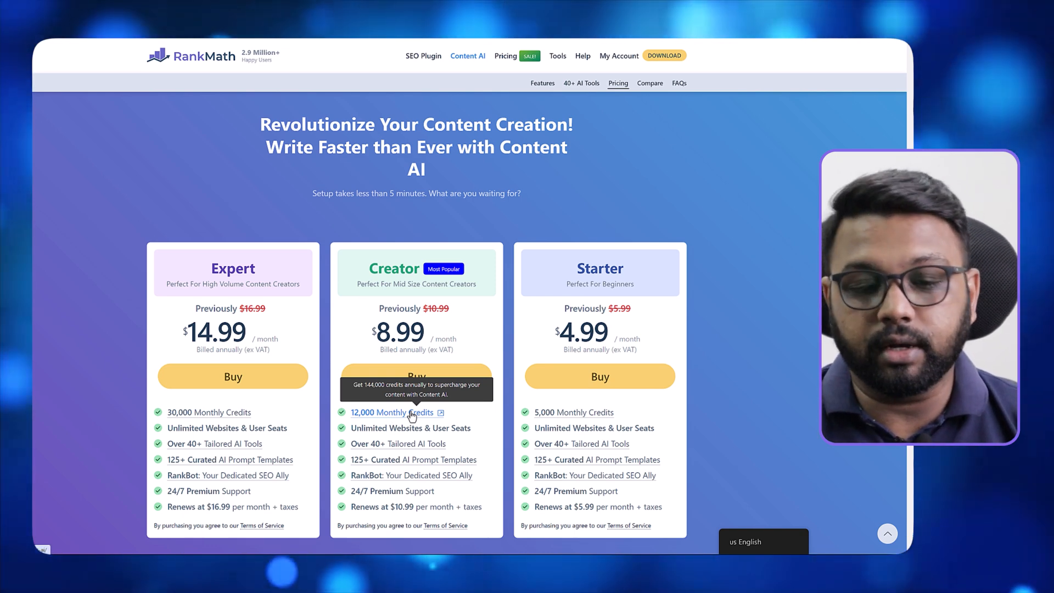
{"action": "mouse_move", "coordinate": [363, 534]}
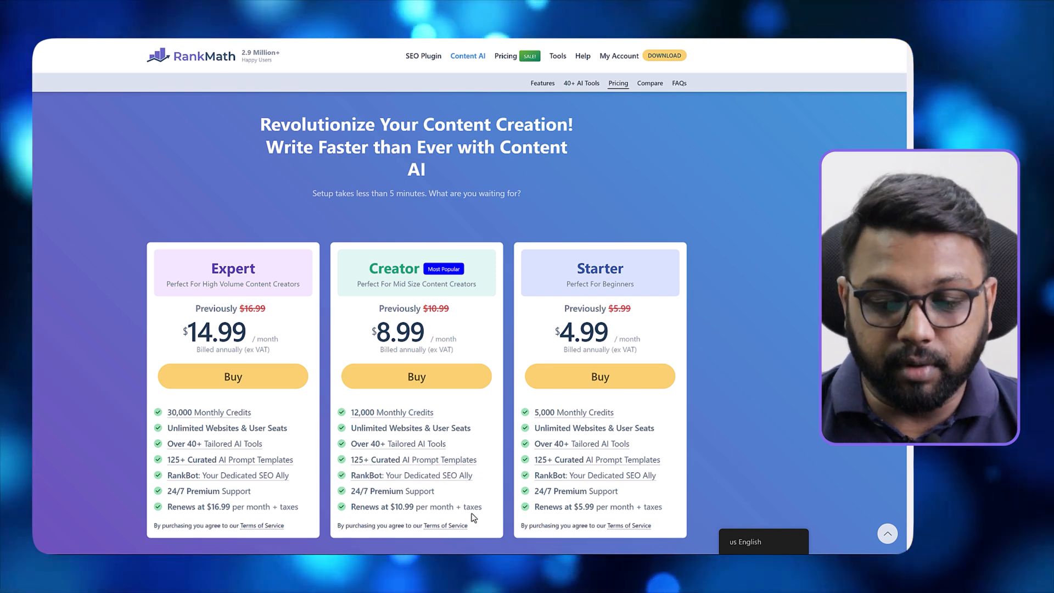
{"action": "mouse_move", "coordinate": [627, 326]}
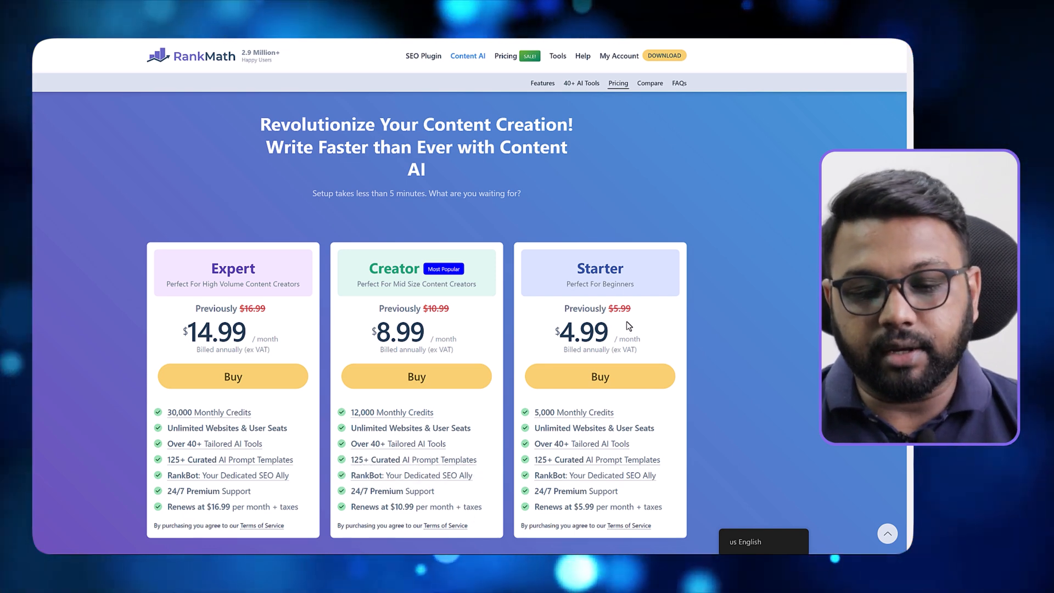
{"action": "mouse_move", "coordinate": [574, 411]}
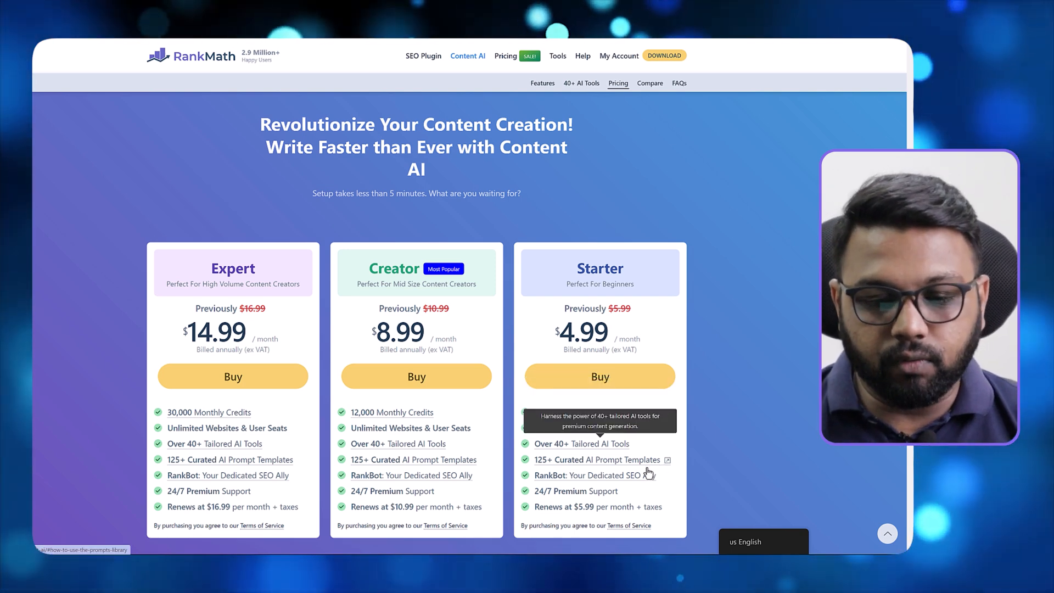
{"action": "mouse_move", "coordinate": [580, 343]}
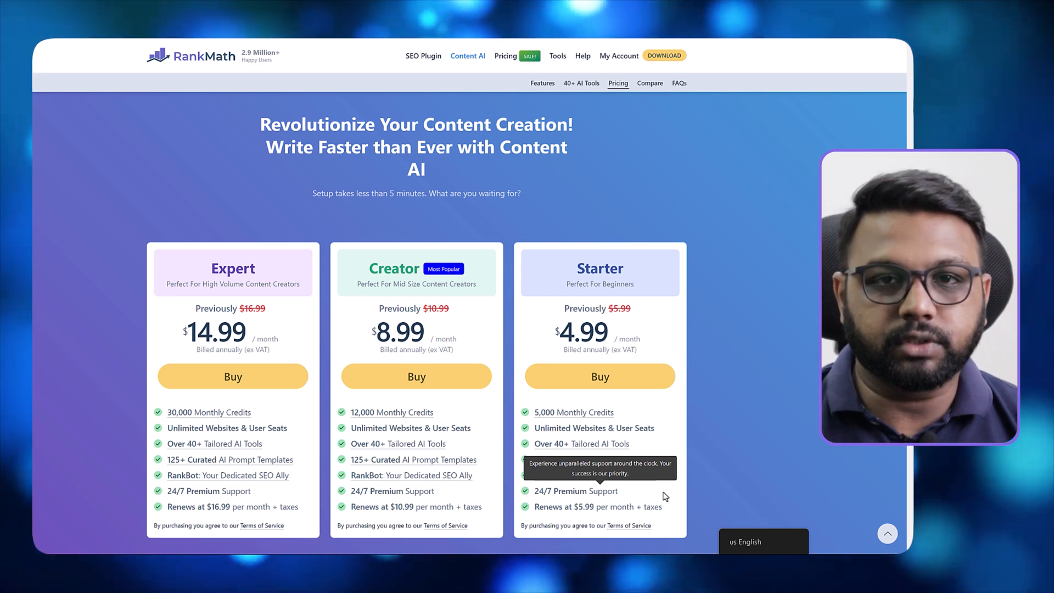
{"action": "mouse_move", "coordinate": [723, 417]}
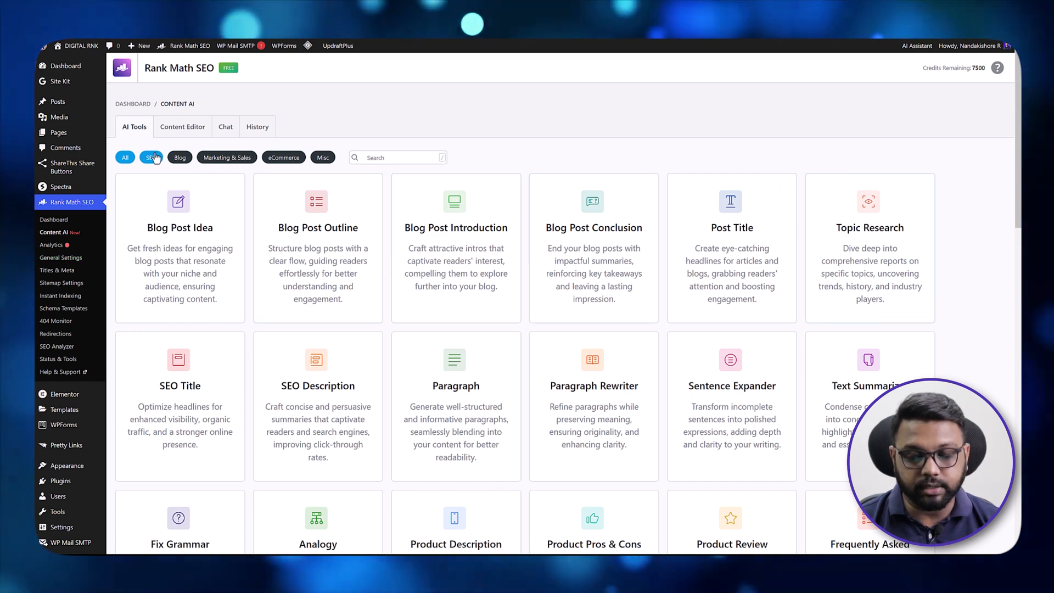
Step: Filter the AI Tools list to the SEO category: Topic Research, SEO Title, SEO Description, SEO Meta
{"action": "left_click", "coordinate": [150, 157]}
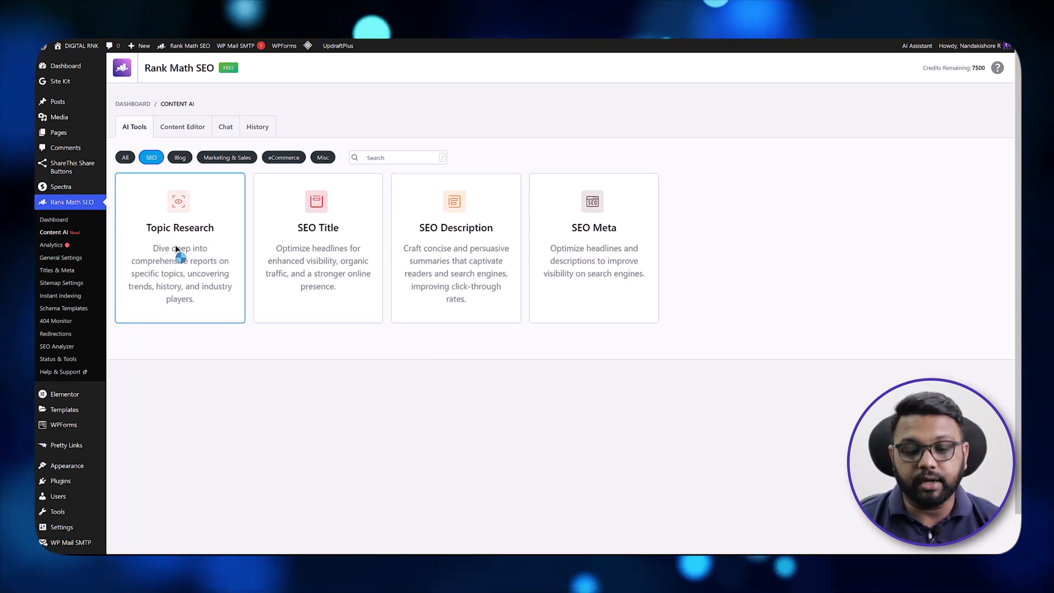
{"action": "mouse_move", "coordinate": [301, 340]}
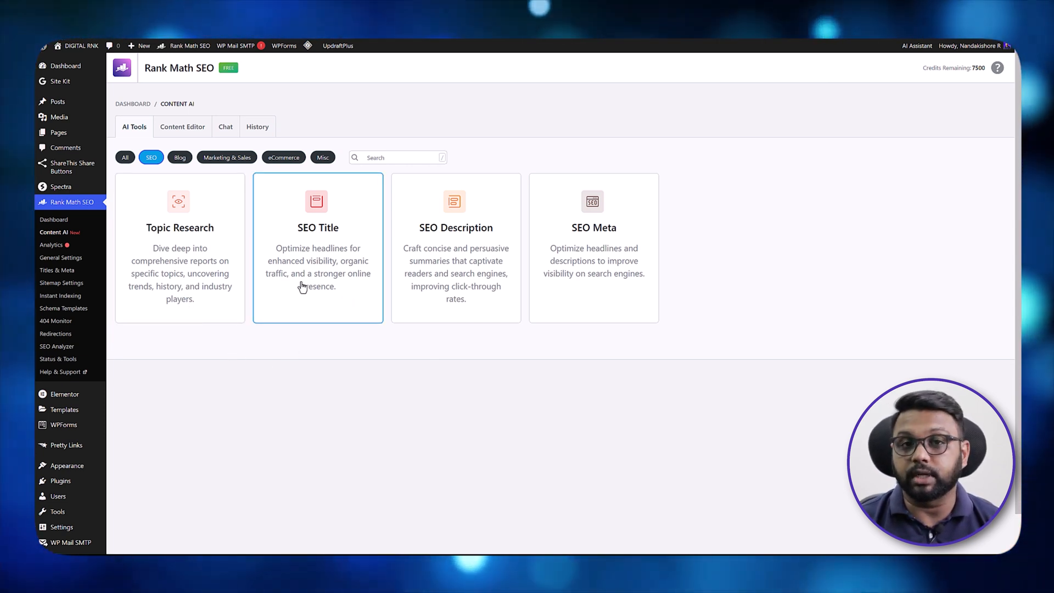
{"action": "mouse_move", "coordinate": [448, 310]}
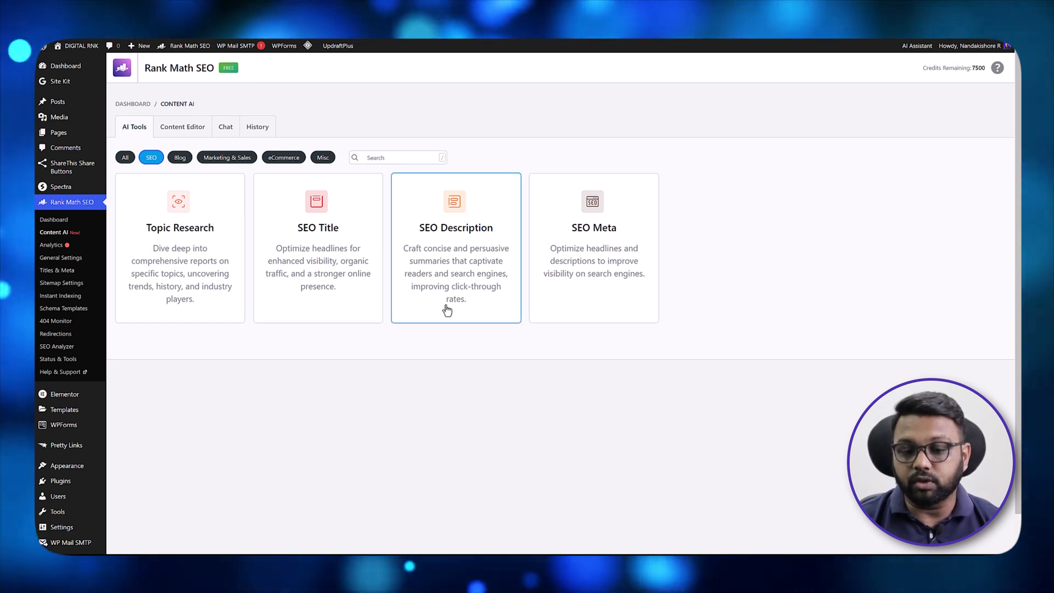
{"action": "mouse_move", "coordinate": [467, 316]}
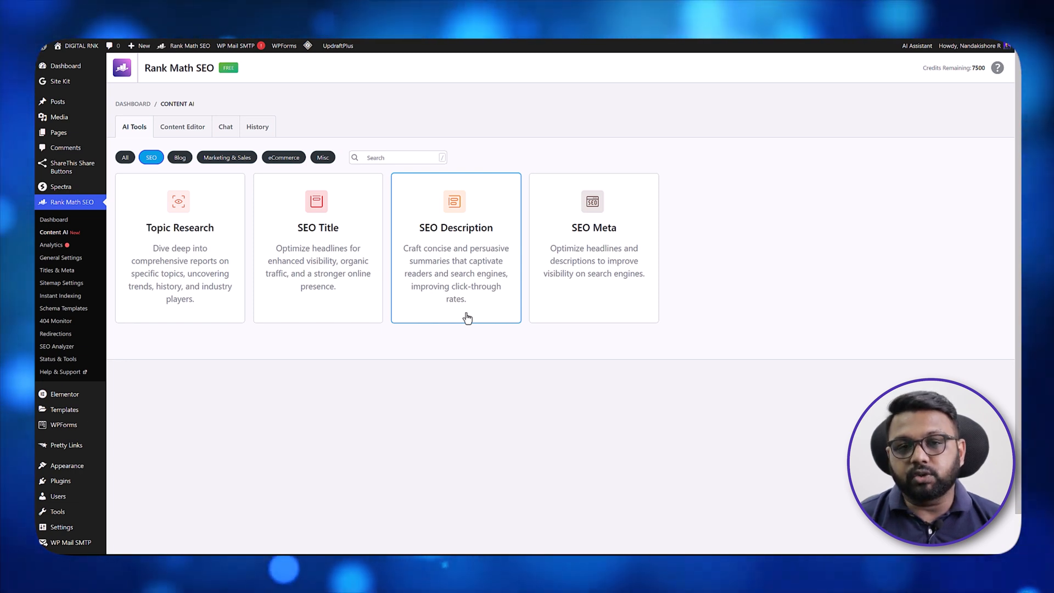
{"action": "mouse_move", "coordinate": [593, 310]}
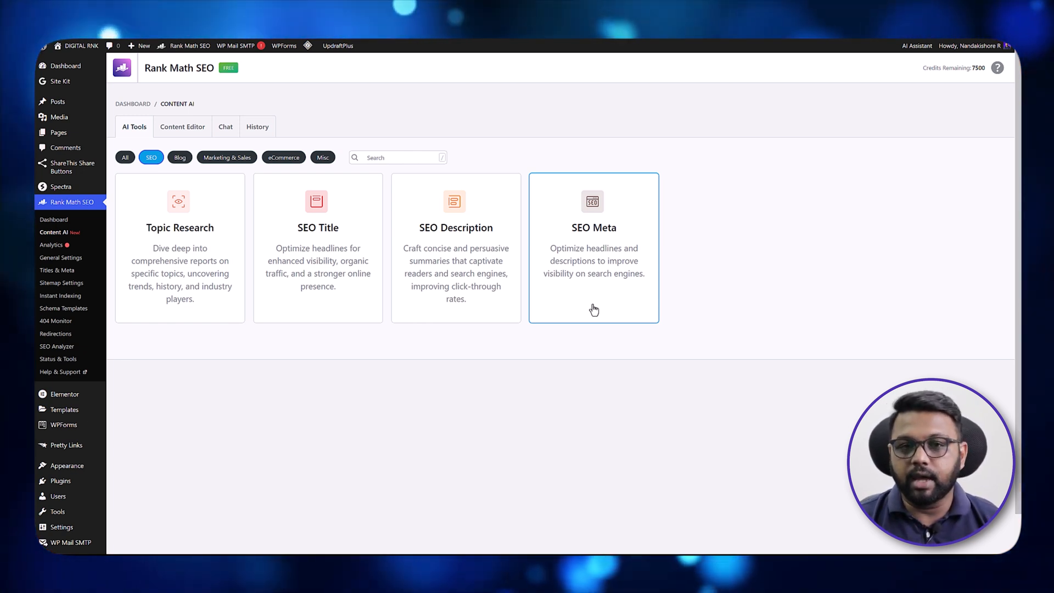
{"action": "mouse_move", "coordinate": [597, 309]}
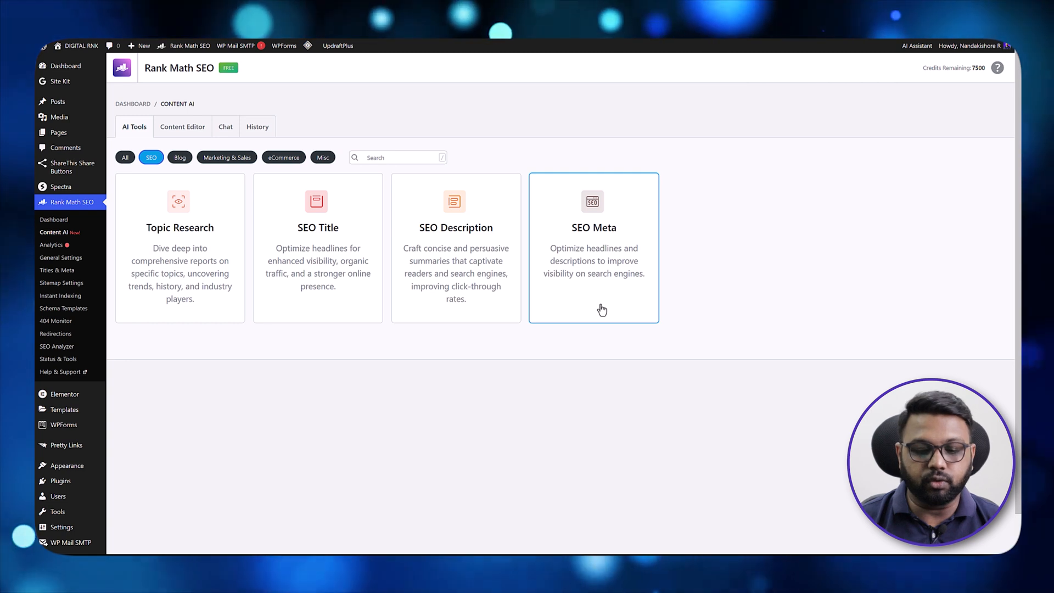
{"action": "left_click", "coordinate": [179, 157]}
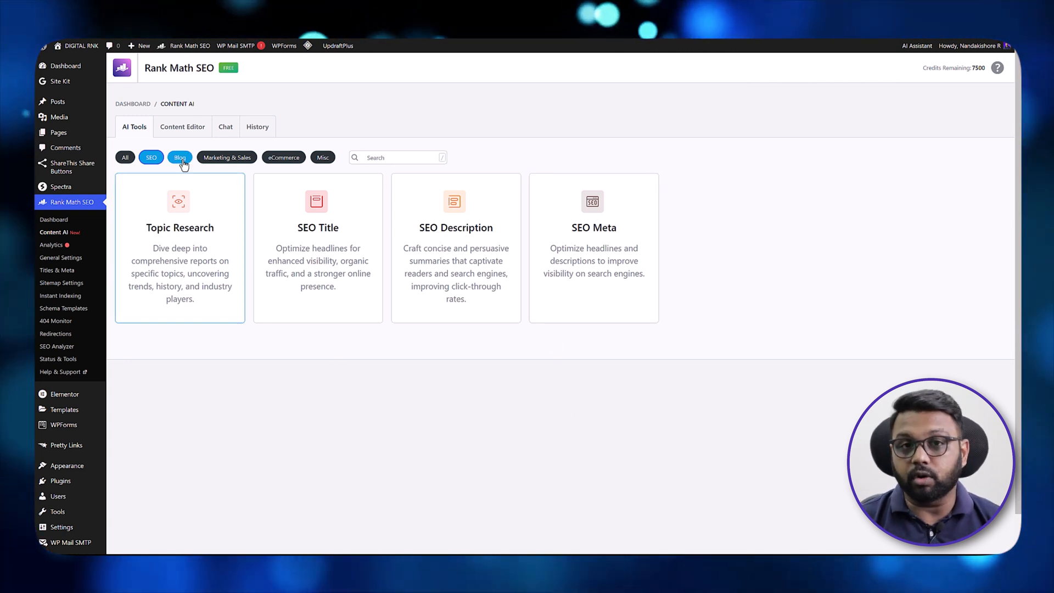
Step: Filter the AI Tools list to the Blog category, from Blog Post Idea through Comment Reply
{"action": "left_click", "coordinate": [178, 157]}
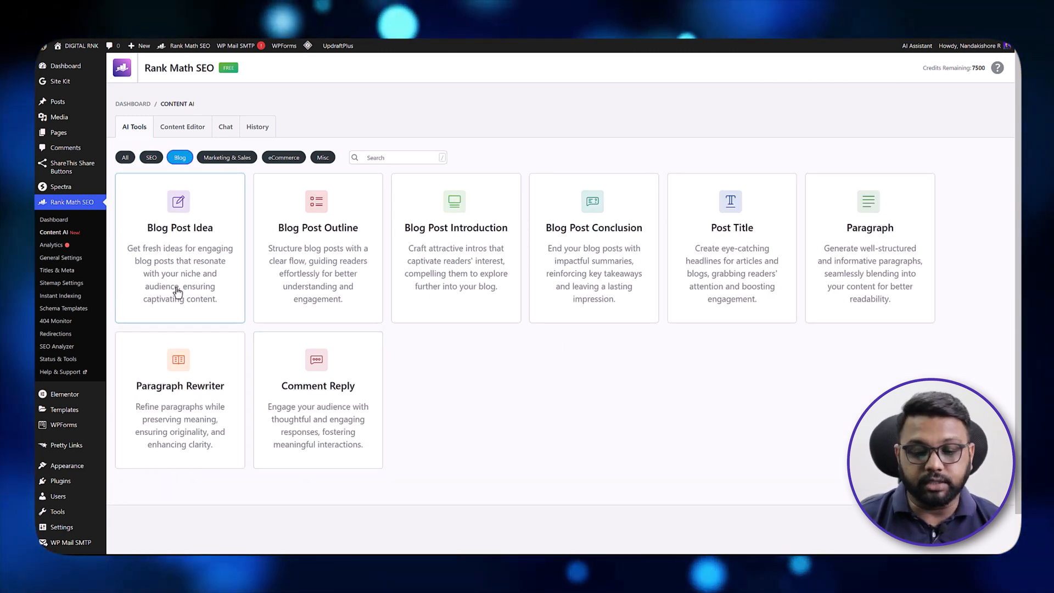
{"action": "mouse_move", "coordinate": [318, 282]}
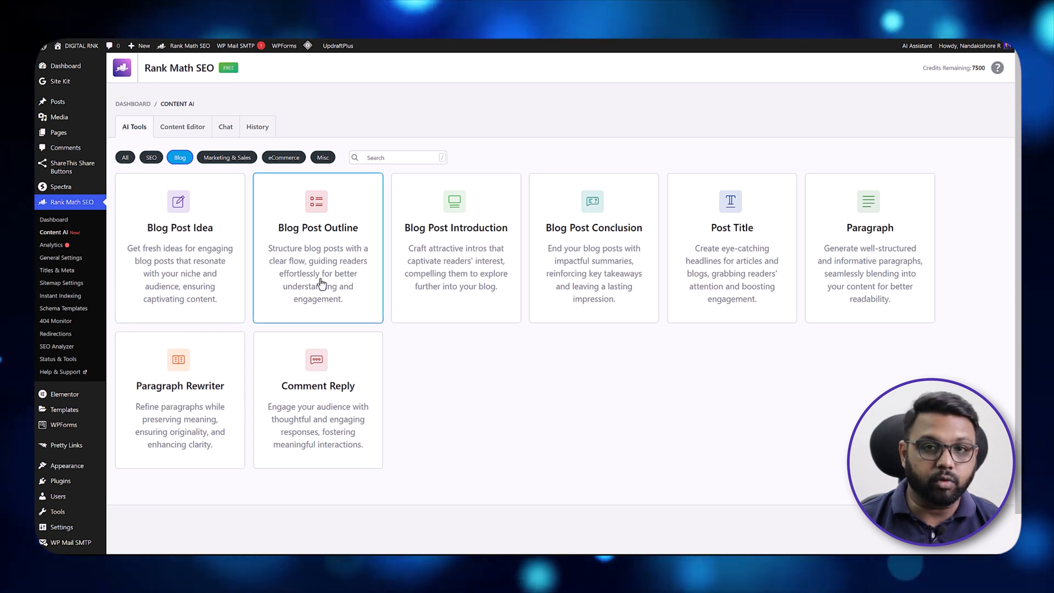
{"action": "mouse_move", "coordinate": [471, 240]}
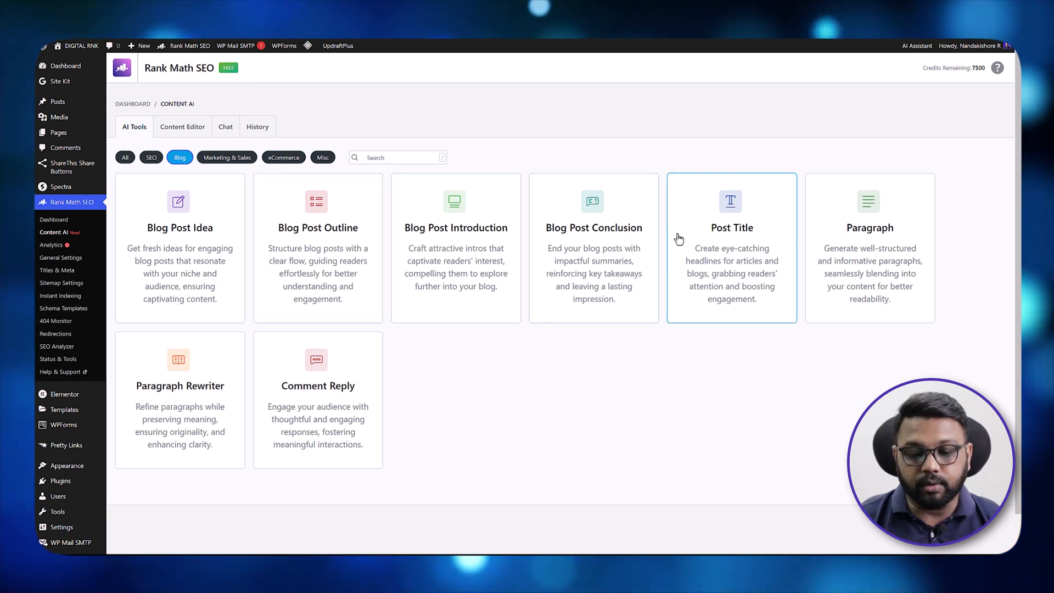
{"action": "mouse_move", "coordinate": [579, 382]}
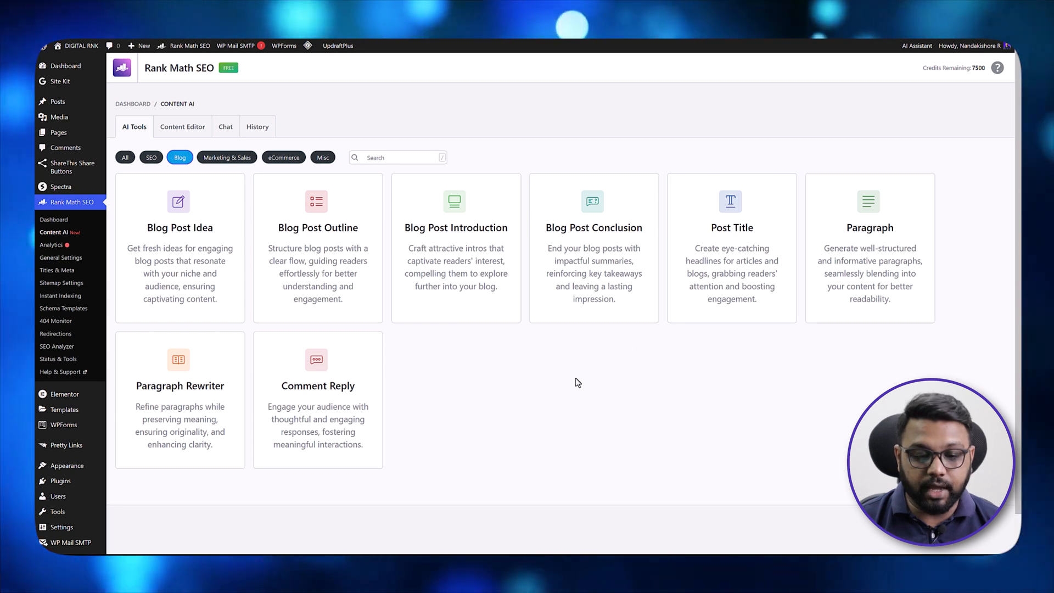
{"action": "mouse_move", "coordinate": [303, 415]}
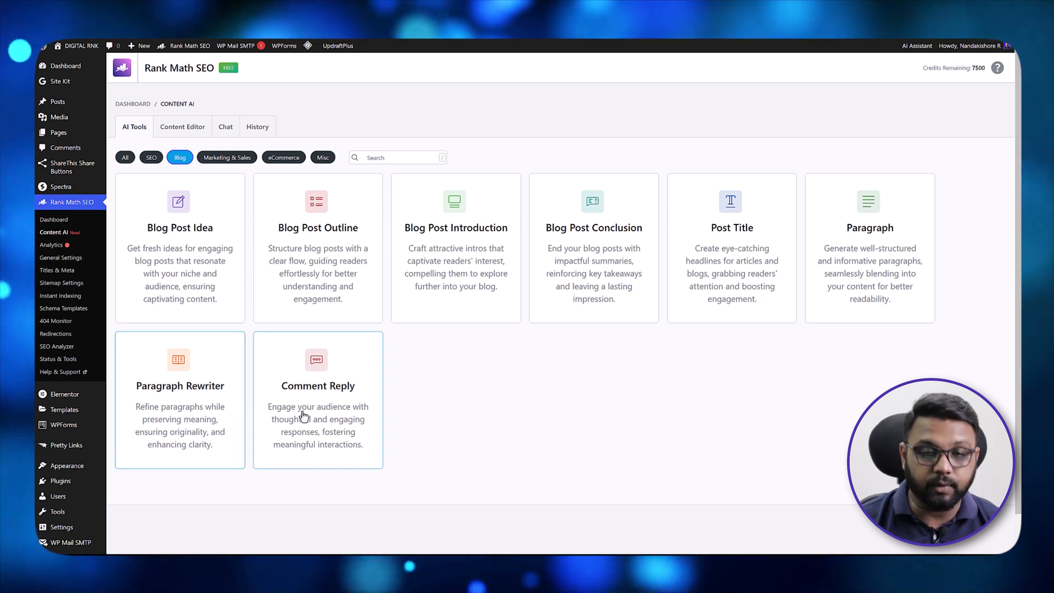
Step: Browse the marketing and eCommerce tool categories, then filter to Misc: Sentence Expander, Text Summarizer, Fix Grammar
{"action": "left_click", "coordinate": [226, 157]}
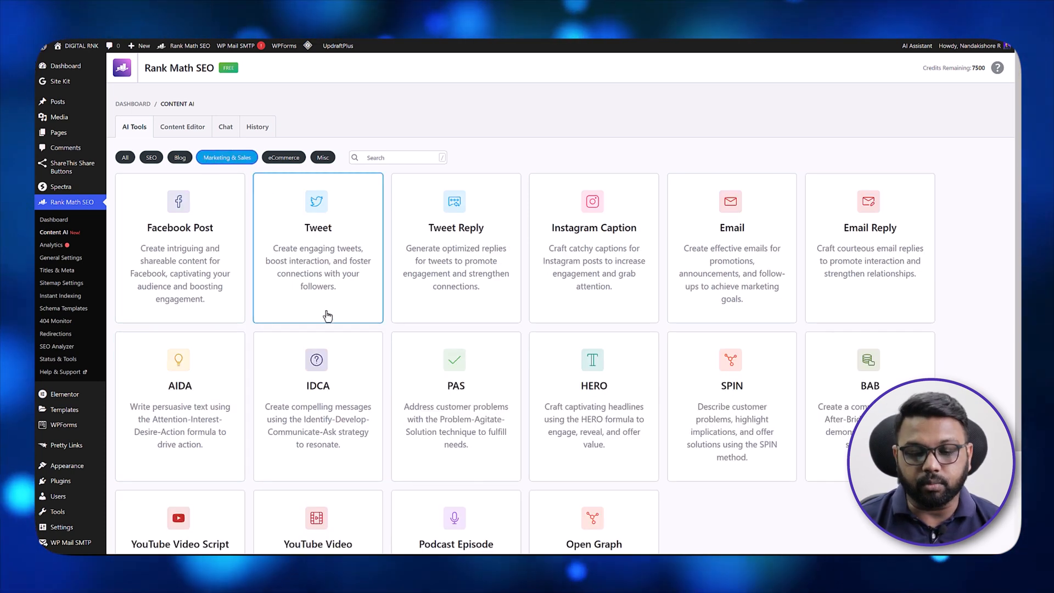
{"action": "mouse_move", "coordinate": [179, 262]}
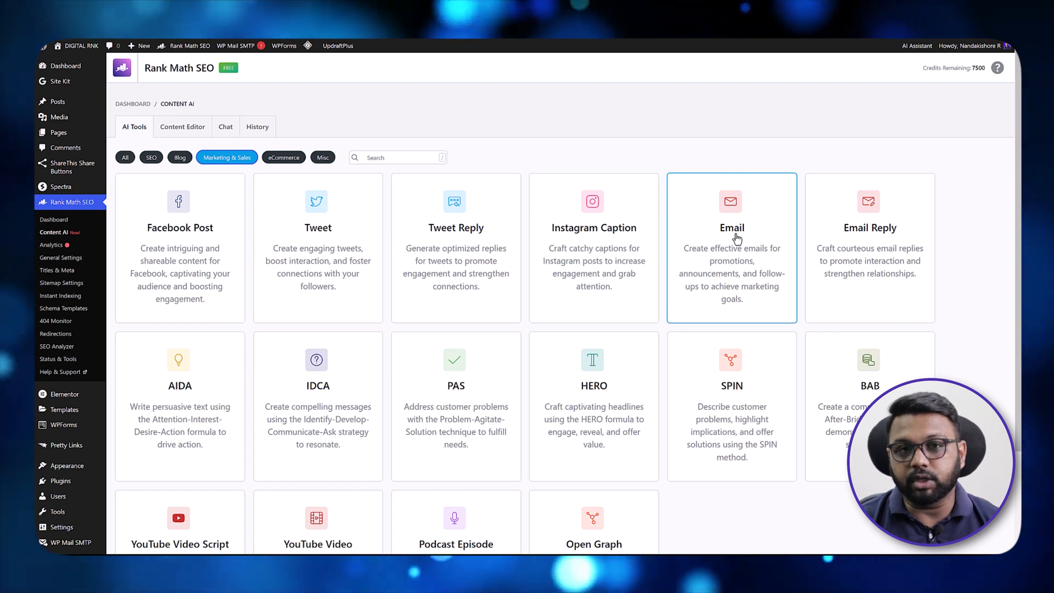
{"action": "scroll", "scroll_direction": "down", "scroll_amount": 3}
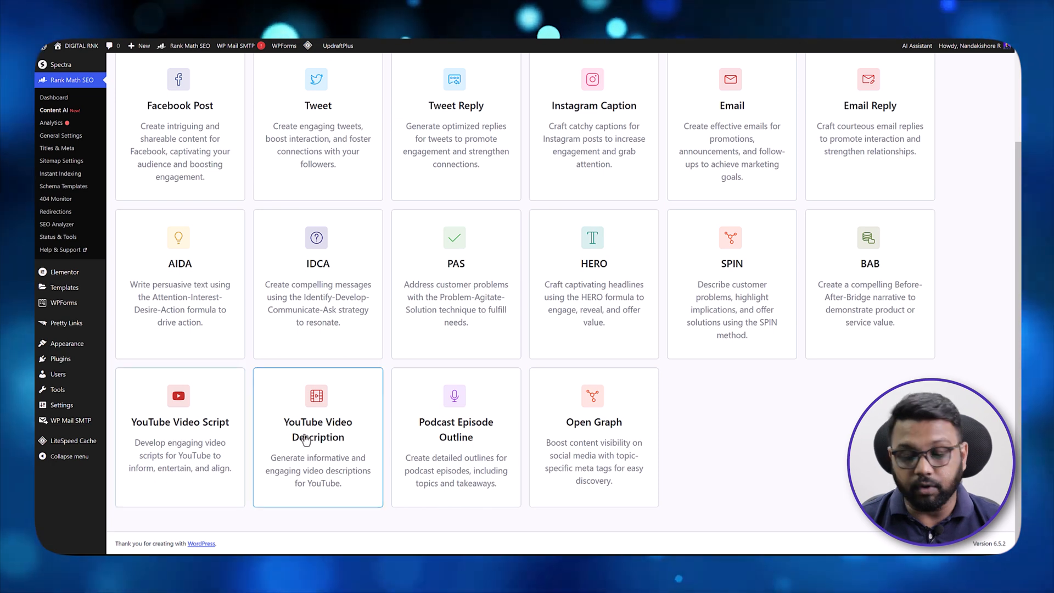
{"action": "scroll", "scroll_direction": "up", "scroll_amount": 3}
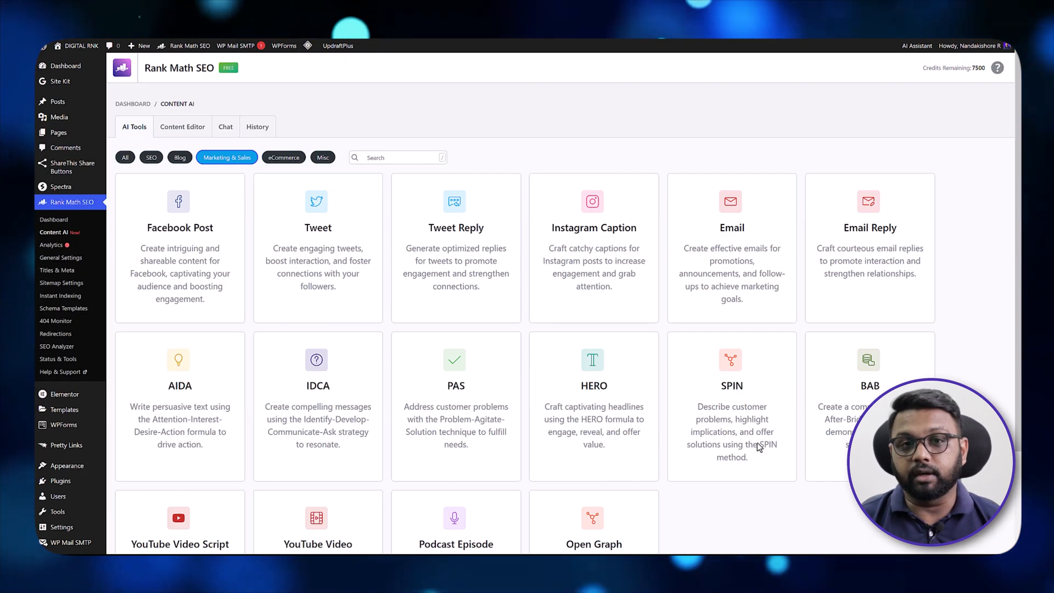
{"action": "left_click", "coordinate": [283, 157]}
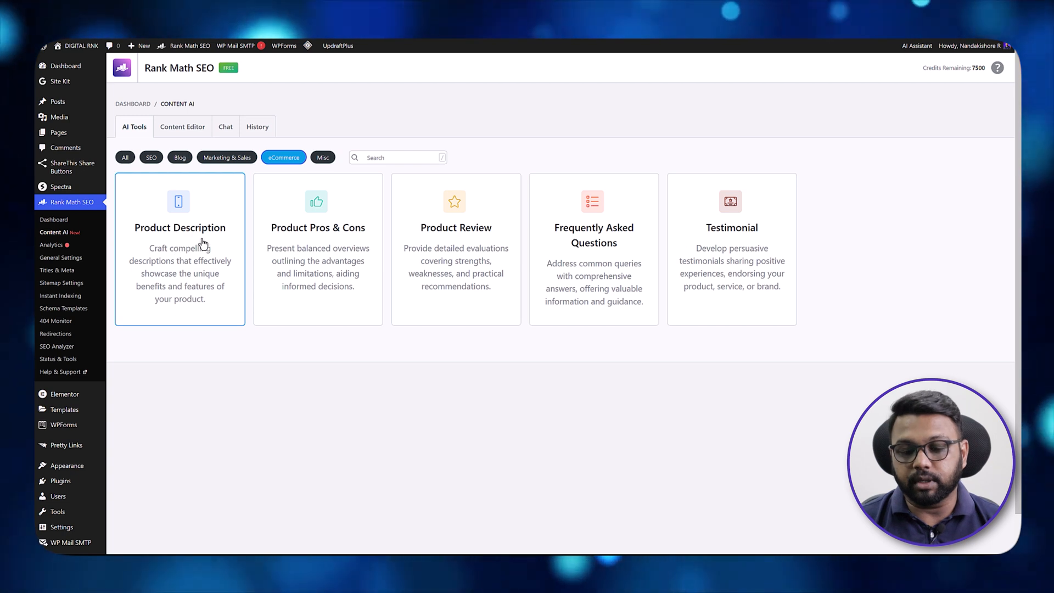
{"action": "mouse_move", "coordinate": [593, 251]}
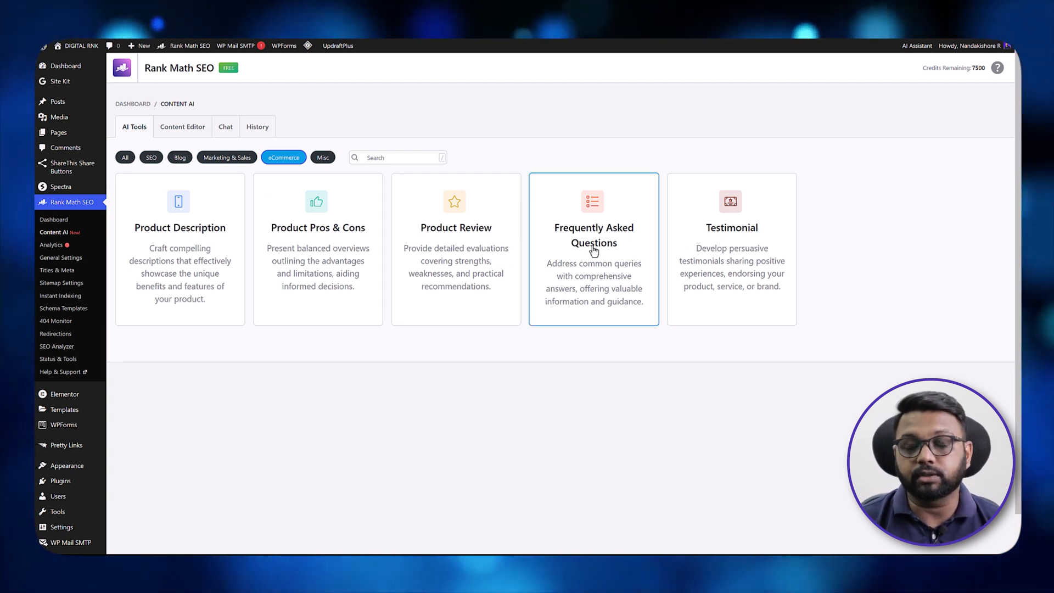
{"action": "left_click", "coordinate": [323, 157]}
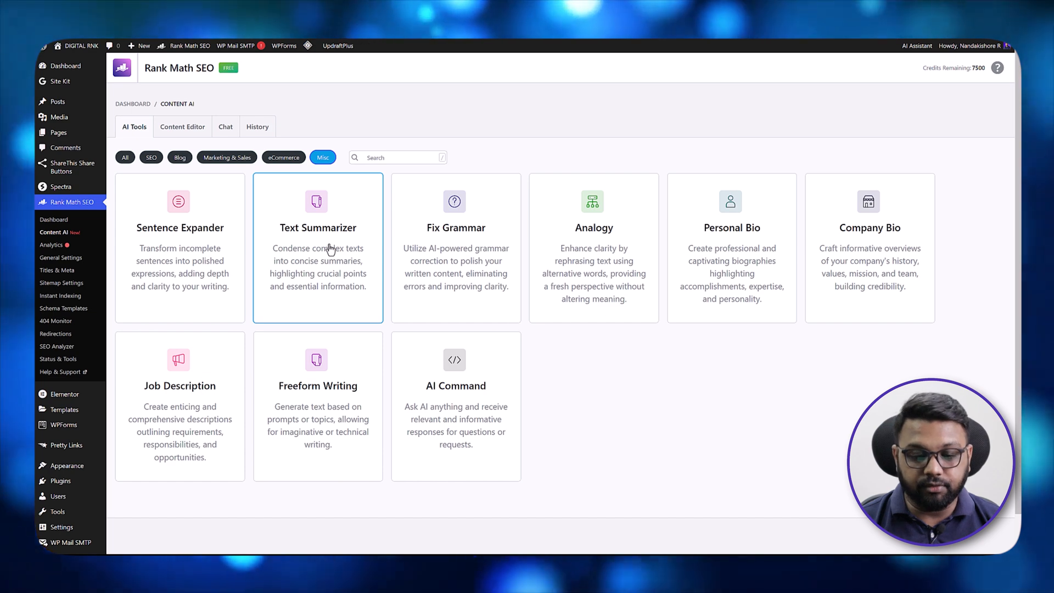
{"action": "mouse_move", "coordinate": [166, 149]}
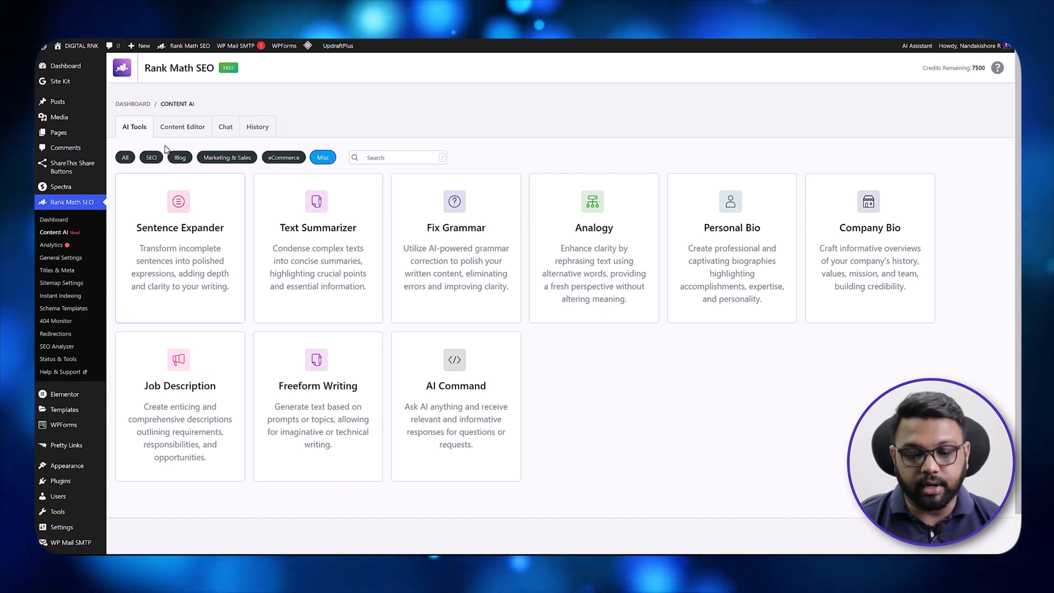
Step: In Content Editor, generate a formal medium-length blog post on 'SEO Tools for Digital Marketers'
{"action": "left_click", "coordinate": [181, 126]}
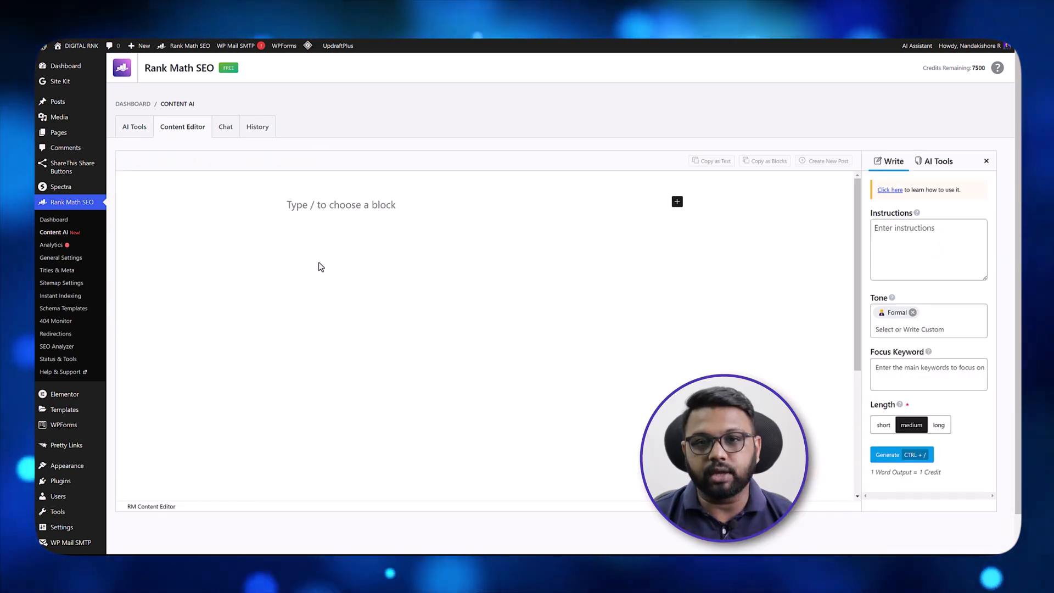
{"action": "type", "text": "Write a blog post on top SEO Tools for Digital Marketers"}
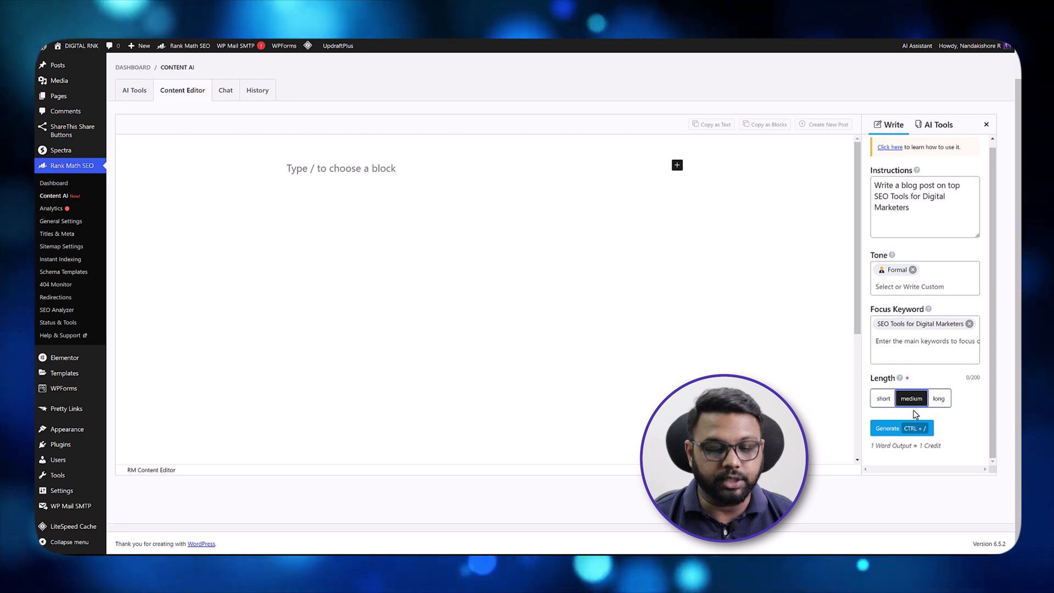
{"action": "left_click", "coordinate": [887, 428]}
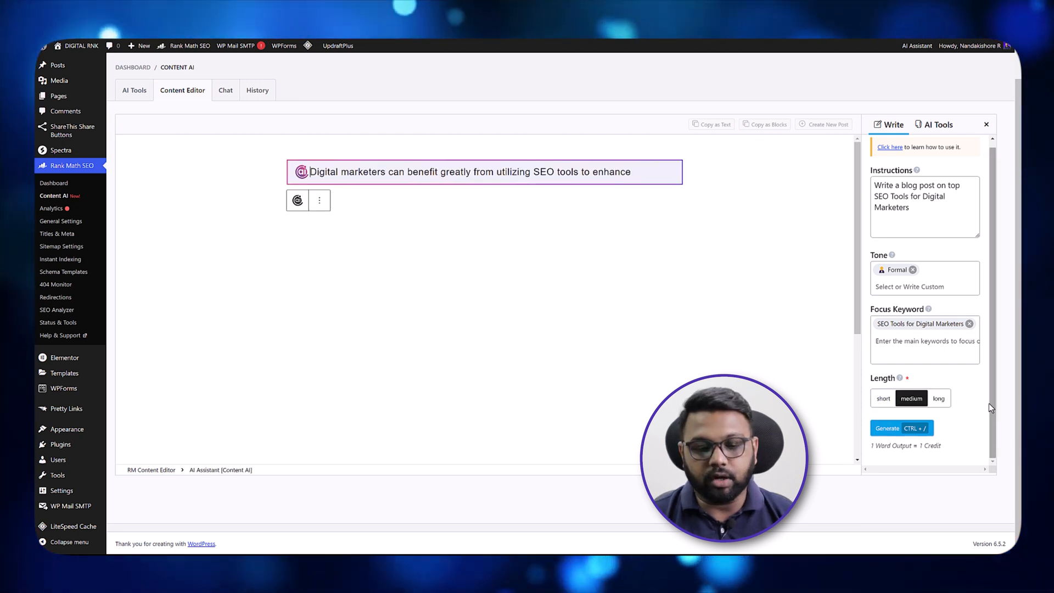
{"action": "left_click", "coordinate": [887, 428]}
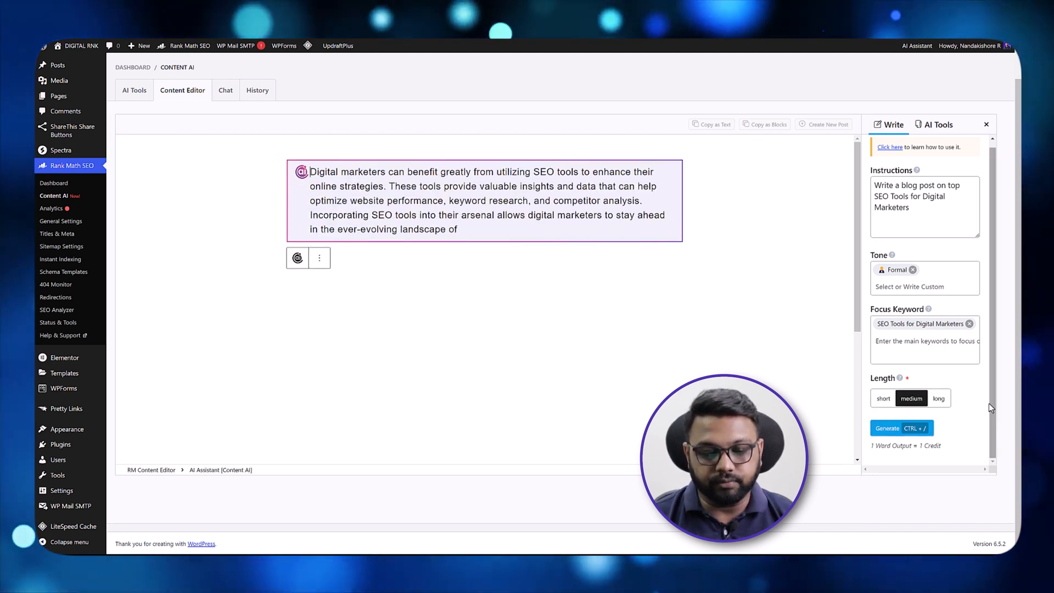
Step: Switch to RankBot chat, start a message and peek at the Prompts Library before closing it
{"action": "left_click", "coordinate": [225, 90]}
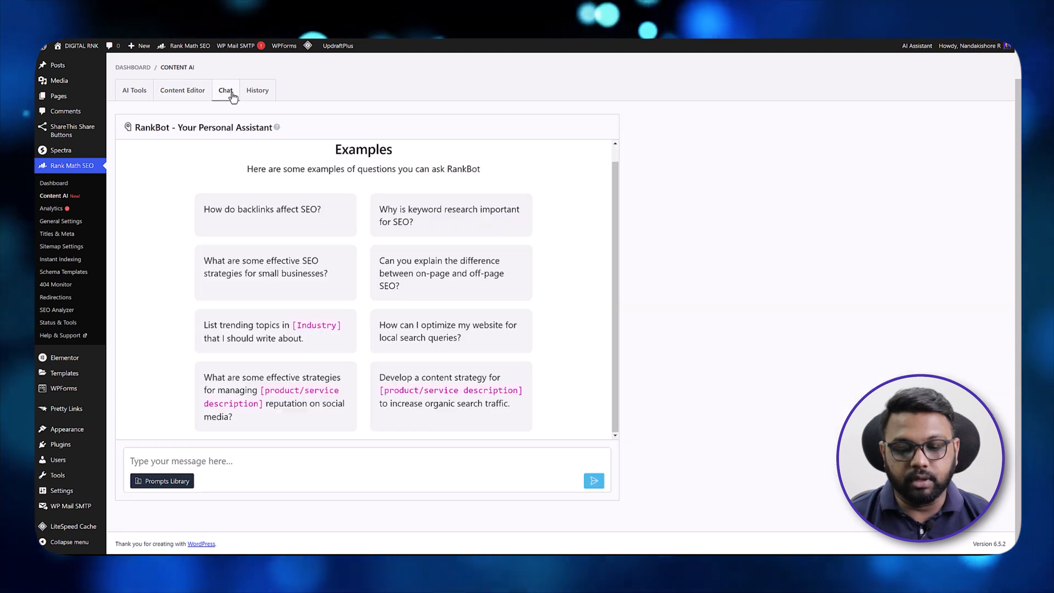
{"action": "left_click", "coordinate": [367, 460]}
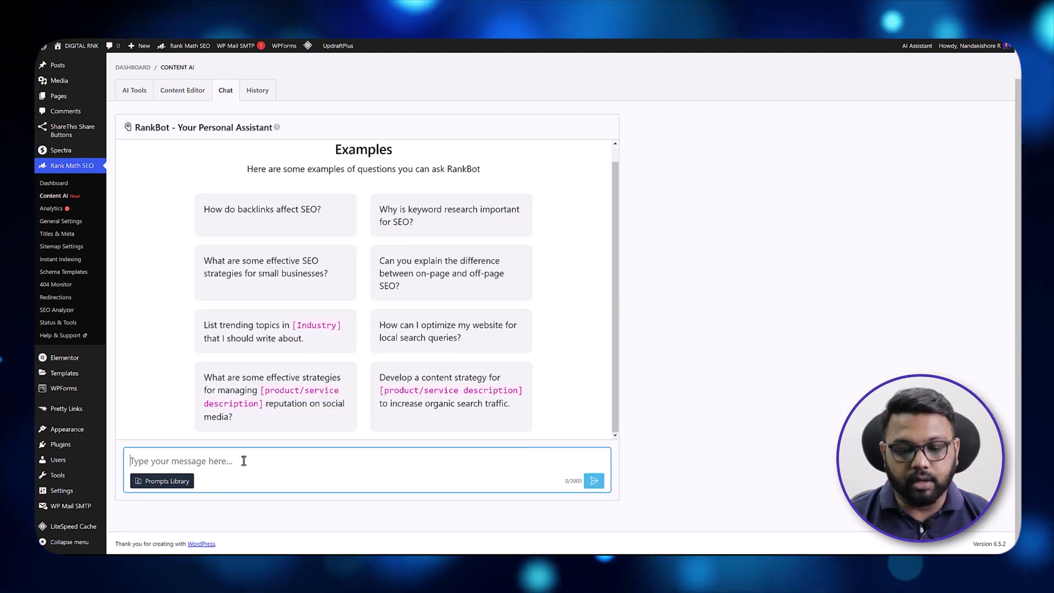
{"action": "left_click", "coordinate": [161, 480]}
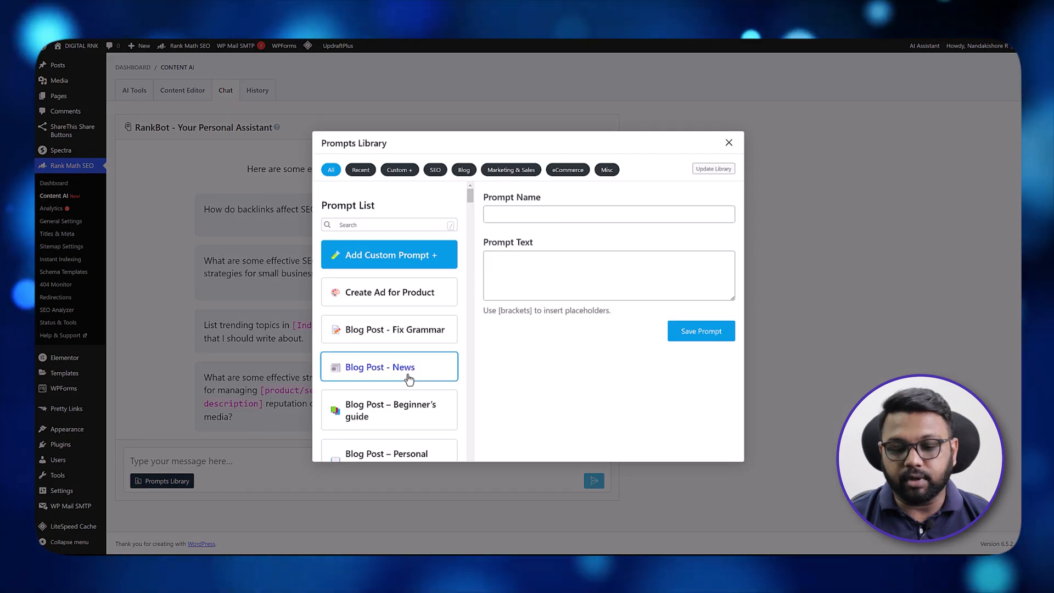
{"action": "left_click", "coordinate": [728, 143]}
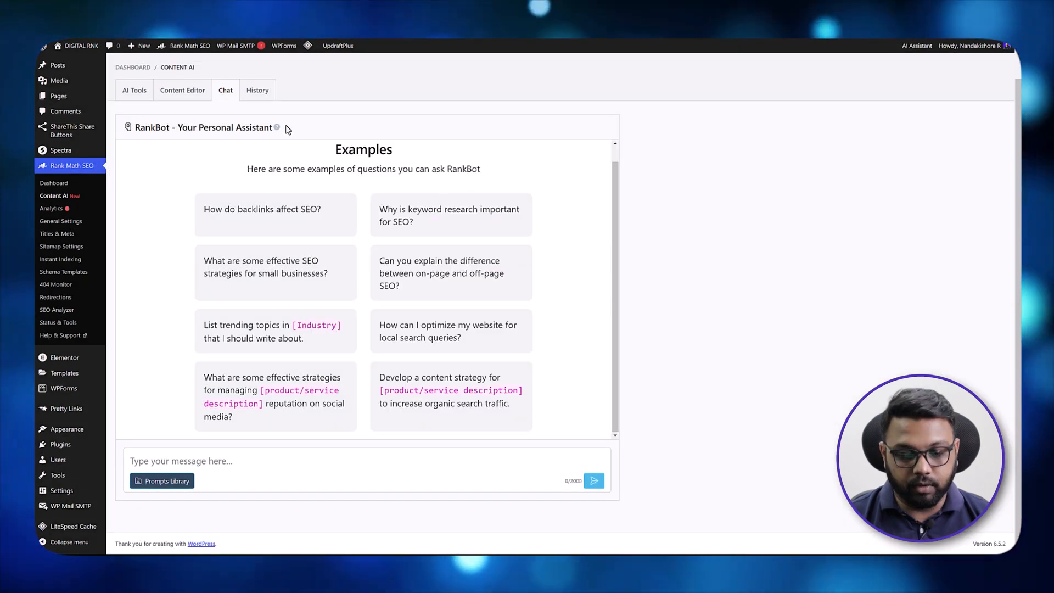
Step: View the AI History of past outputs, then return to the full AI tools list
{"action": "left_click", "coordinate": [257, 89]}
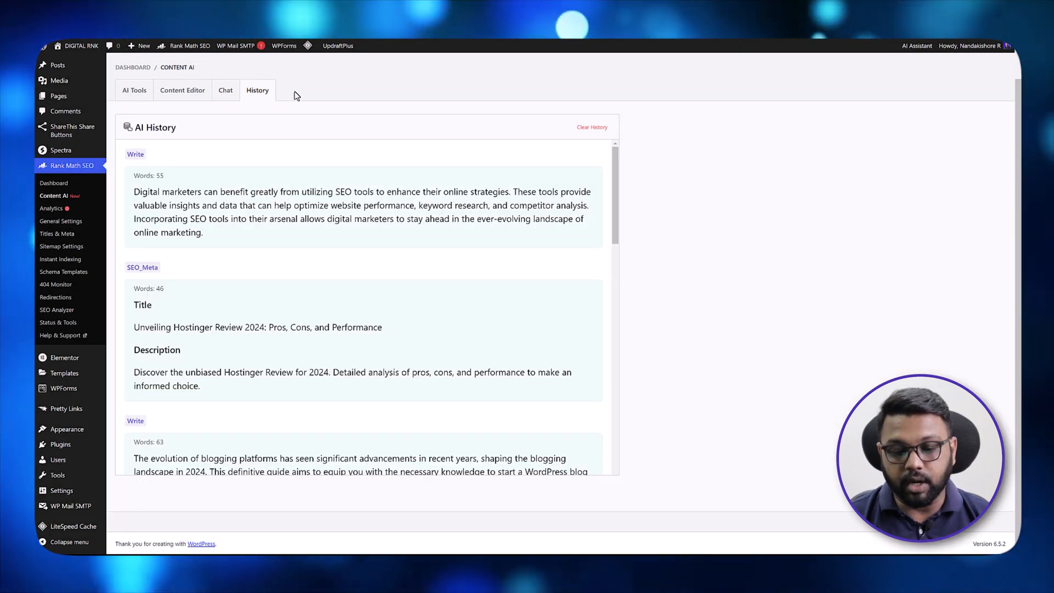
{"action": "mouse_move", "coordinate": [271, 319]}
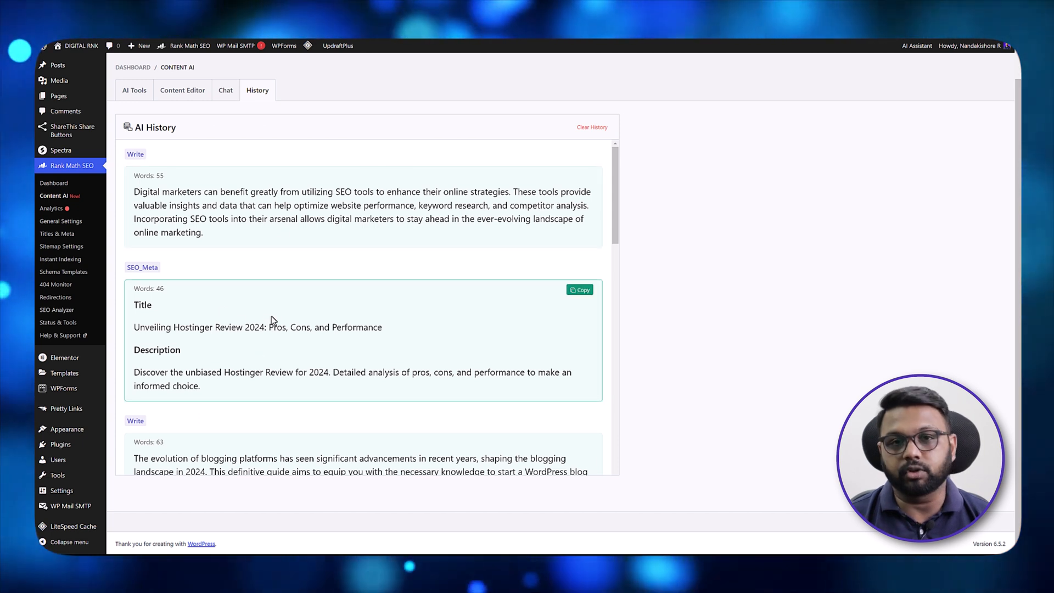
{"action": "left_click", "coordinate": [134, 90]}
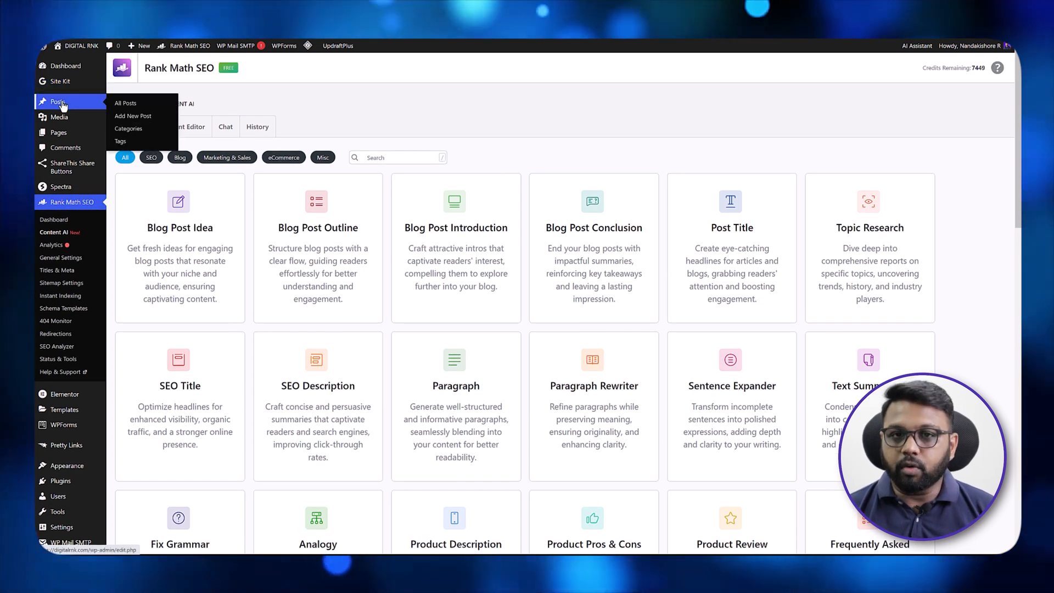
Step: Open the TubeBuddy Review 2024 post's Rank Math checks and review its snippet editor
{"action": "left_click", "coordinate": [125, 104]}
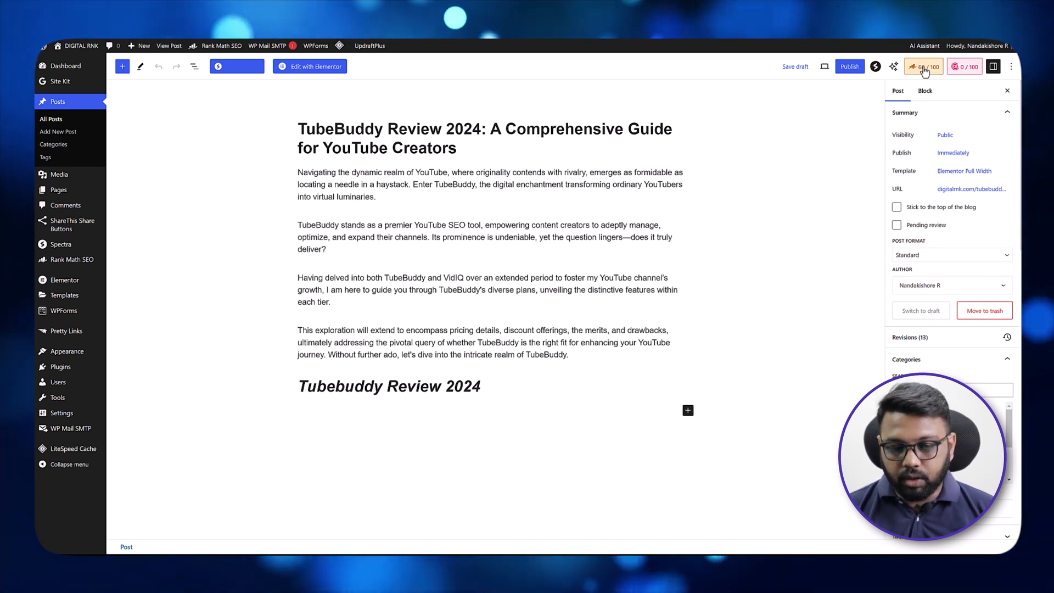
{"action": "left_click", "coordinate": [923, 66]}
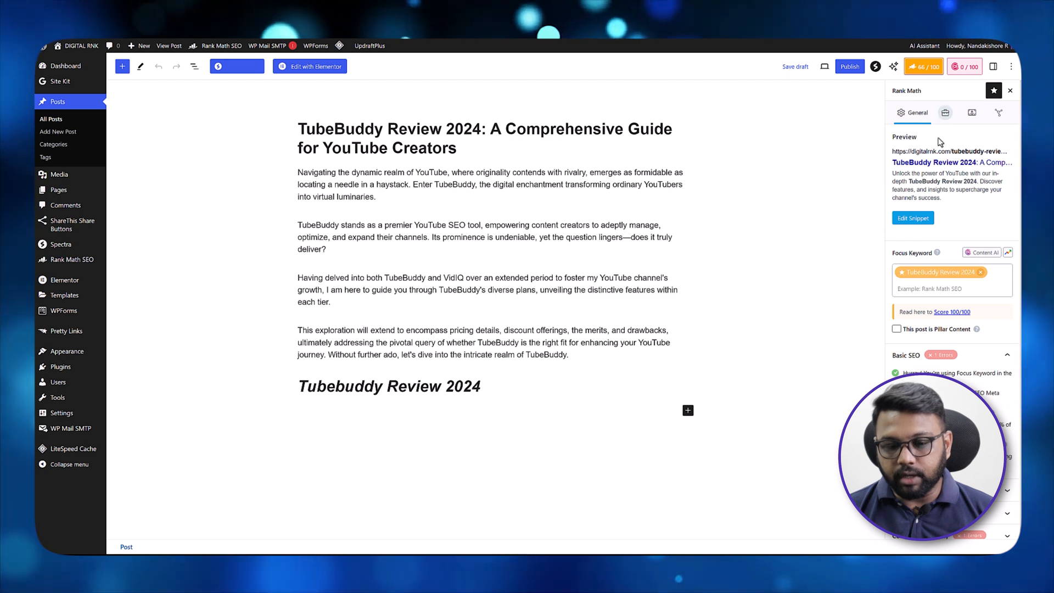
{"action": "mouse_move", "coordinate": [865, 316]}
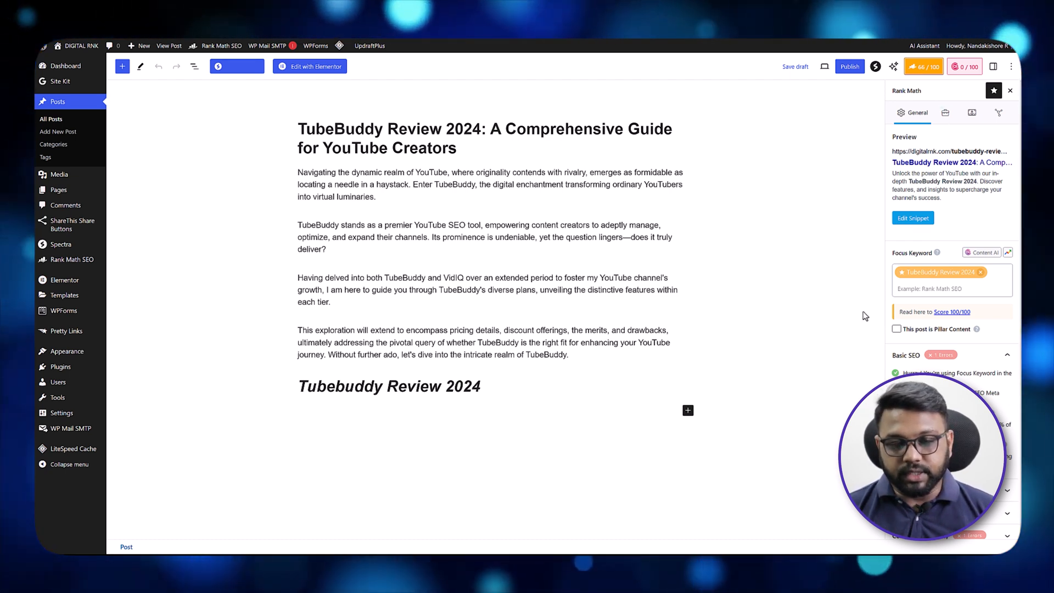
{"action": "mouse_move", "coordinate": [947, 158]}
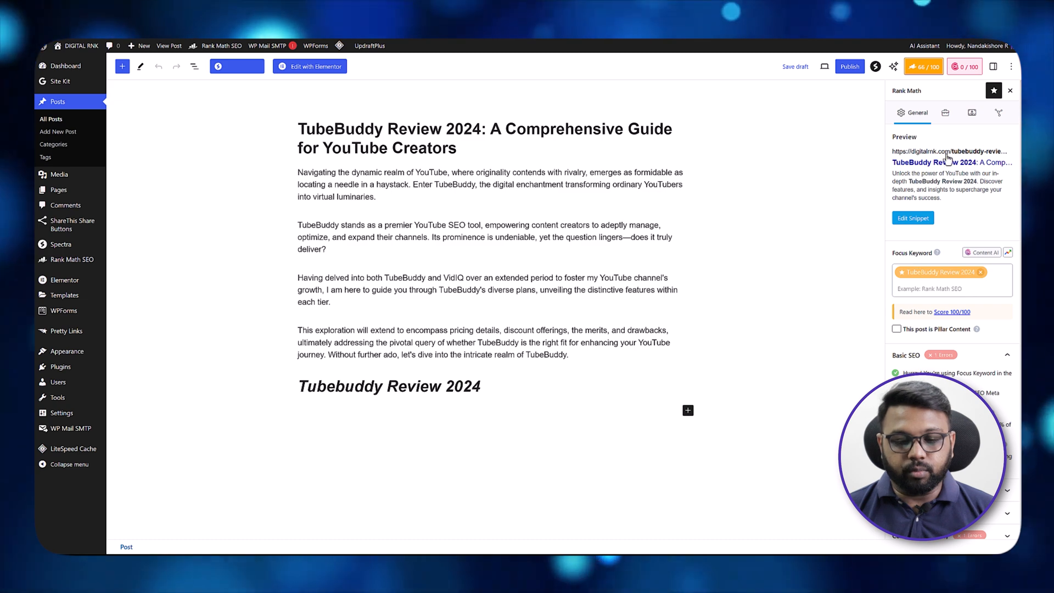
{"action": "left_click", "coordinate": [912, 217]}
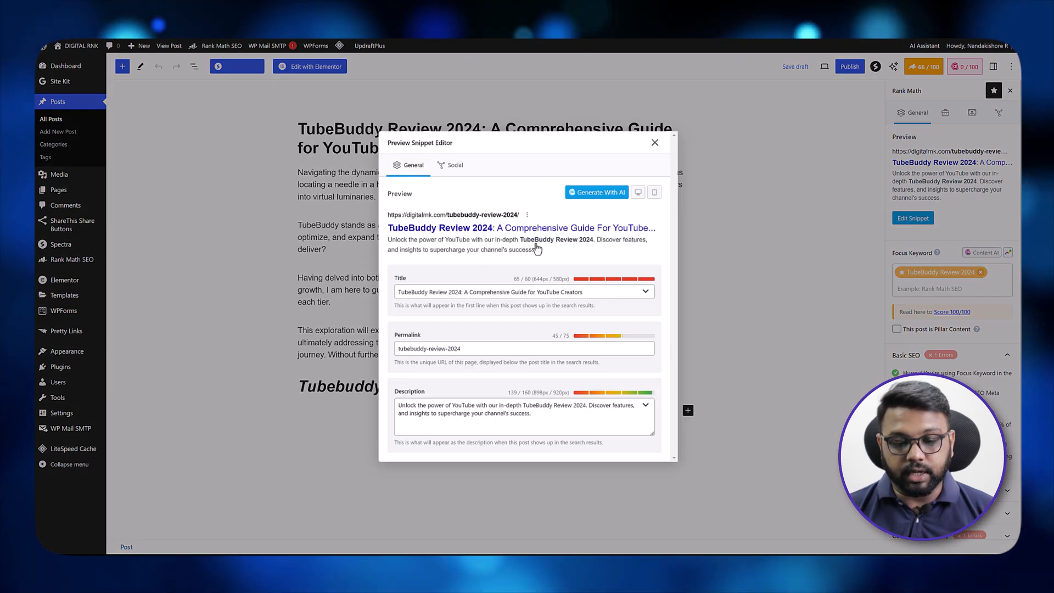
{"action": "left_click", "coordinate": [653, 143]}
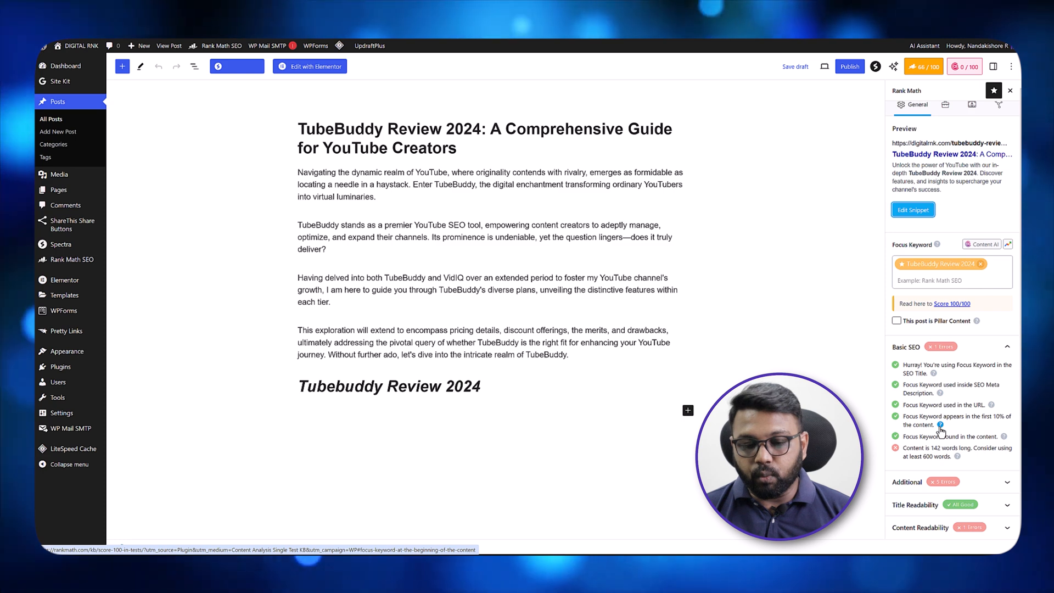
{"action": "mouse_move", "coordinate": [945, 392]}
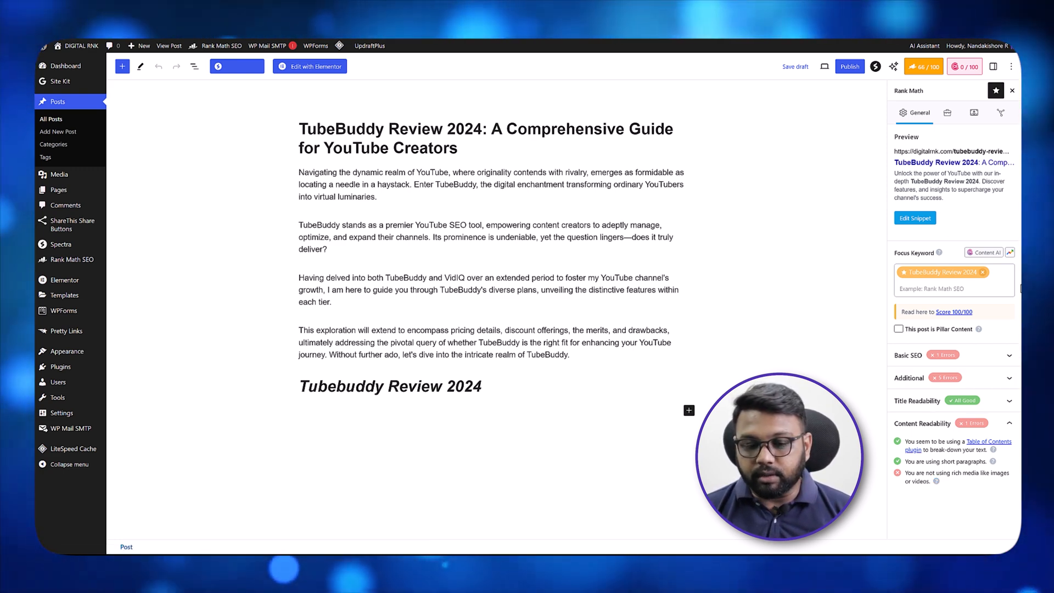
{"action": "mouse_move", "coordinate": [986, 253]}
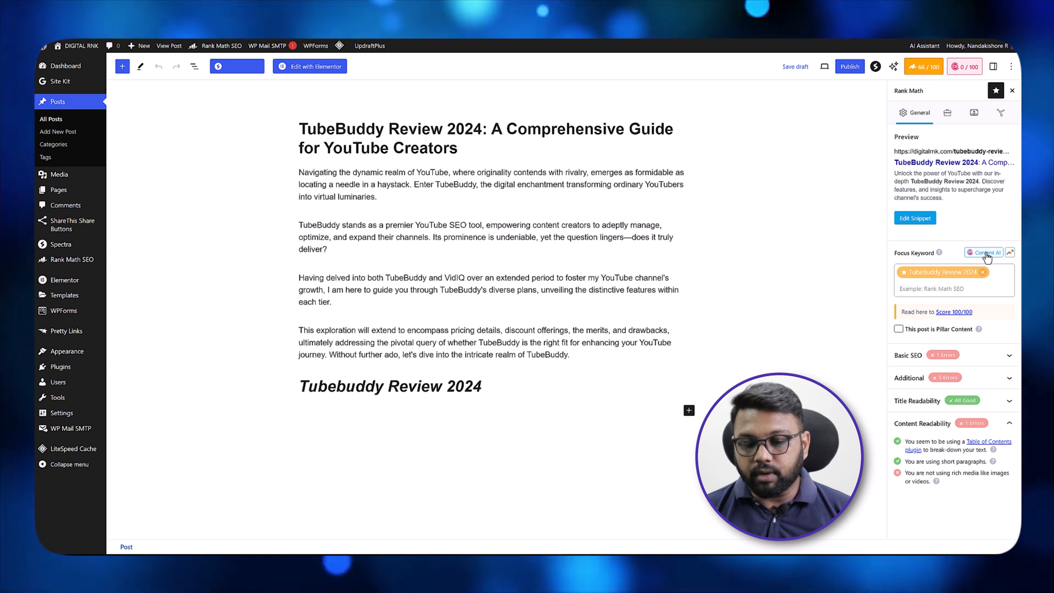
Step: Run Content AI research on the focus keyword 'TubeBuddy Review 2024'
{"action": "left_click", "coordinate": [983, 252]}
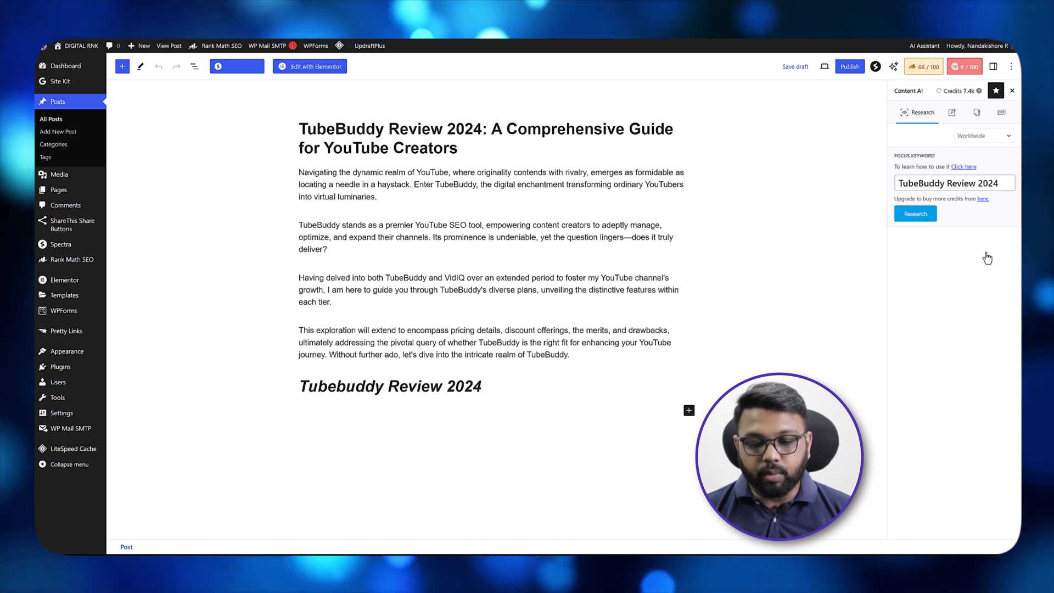
{"action": "mouse_move", "coordinate": [978, 381]}
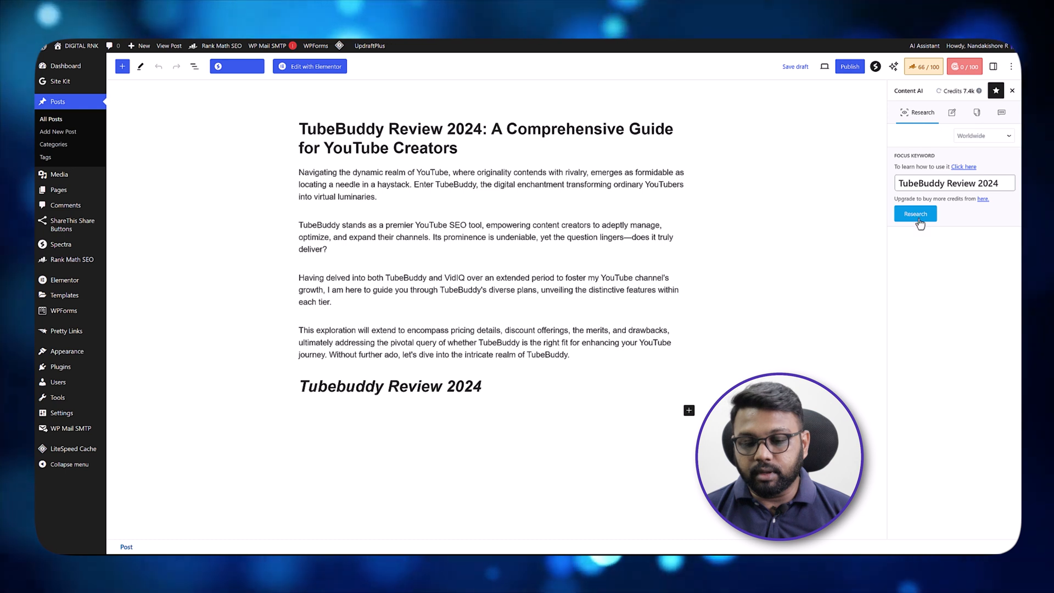
{"action": "mouse_move", "coordinate": [905, 154]}
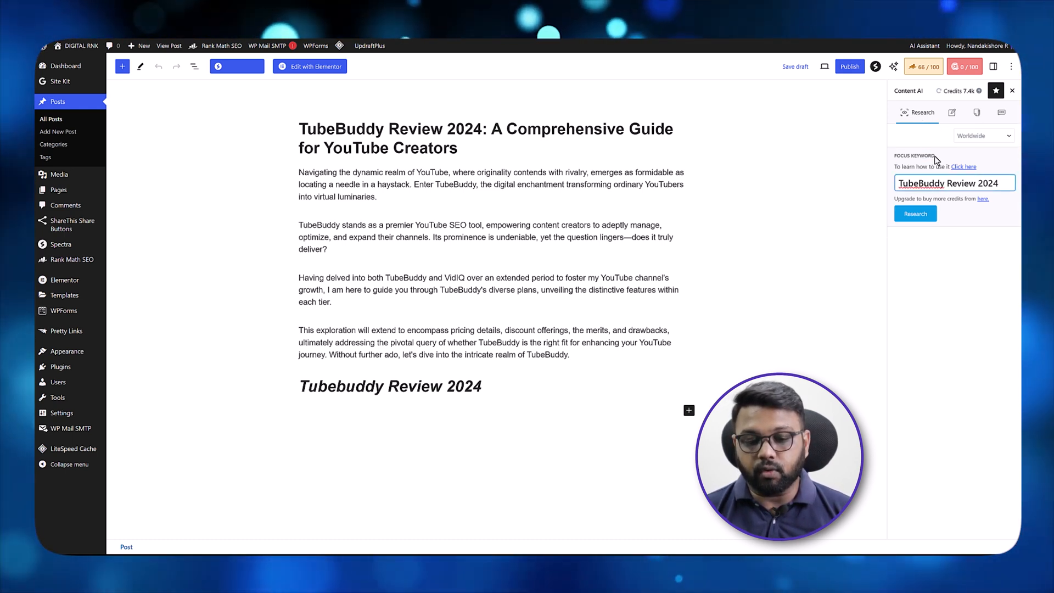
{"action": "left_click", "coordinate": [953, 183]}
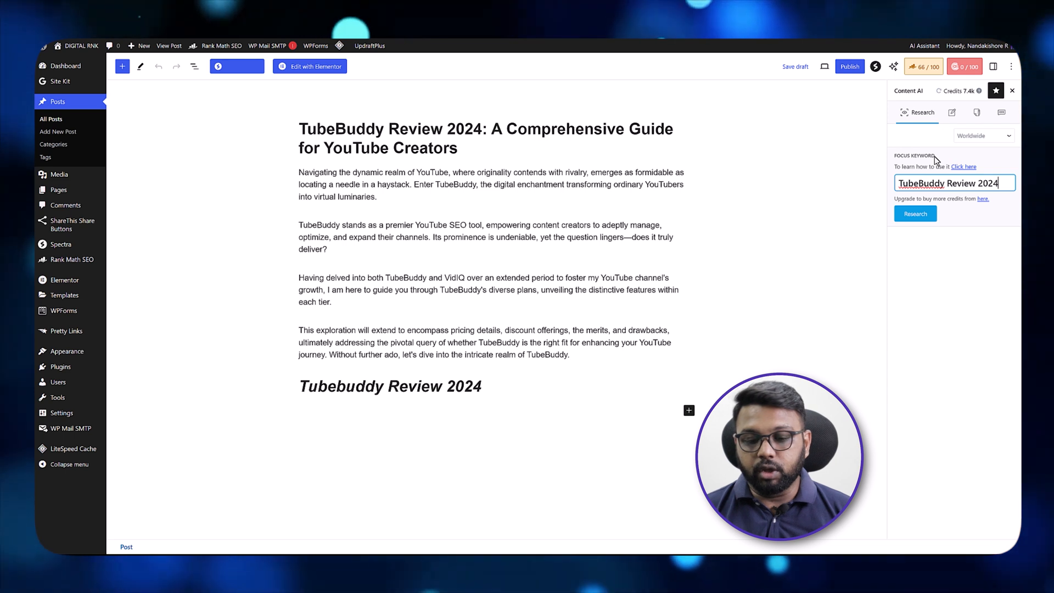
{"action": "mouse_move", "coordinate": [1010, 234]}
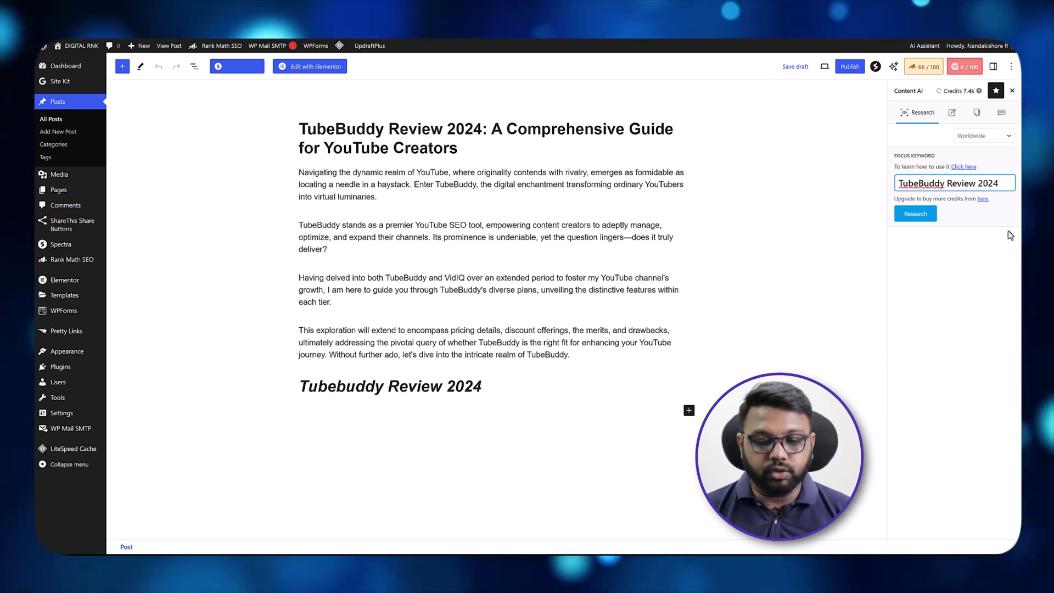
{"action": "mouse_move", "coordinate": [966, 92]}
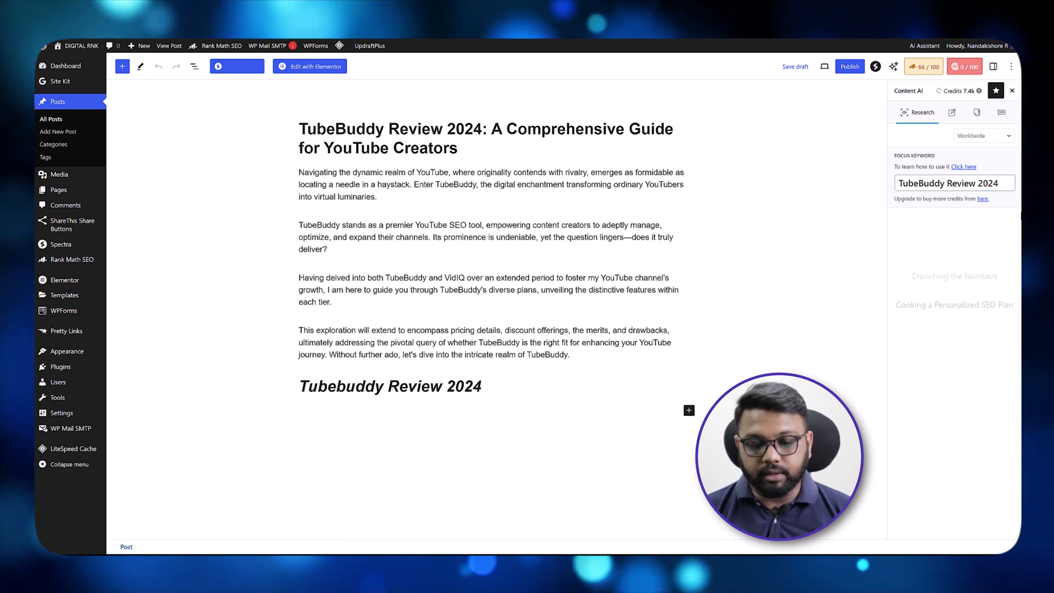
Step: Review the 3/100 research score, link and media counts, keyword placement options, Questions and empty Links list
{"action": "left_click", "coordinate": [1011, 183]}
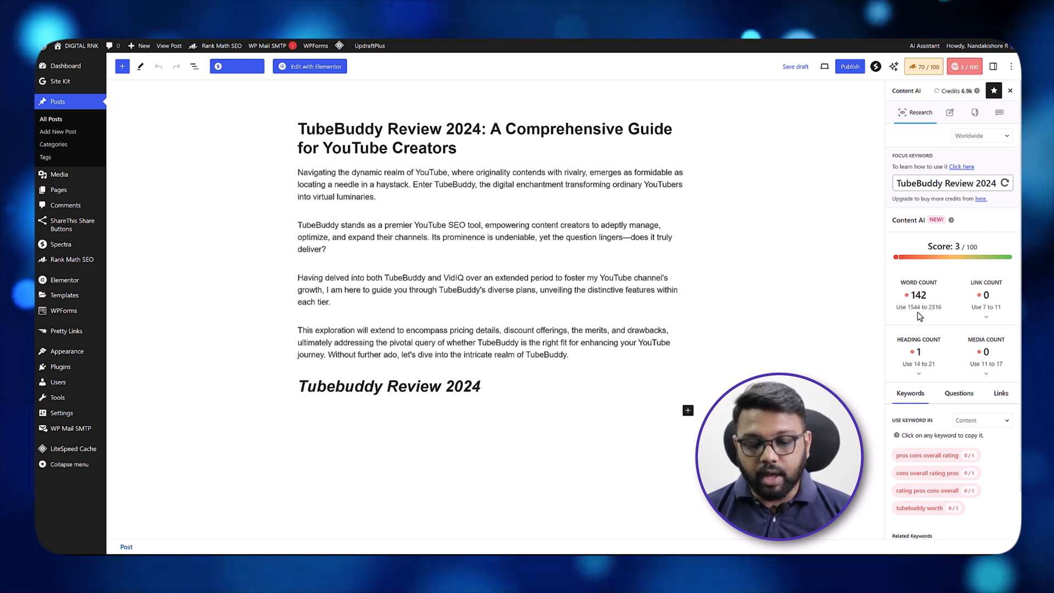
{"action": "left_click", "coordinate": [985, 316]}
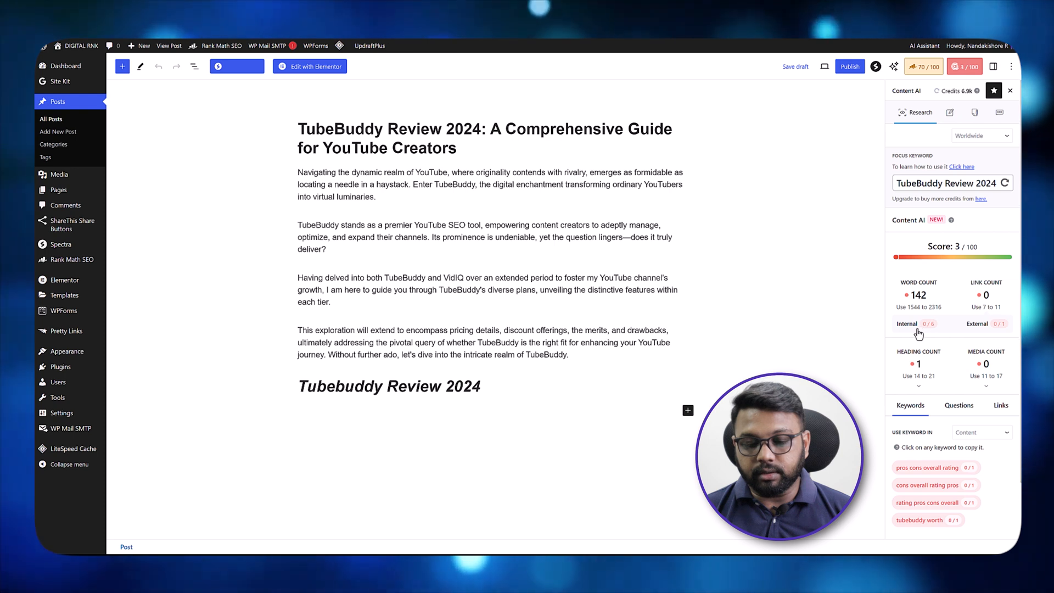
{"action": "mouse_move", "coordinate": [978, 336]}
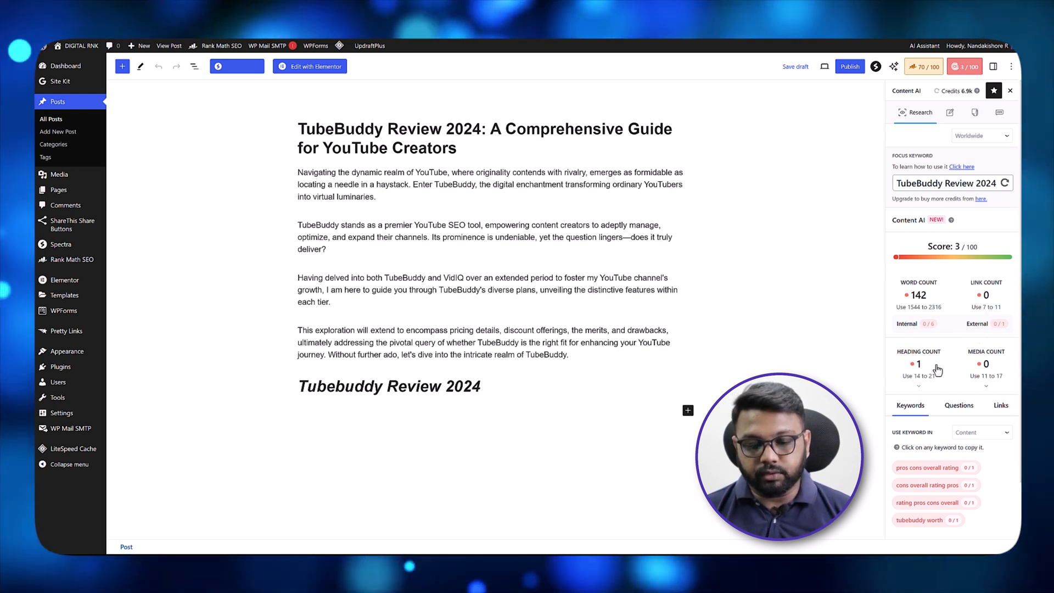
{"action": "mouse_move", "coordinate": [920, 392]}
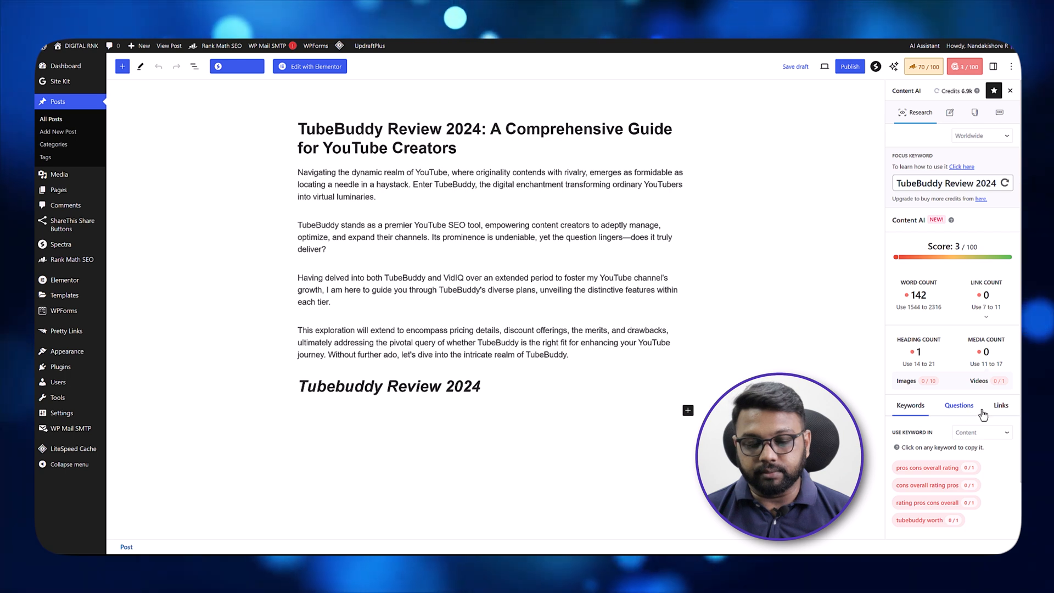
{"action": "mouse_move", "coordinate": [1010, 449]}
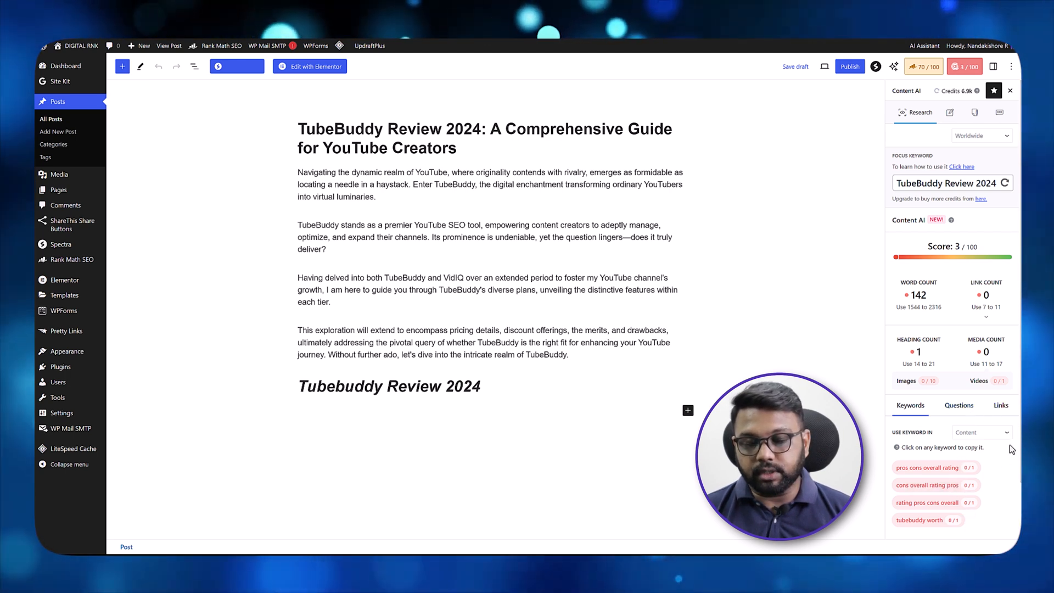
{"action": "left_click", "coordinate": [980, 431]}
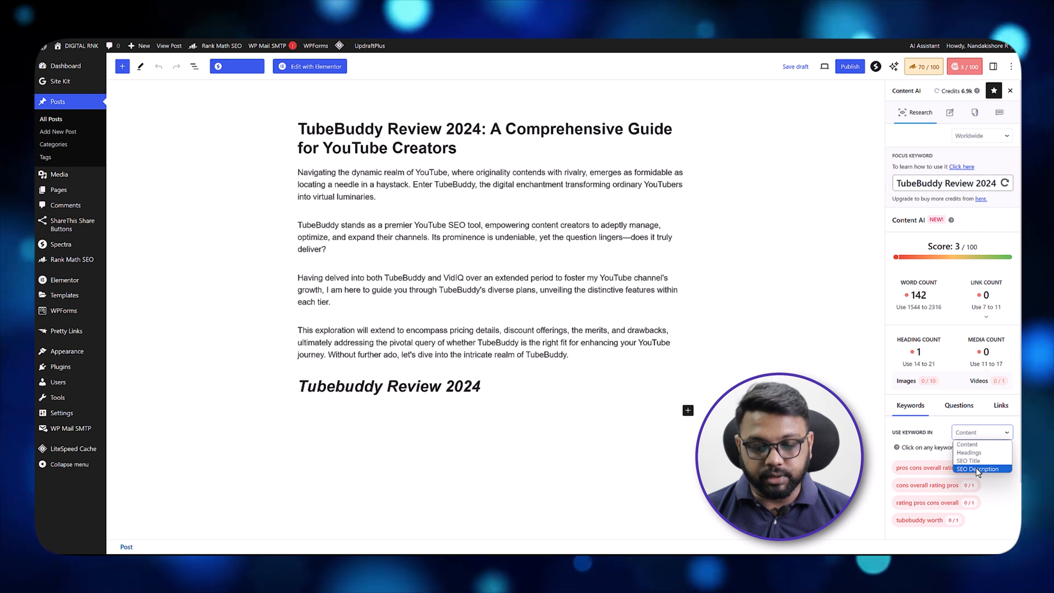
{"action": "left_click", "coordinate": [960, 405]}
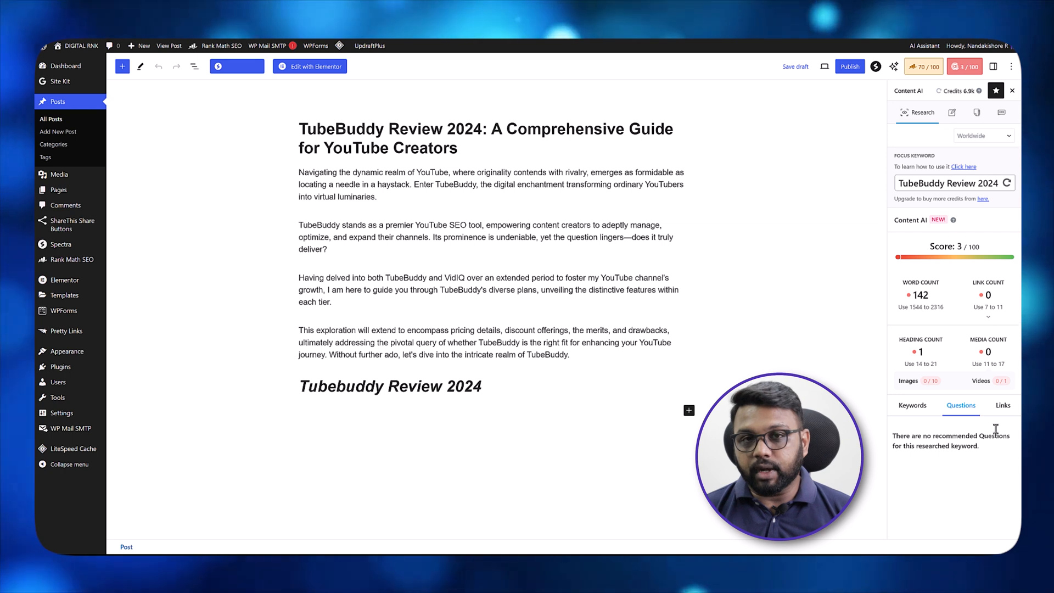
{"action": "left_click", "coordinate": [1002, 405]}
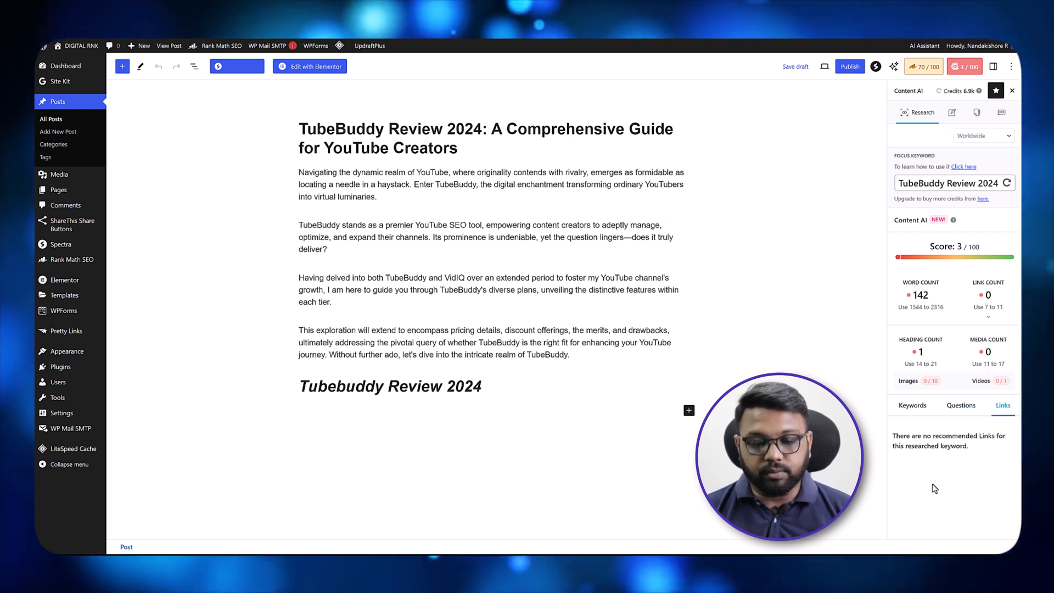
Step: Generate a short Story-telling introduction about TubeBuddy using the 'TubeBuddy Review 2024' keyword
{"action": "left_click", "coordinate": [940, 112]}
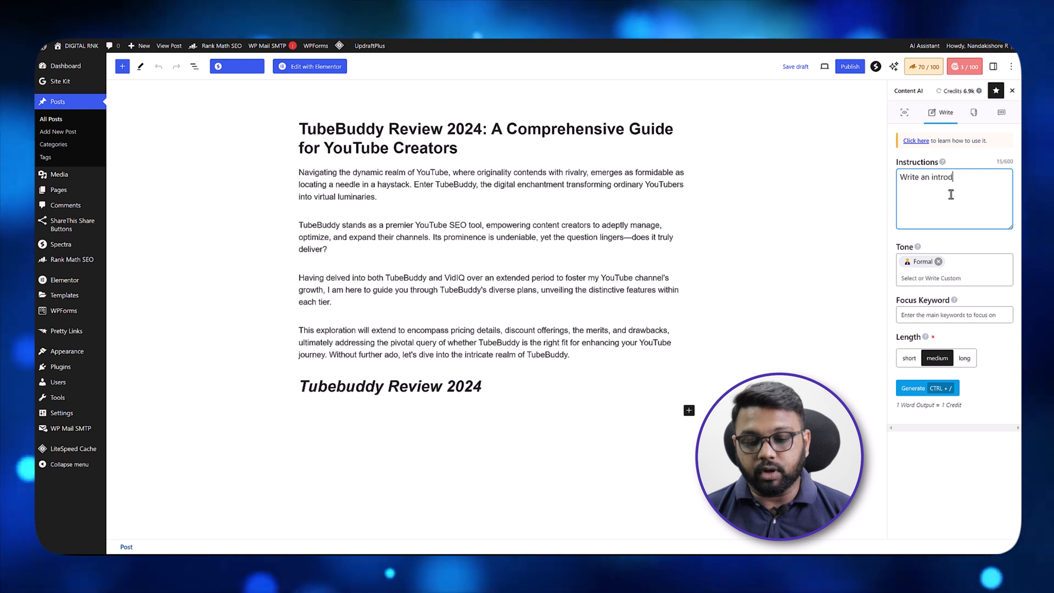
{"action": "left_click", "coordinate": [974, 261]}
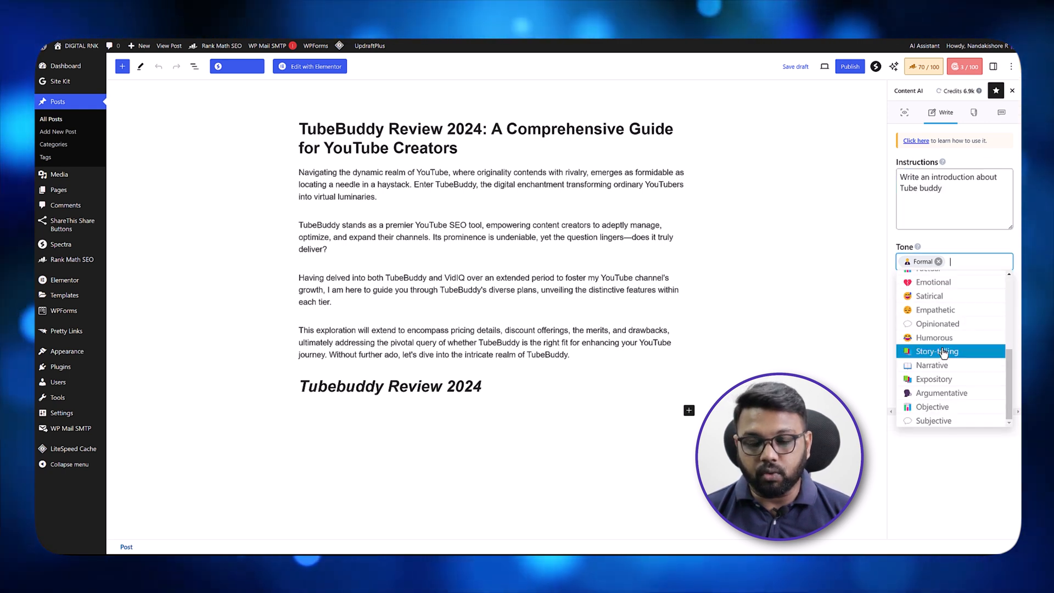
{"action": "left_click", "coordinate": [934, 351]}
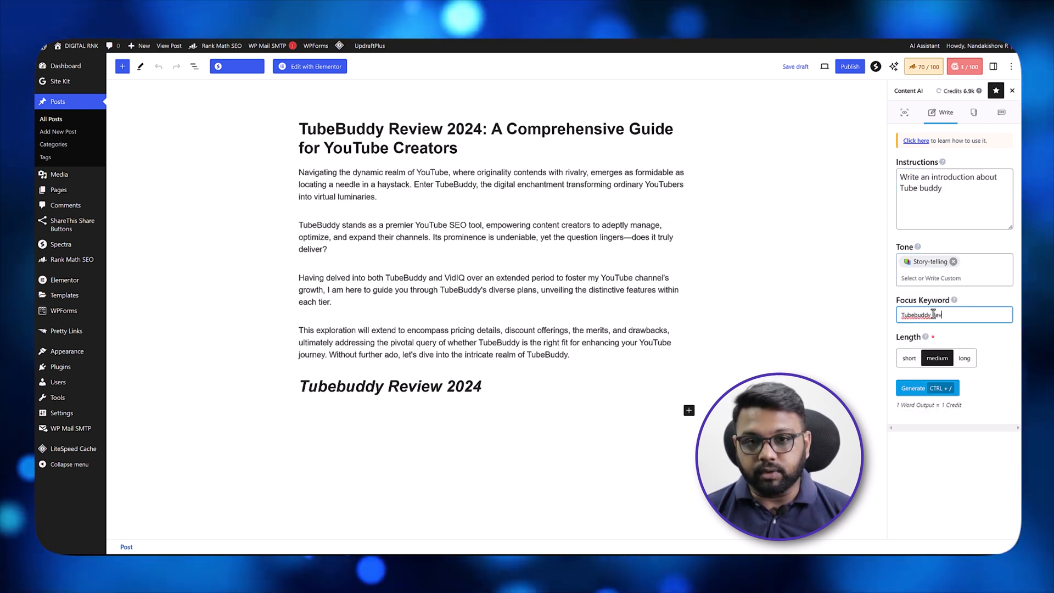
{"action": "left_click", "coordinate": [909, 374]}
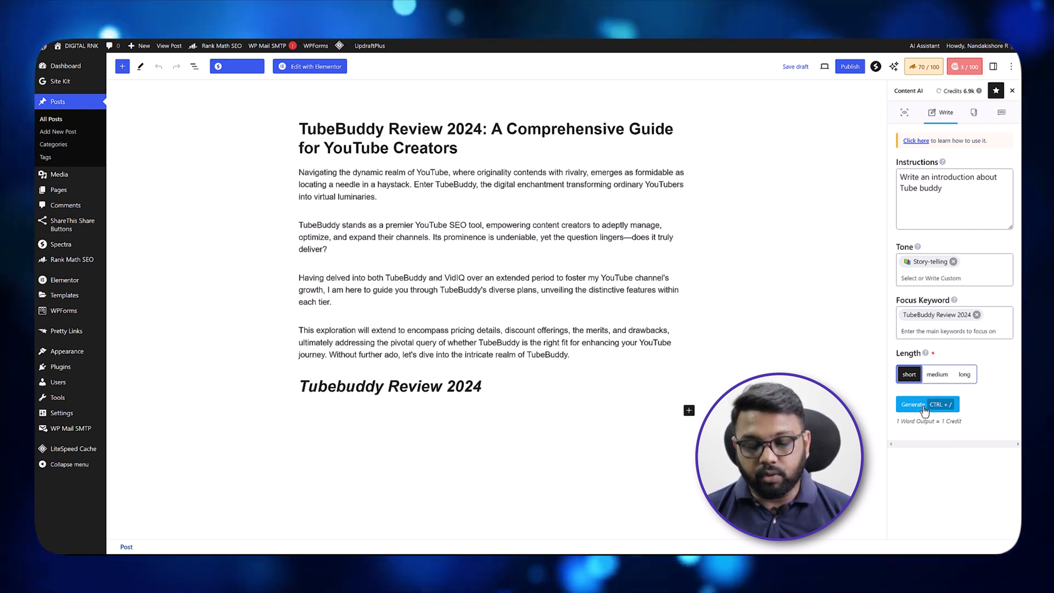
{"action": "left_click", "coordinate": [911, 404]}
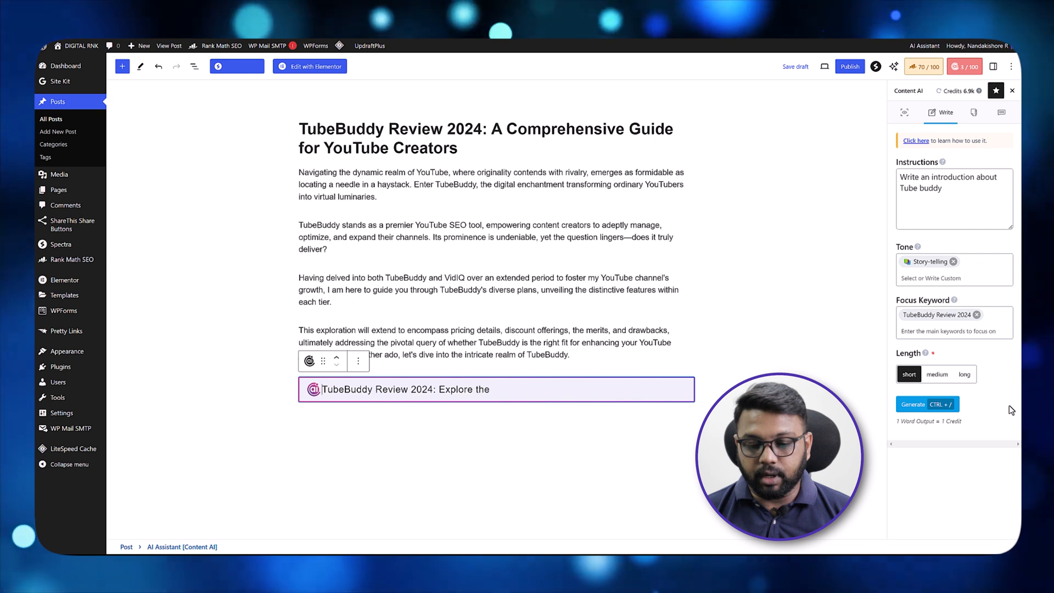
{"action": "left_click", "coordinate": [912, 404]}
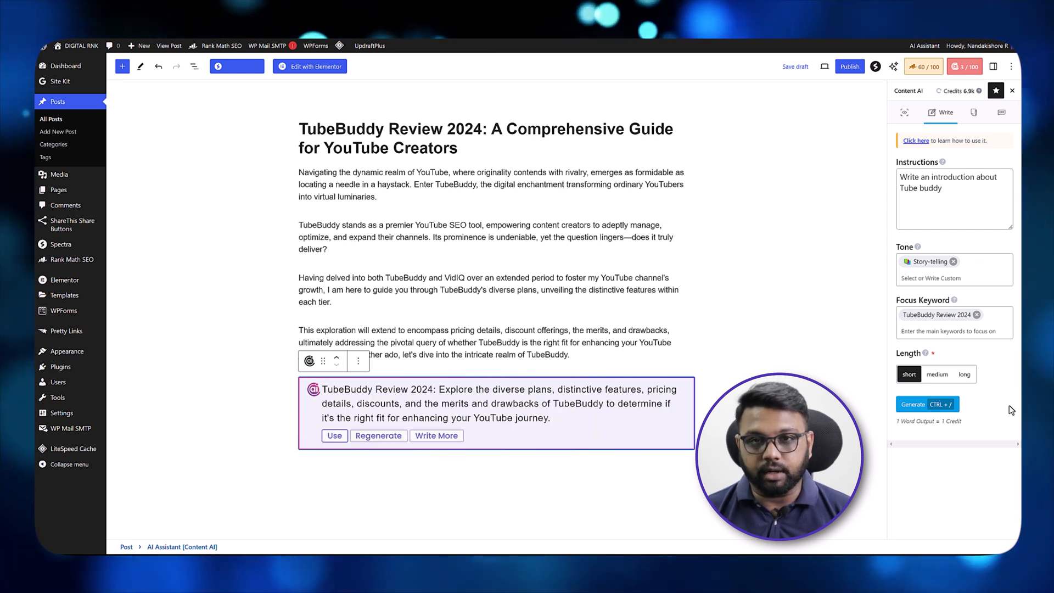
{"action": "left_click", "coordinate": [974, 112]}
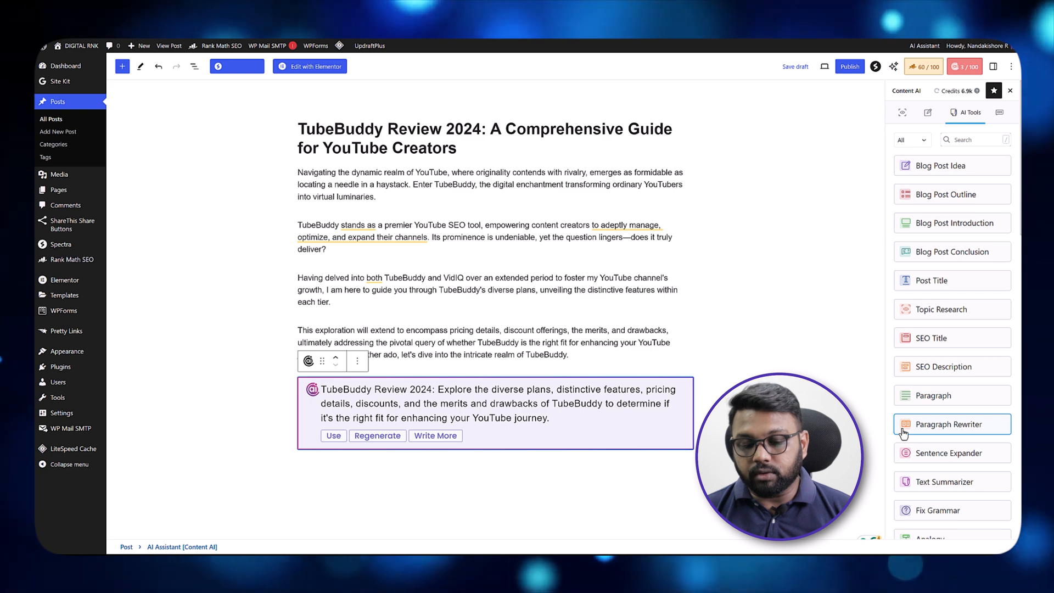
{"action": "mouse_move", "coordinate": [889, 325]}
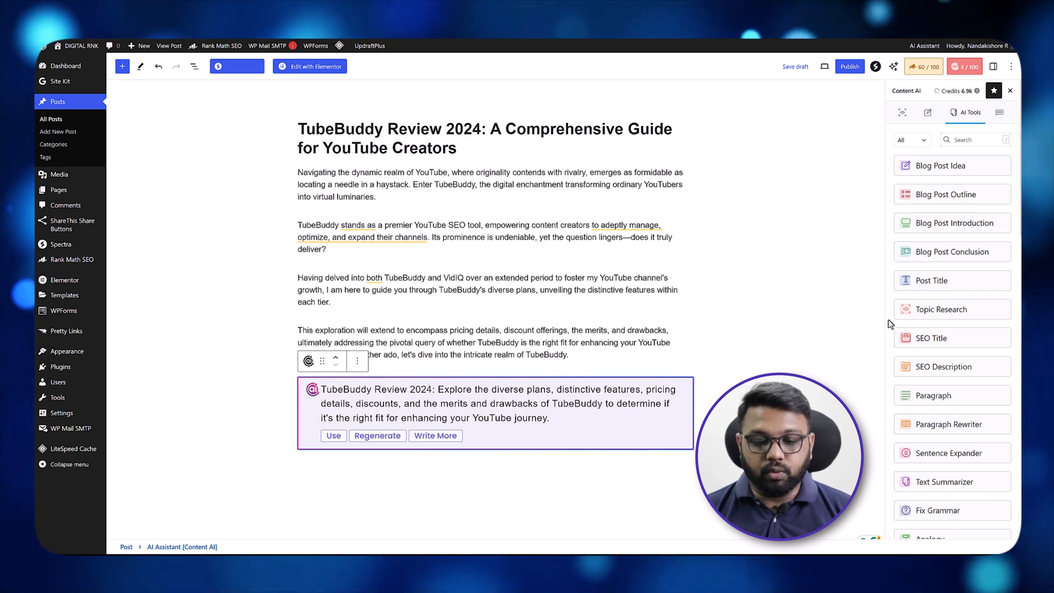
Step: Preview the Blog Post Idea AI tool and close it without generating
{"action": "left_click", "coordinate": [942, 166]}
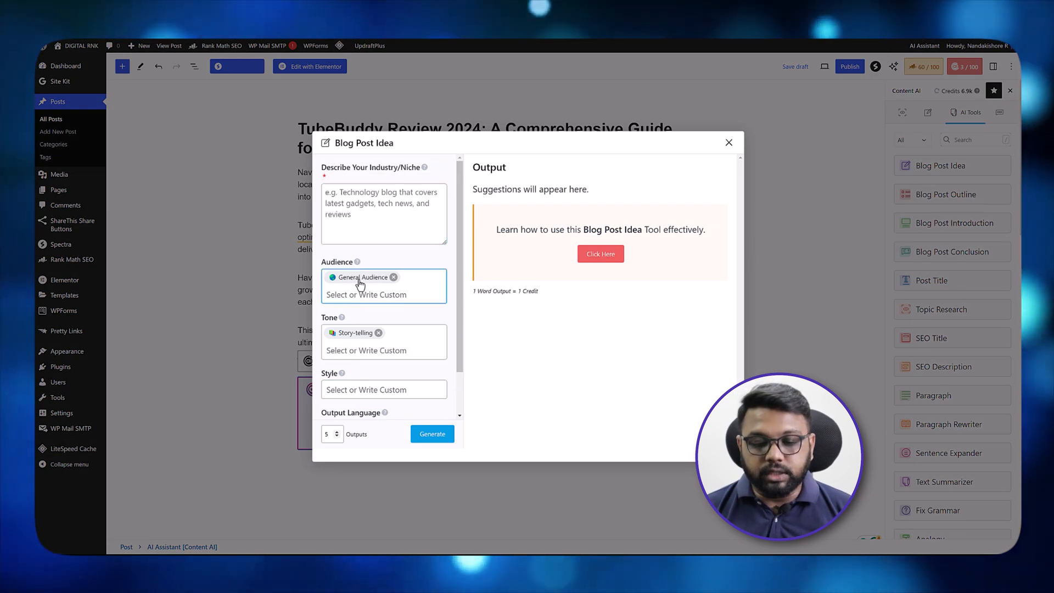
{"action": "mouse_move", "coordinate": [367, 389]}
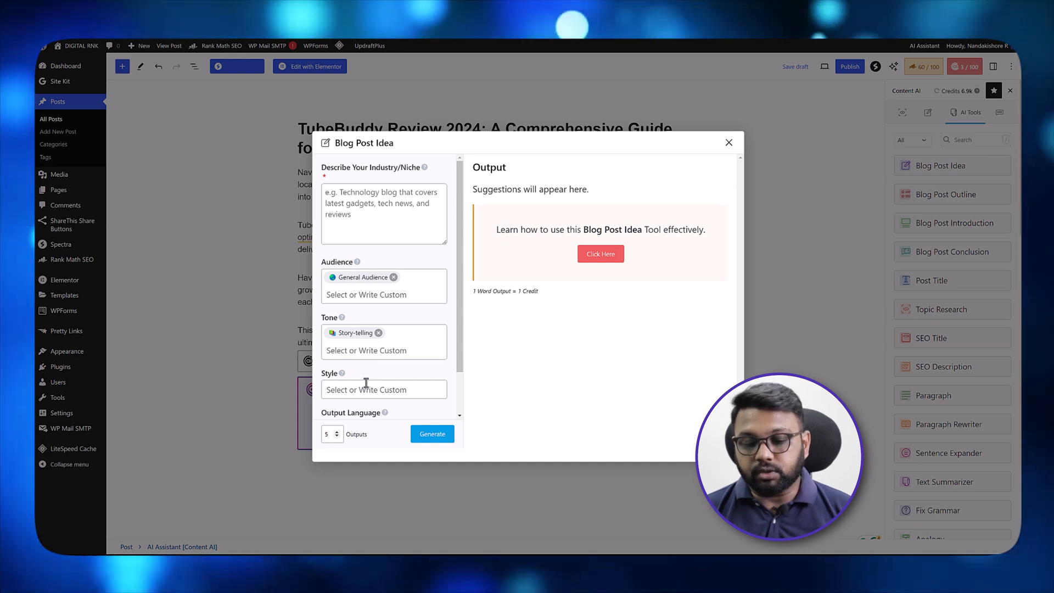
{"action": "mouse_move", "coordinate": [717, 163]}
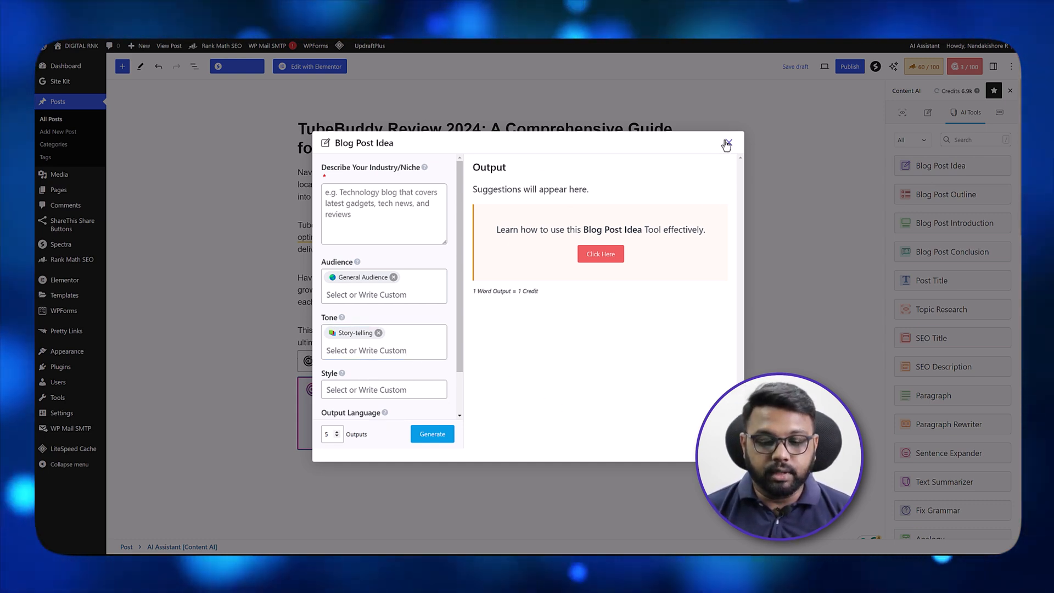
{"action": "left_click", "coordinate": [726, 143]}
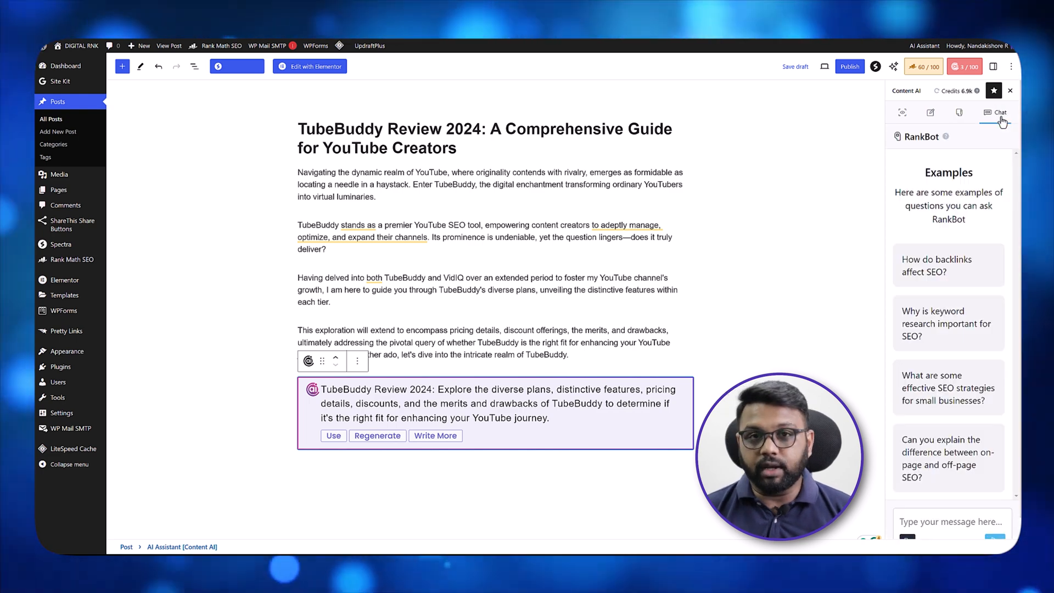
{"action": "mouse_move", "coordinate": [945, 269]}
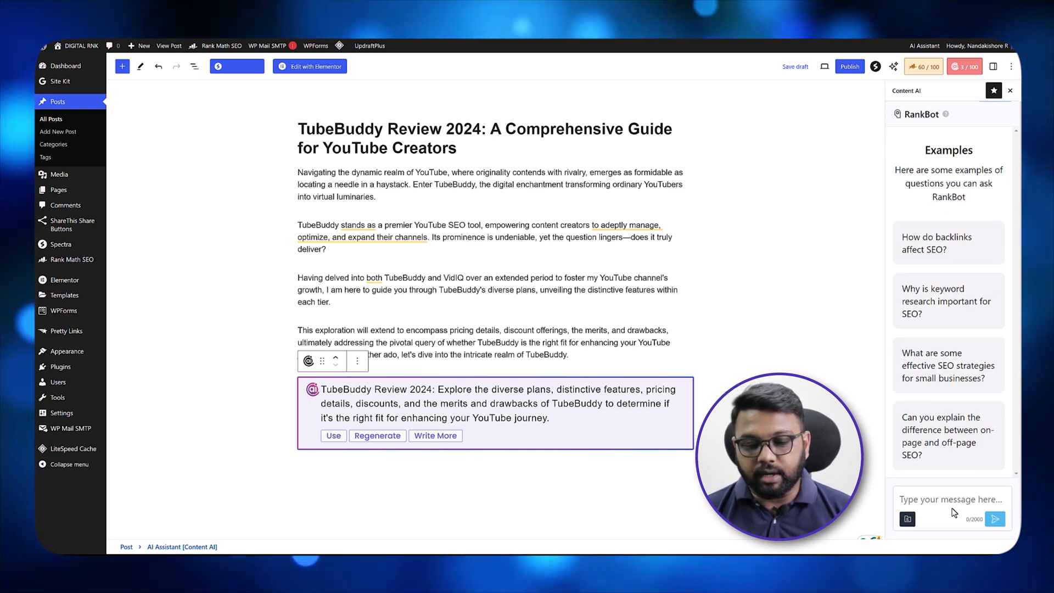
Step: Browse the RankBot Prompts Library listing Blog Title, Brand Content Strategy and other saved prompts
{"action": "left_click", "coordinate": [907, 518]}
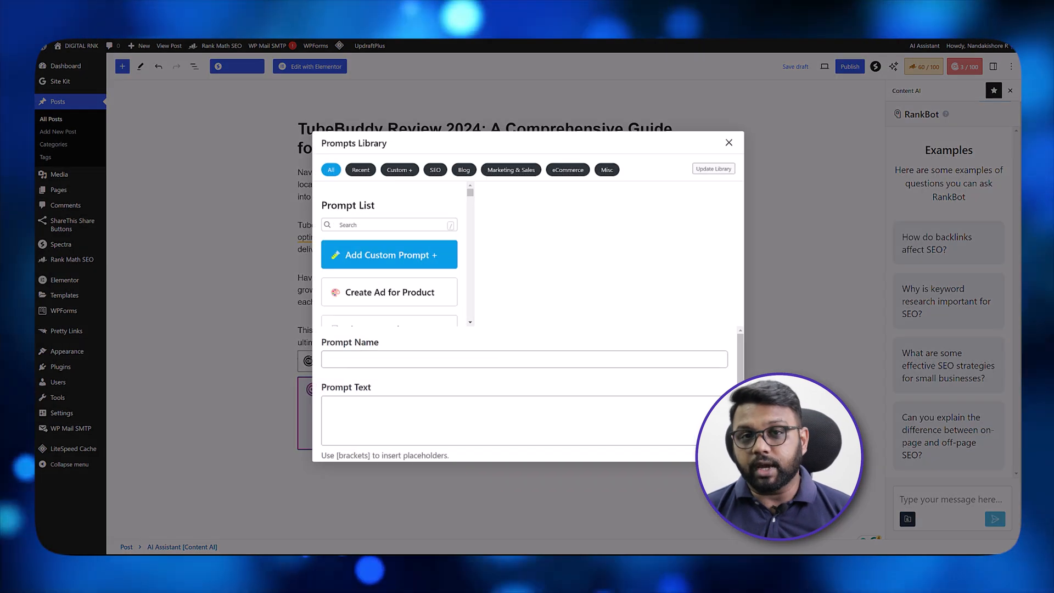
{"action": "scroll", "scroll_direction": "down", "scroll_amount": 3}
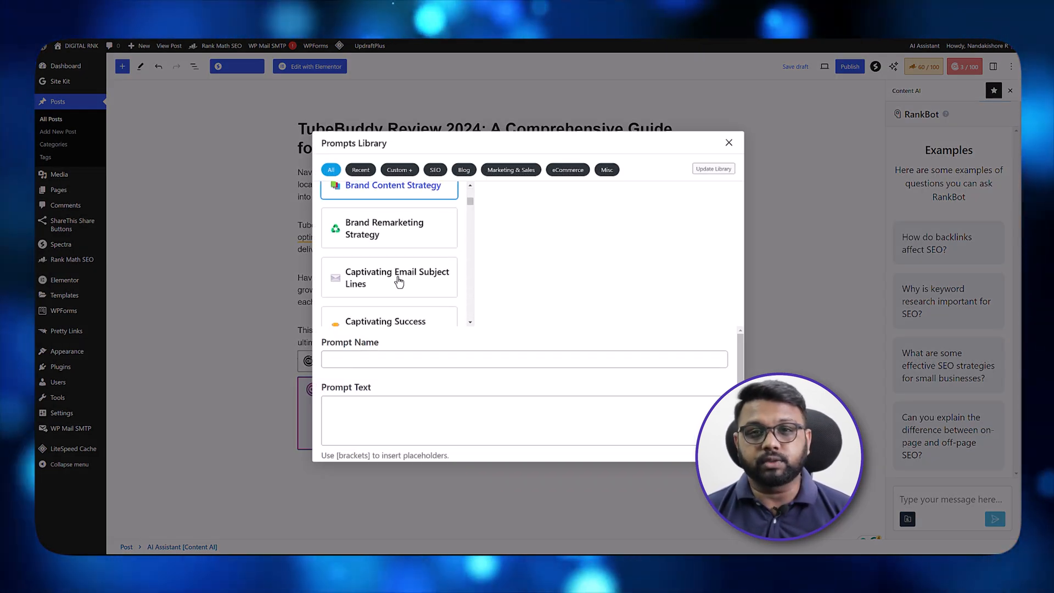
{"action": "scroll", "scroll_direction": "up", "scroll_amount": 3}
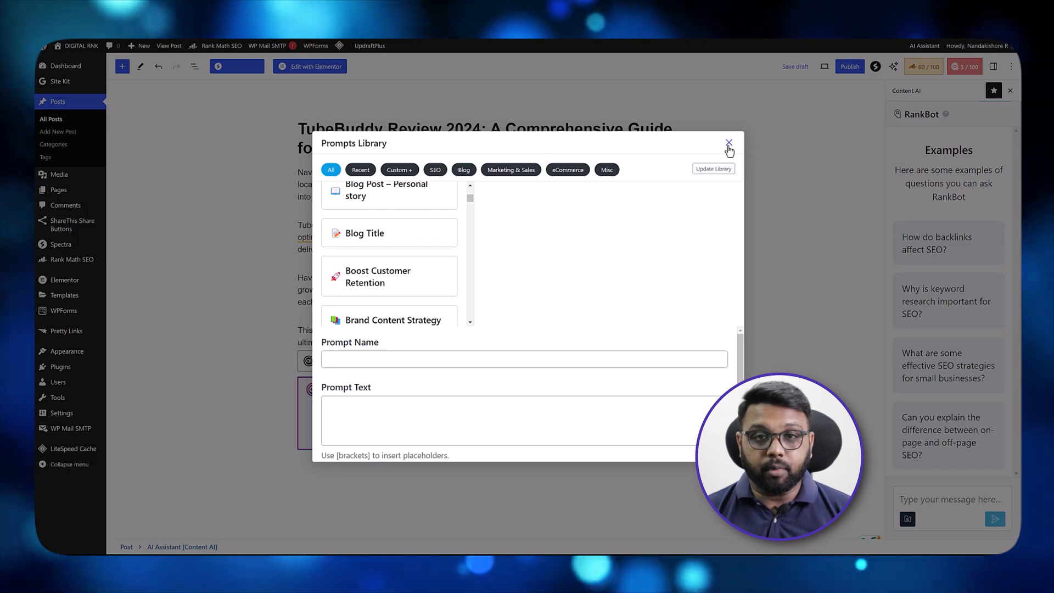